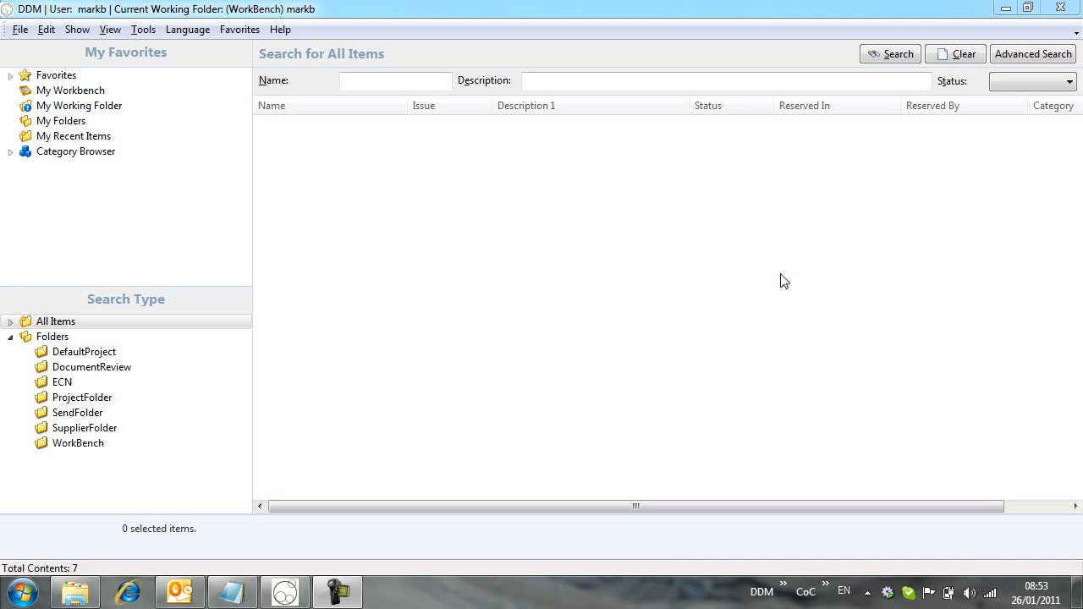
mouse_move(93, 403)
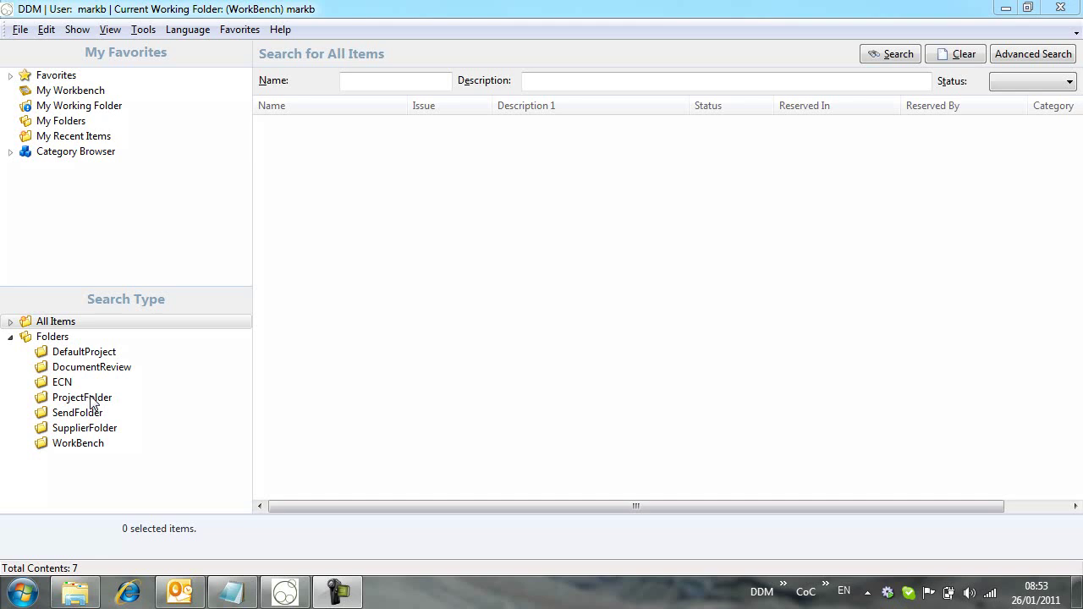
Search ProjectFolder items and expand PX-1008 > Project Control > Project Specification to document GD-100011
click(82, 396)
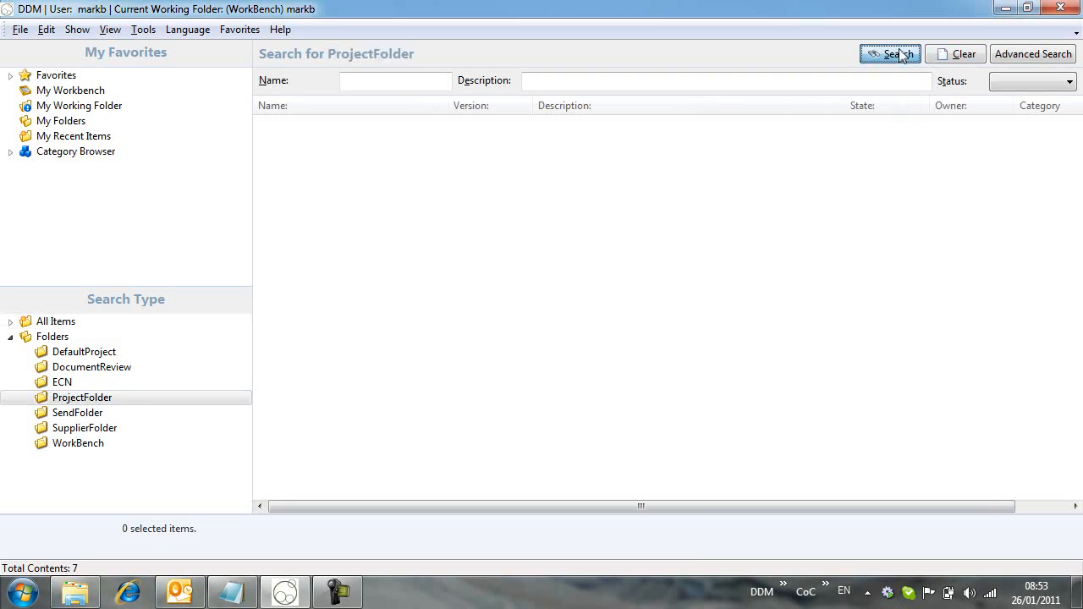
click(891, 52)
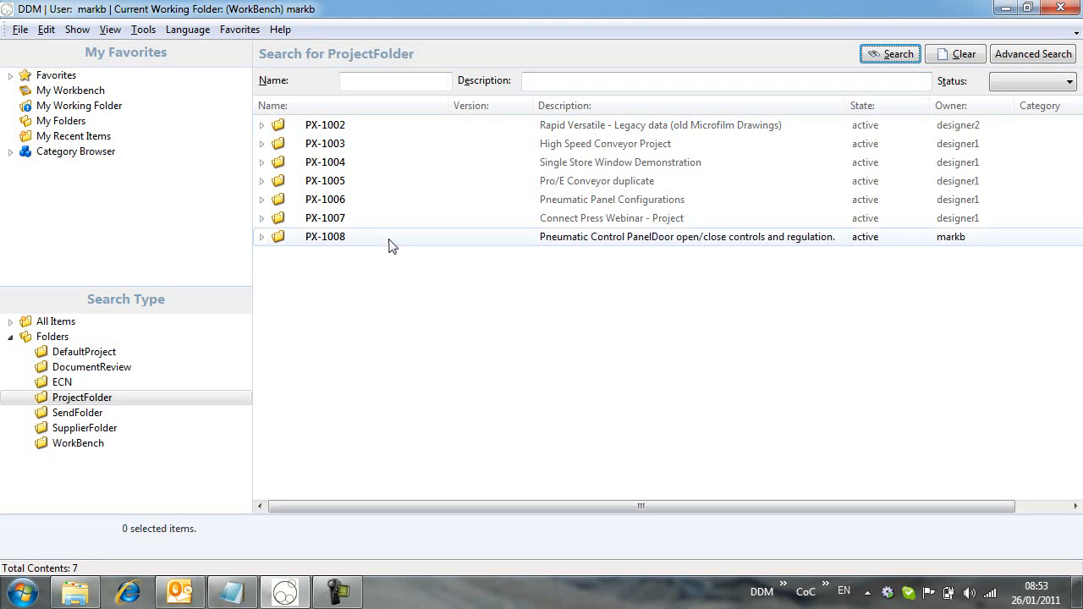
mouse_move(400, 237)
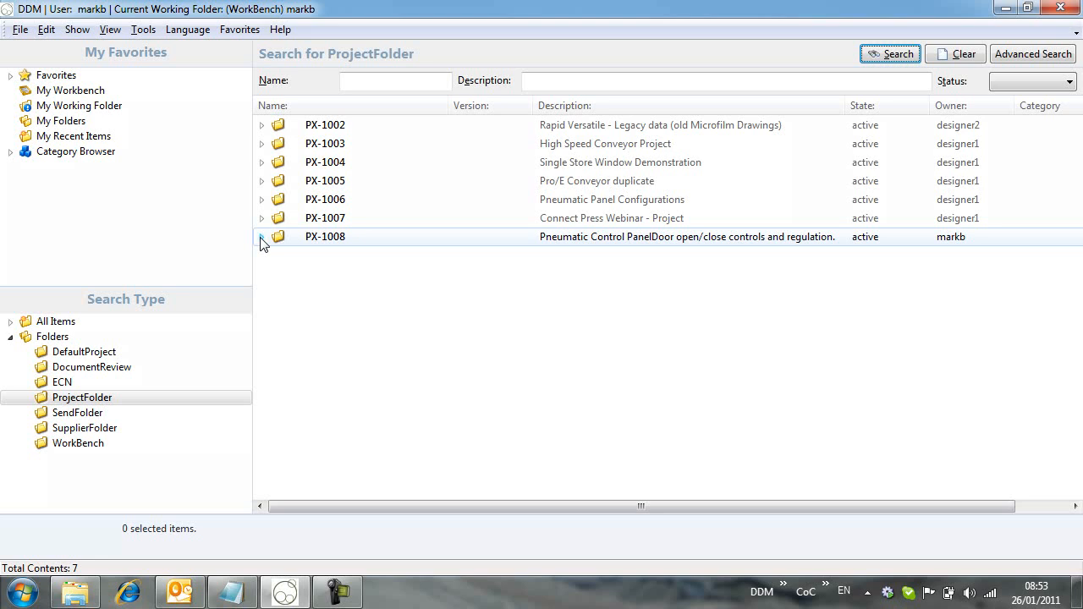
click(262, 237)
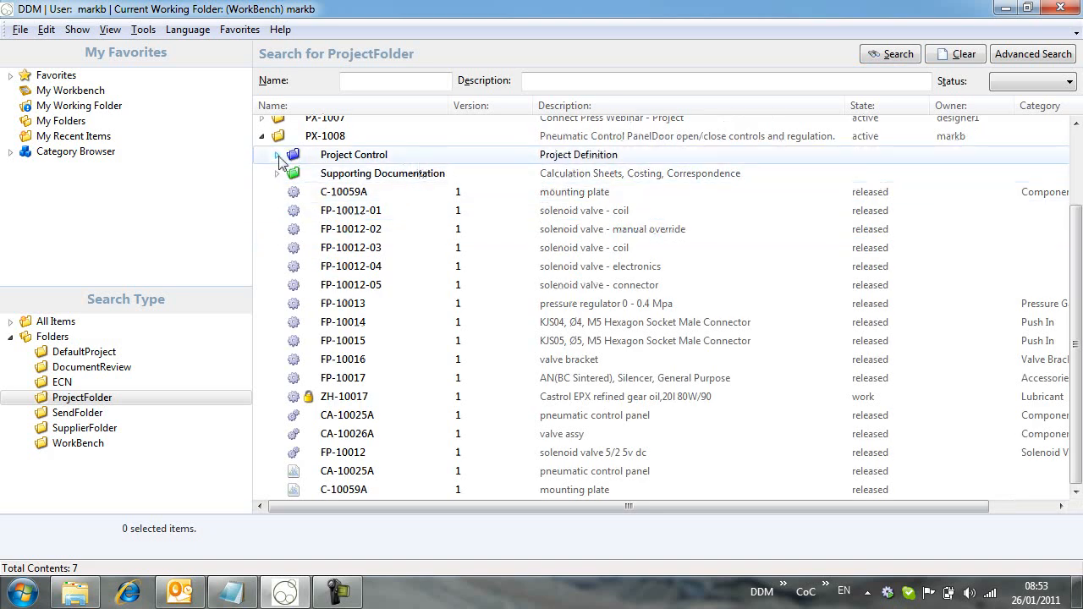
click(277, 163)
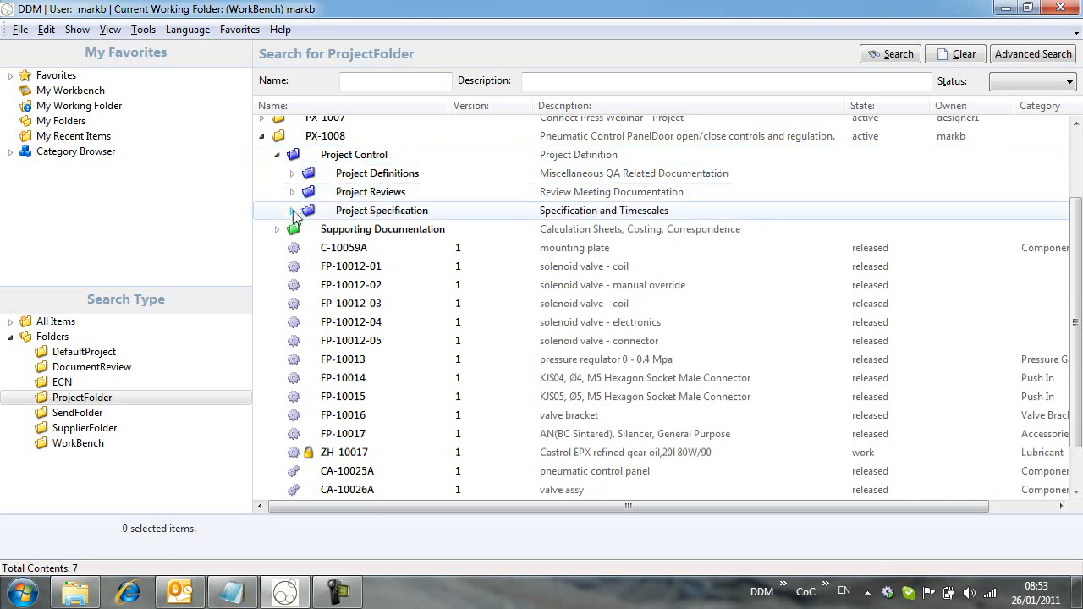
click(278, 210)
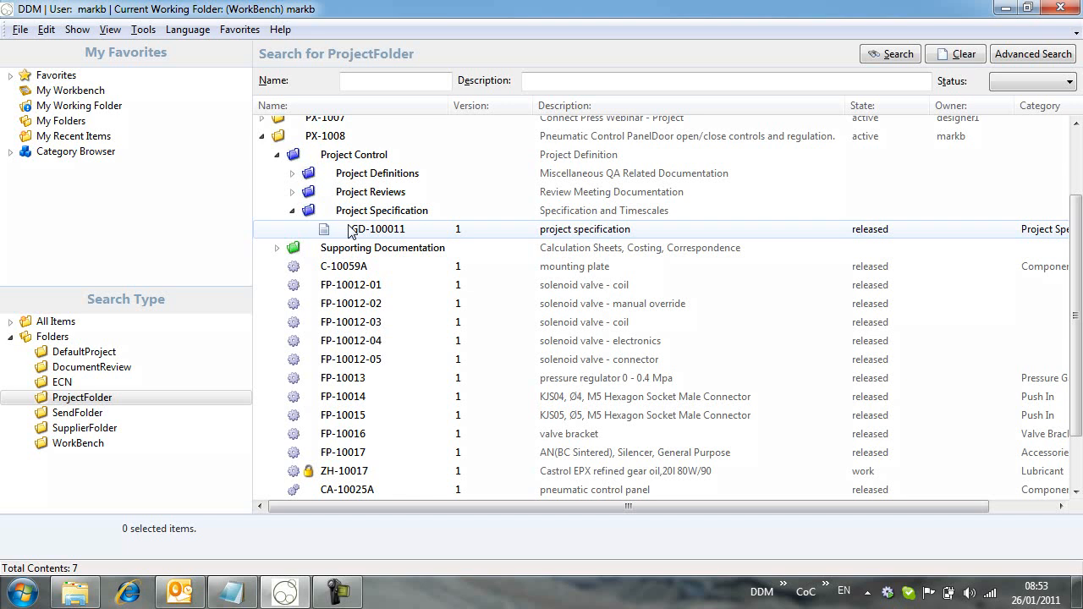
mouse_move(396, 235)
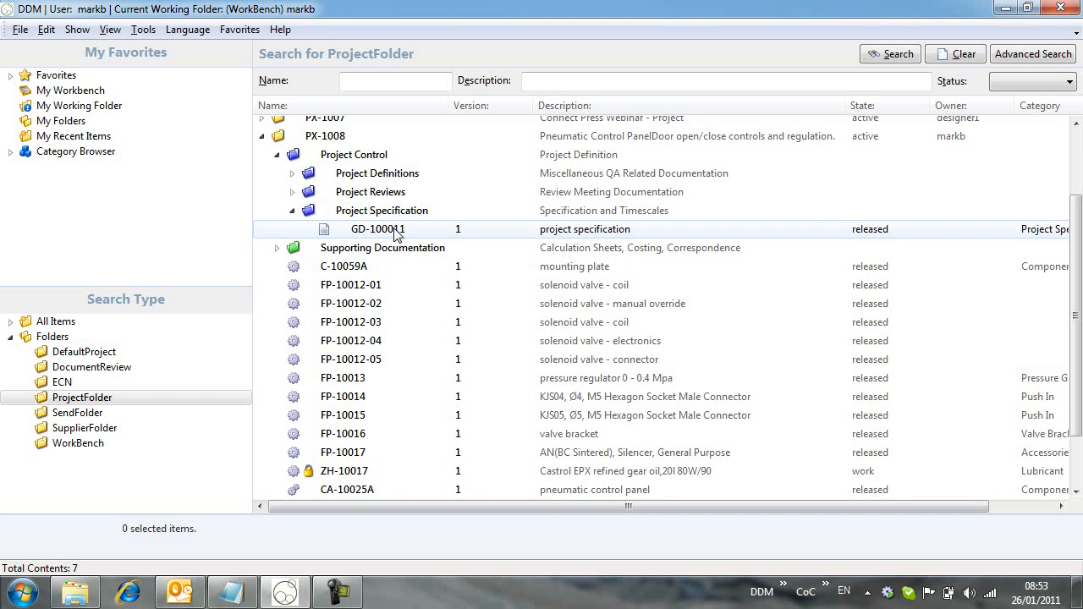
scroll(up, 3)
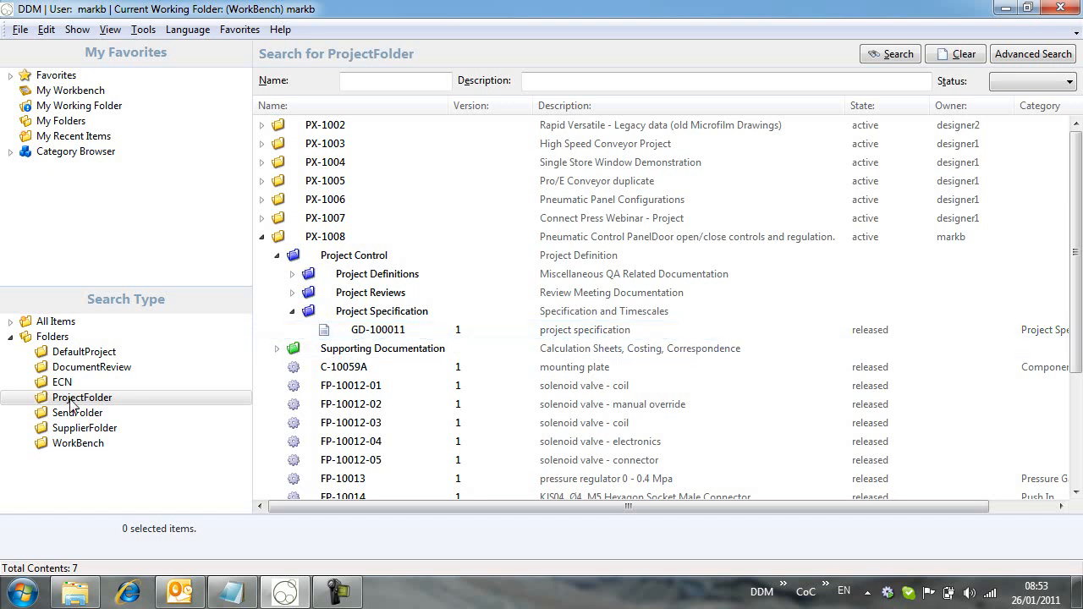
Start a new Project Folders item, accepting the generated number PX-1009
right_click(81, 396)
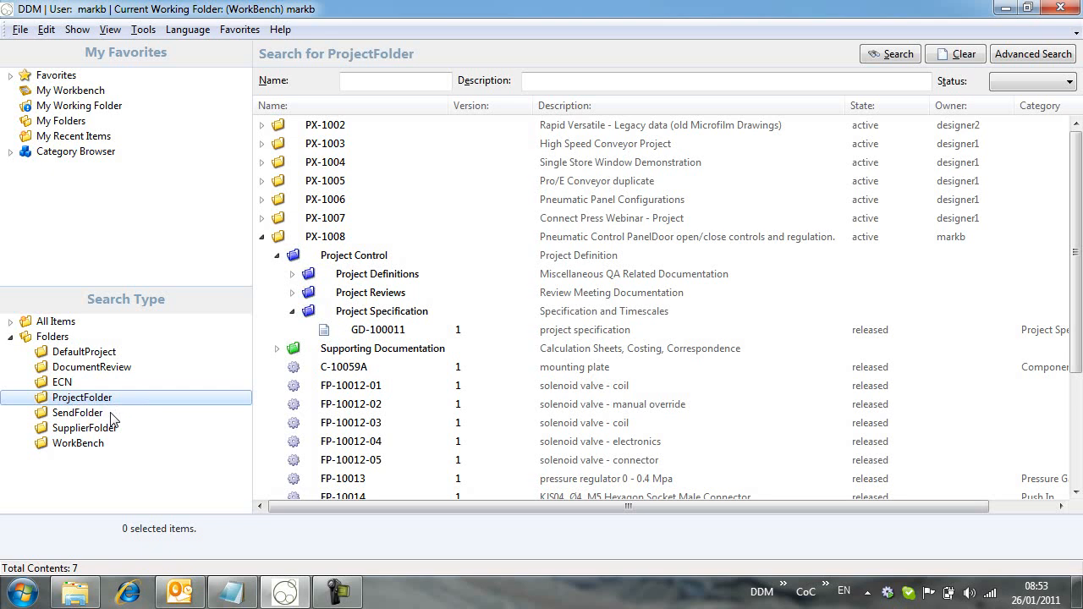
double_click(81, 396)
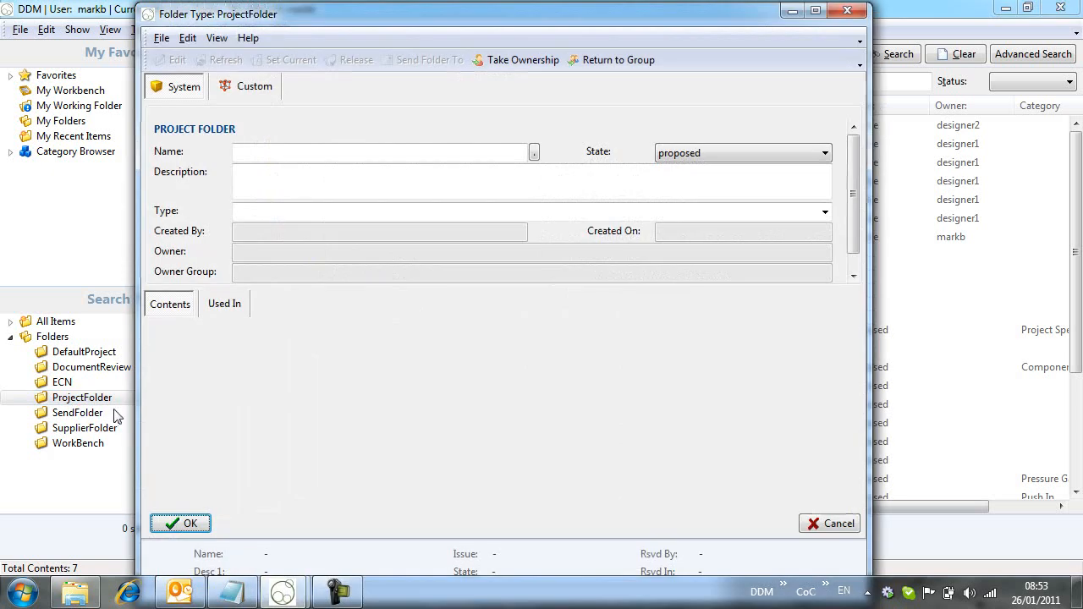
mouse_move(376, 147)
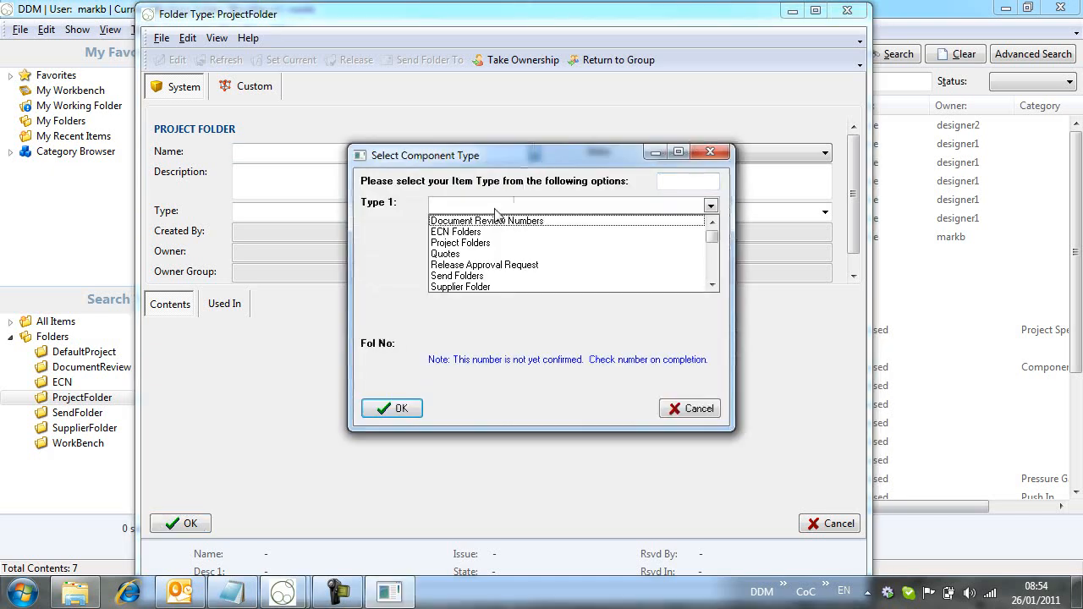
click(461, 244)
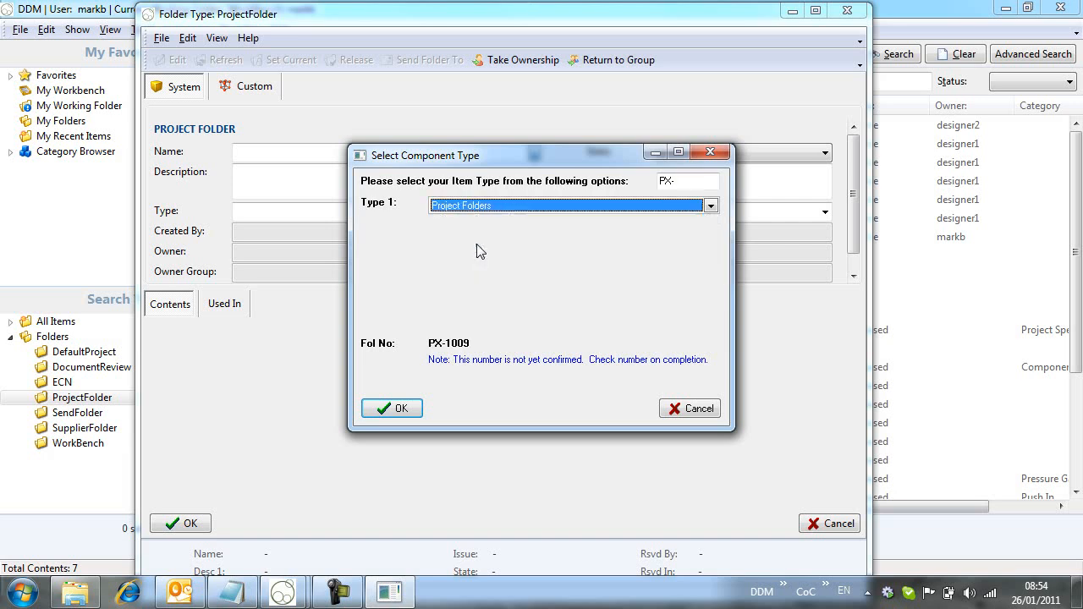
mouse_move(500, 354)
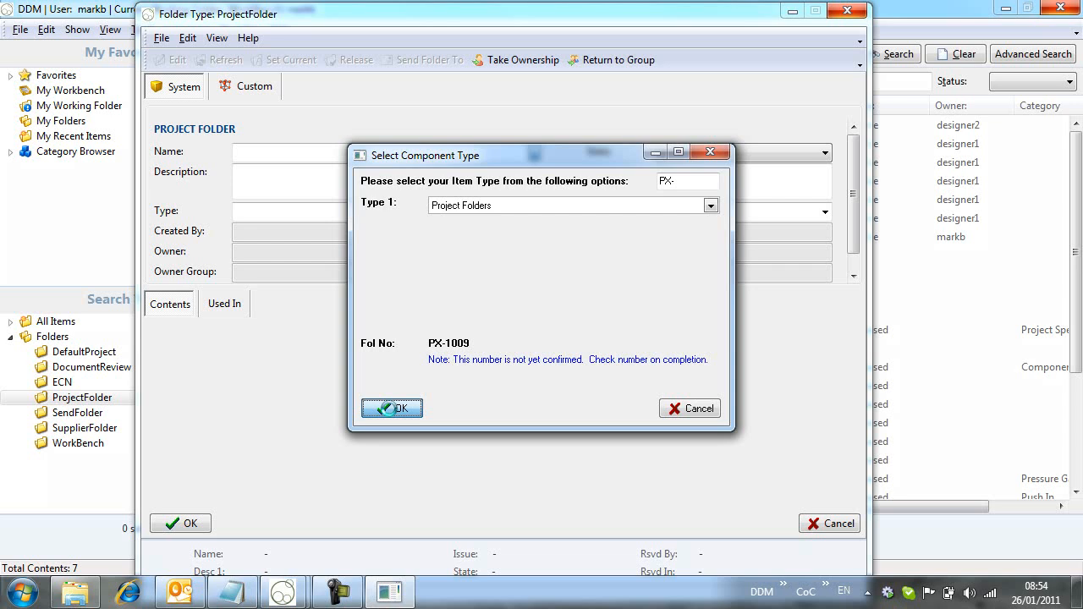
click(391, 408)
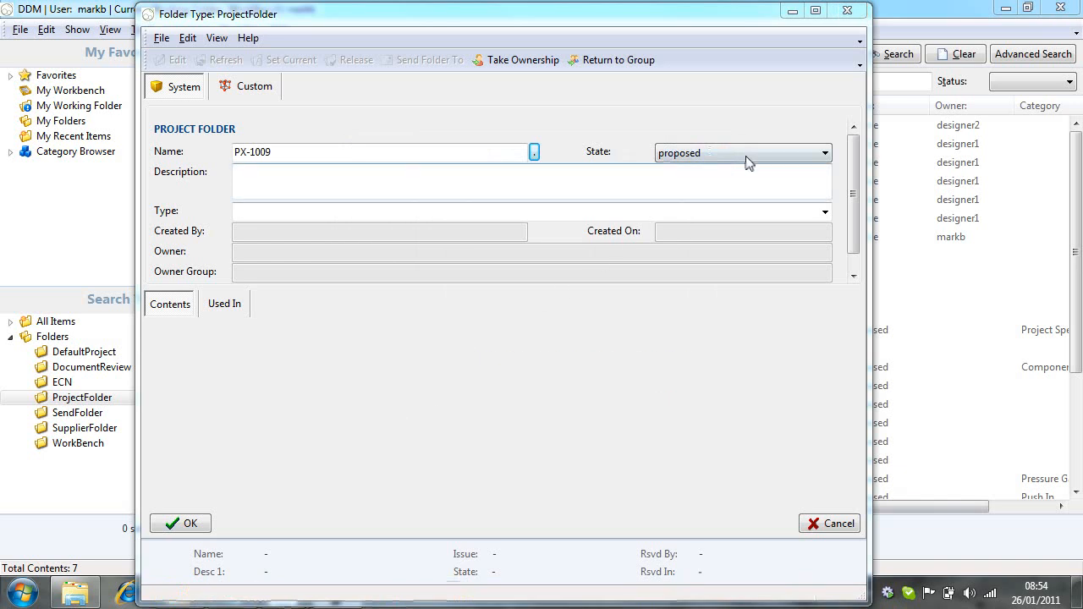
Set PX-1009 to state active, description Connect Press Construction Project, type New
click(823, 152)
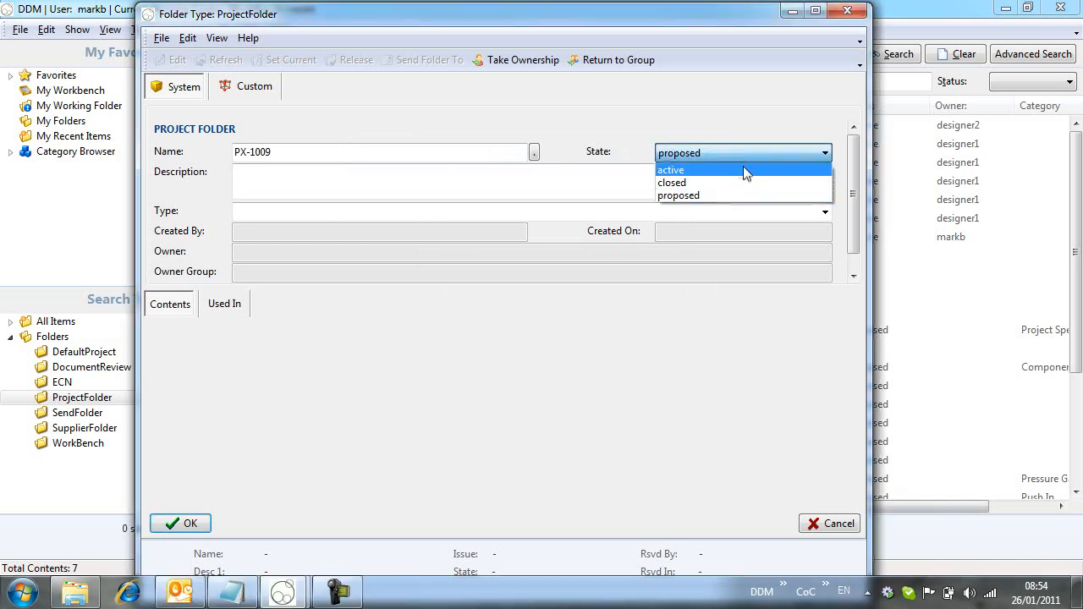
click(671, 169)
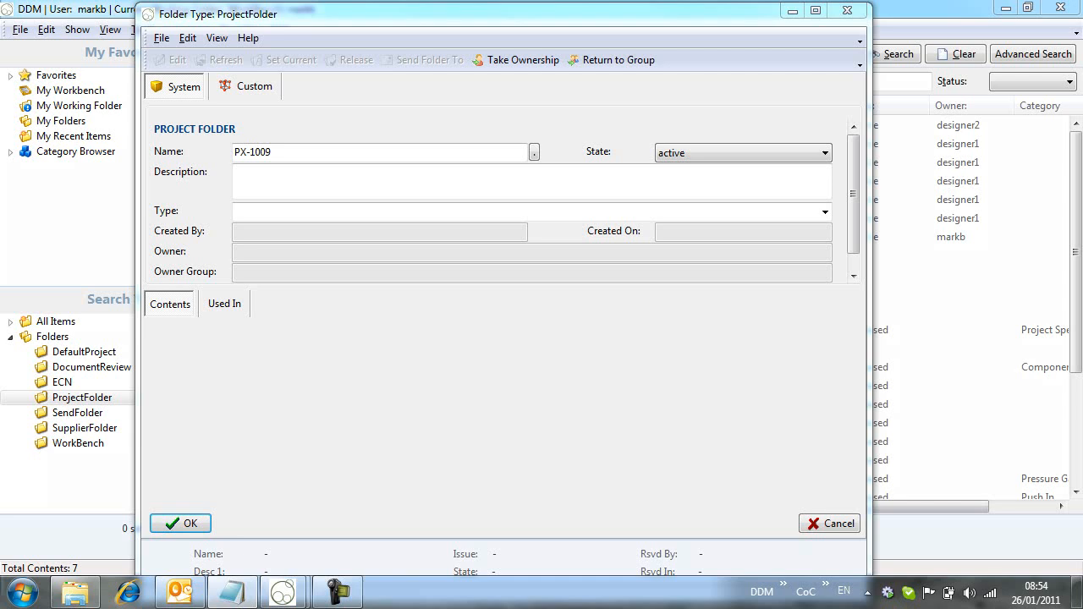
click(532, 177)
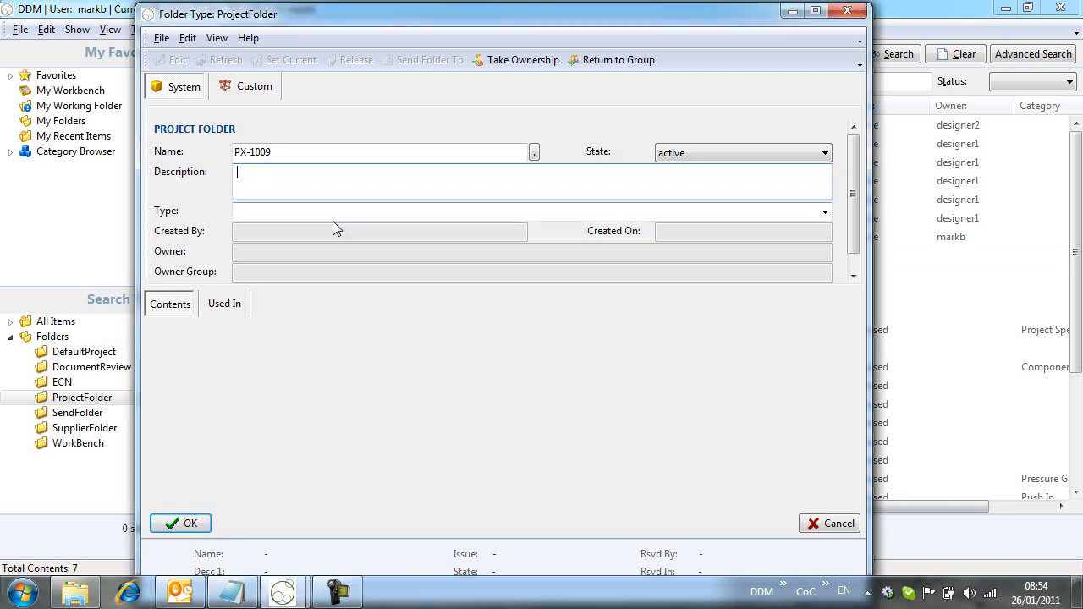
click(825, 210)
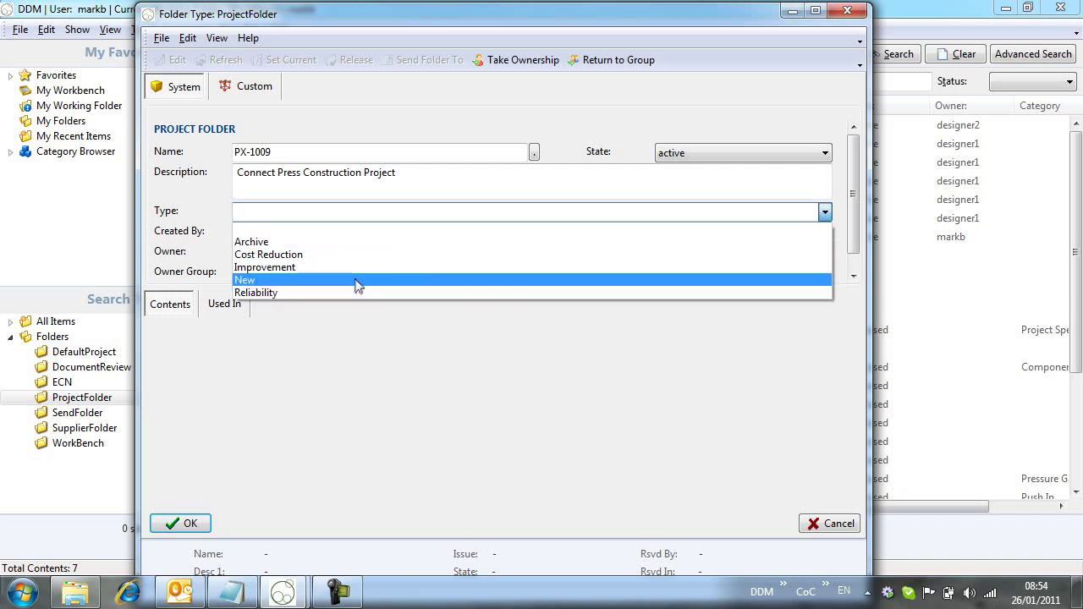
click(244, 279)
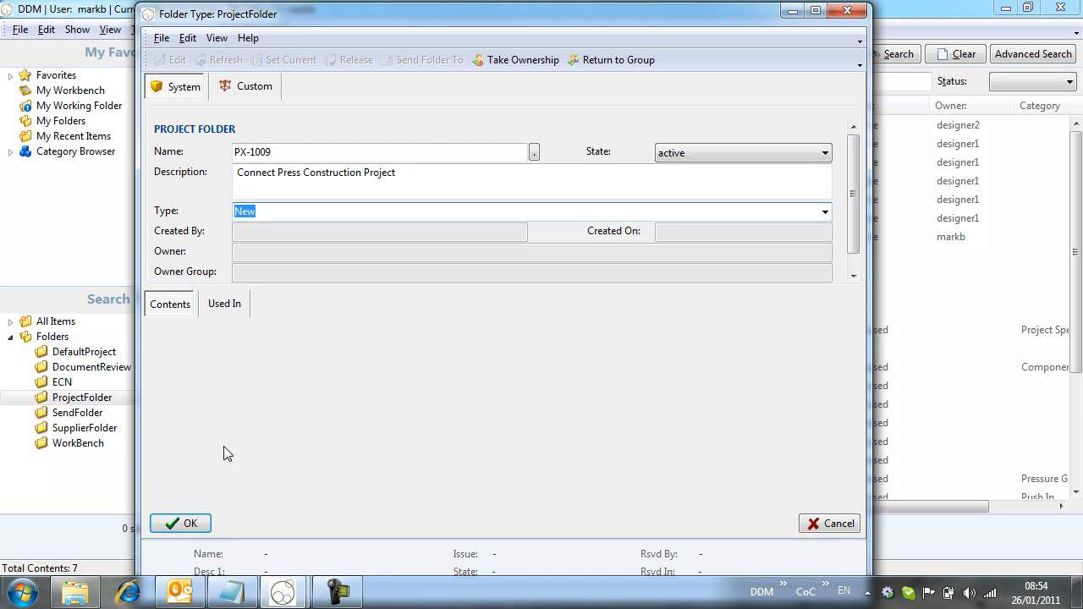
Save PX-1009 and accept it as the current working folder
click(180, 523)
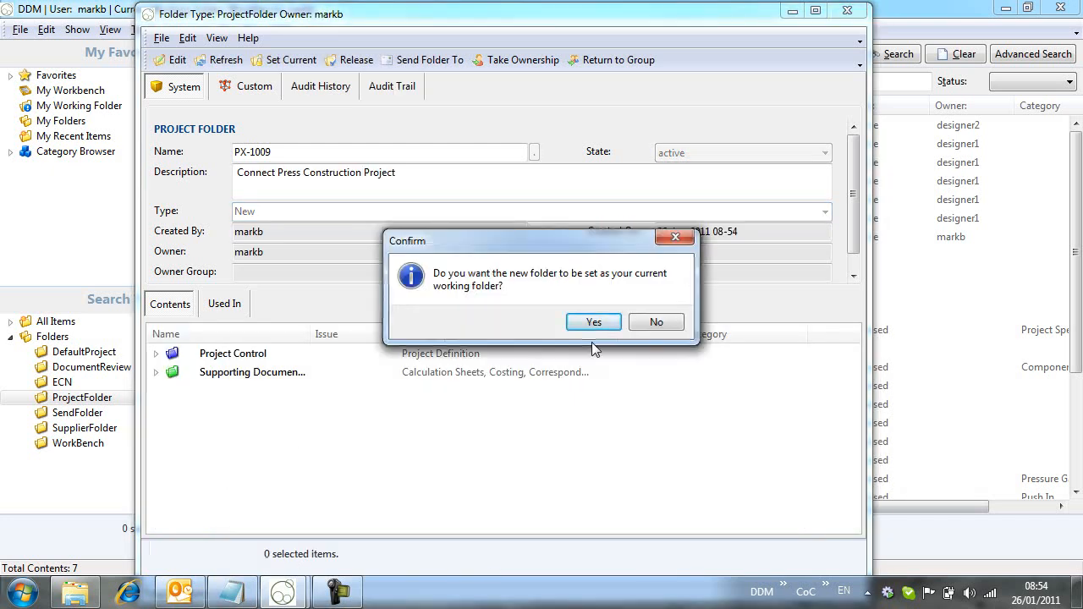
mouse_move(595, 321)
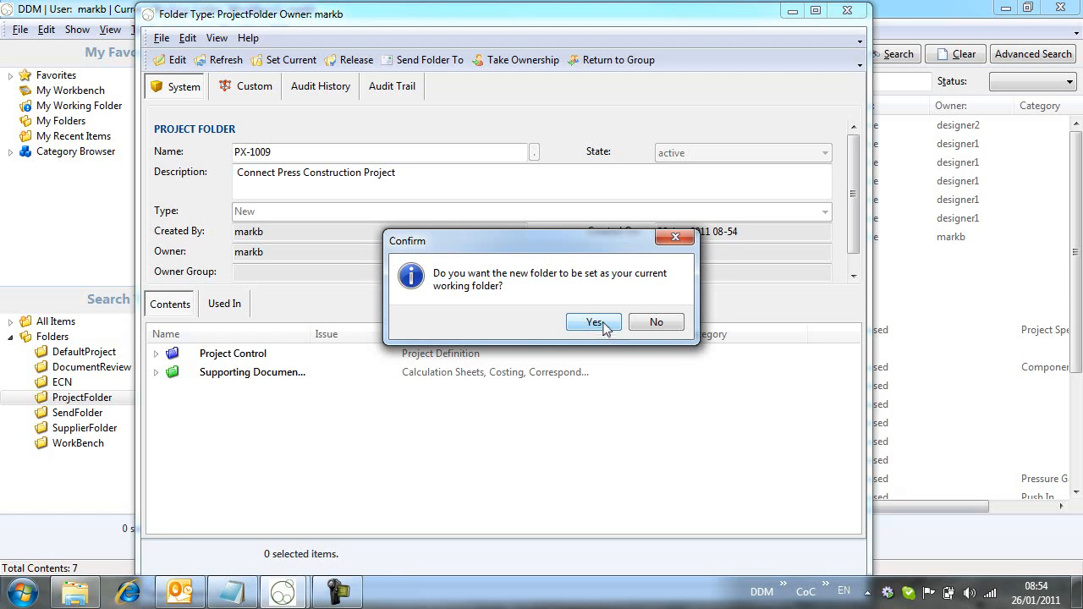
click(592, 322)
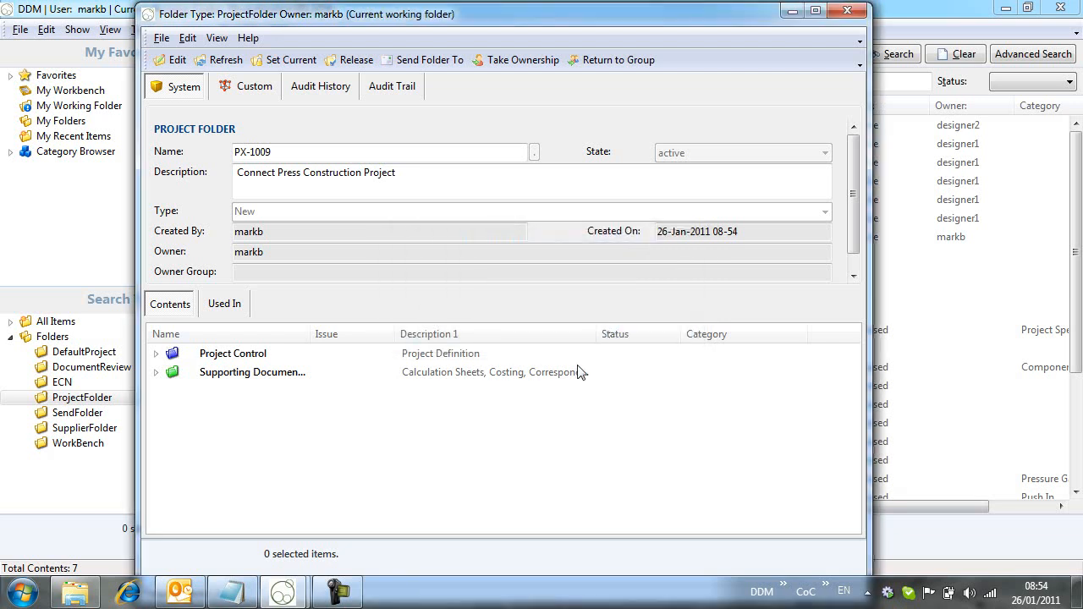
click(234, 354)
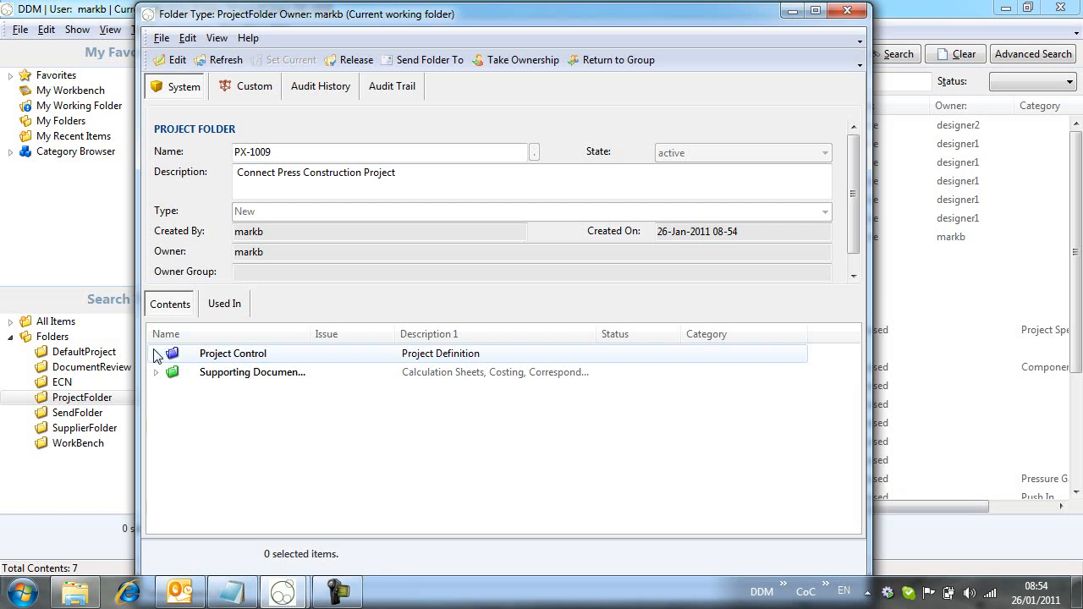
click(156, 354)
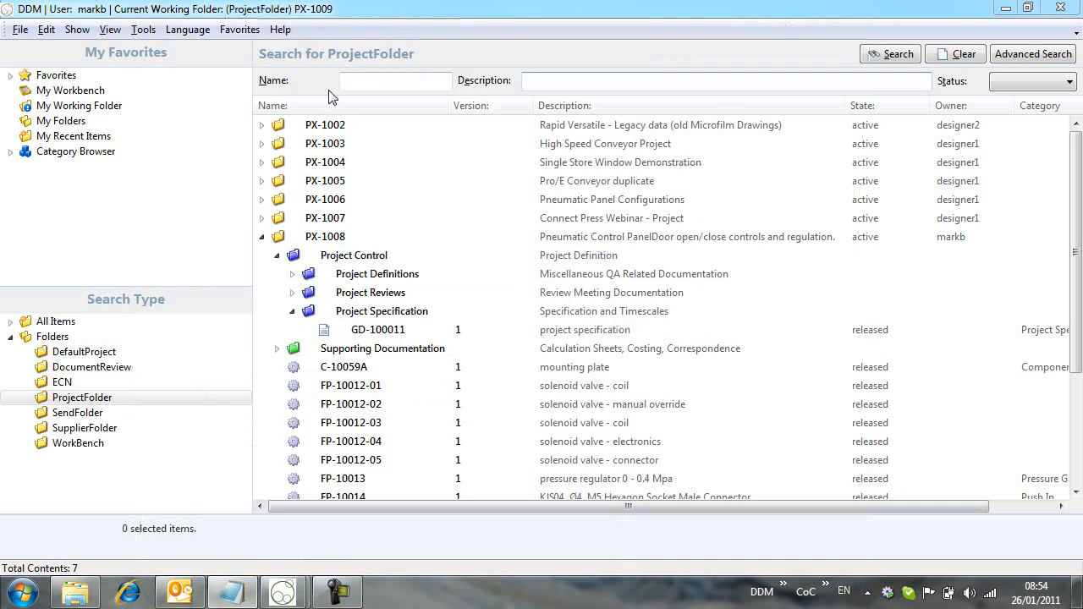
Create a new document from Doc Templates DT-10008 project specification under Favorites > Templates
click(14, 75)
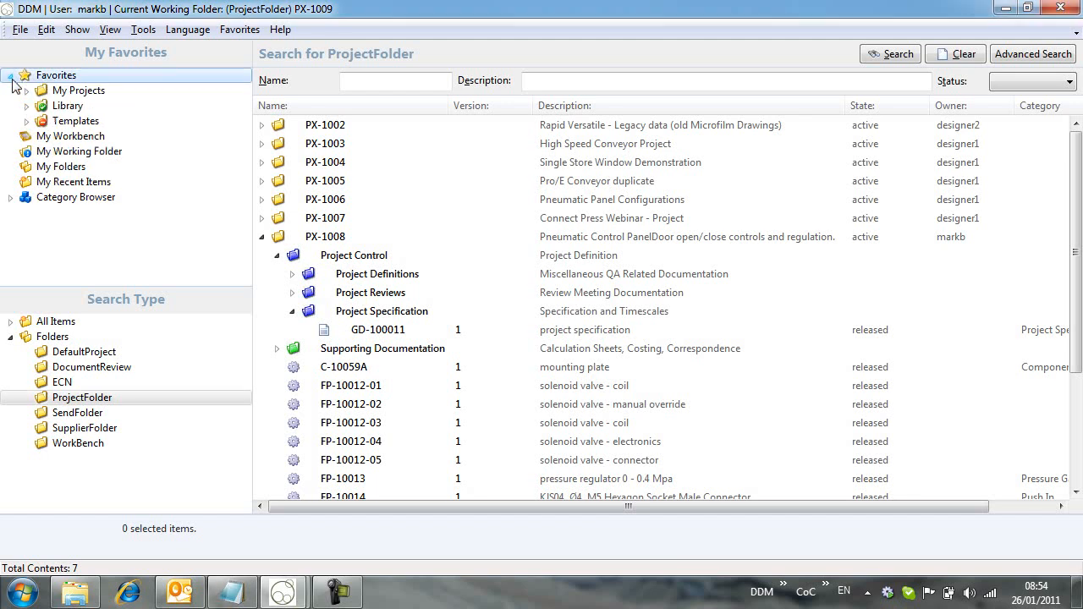
click(26, 122)
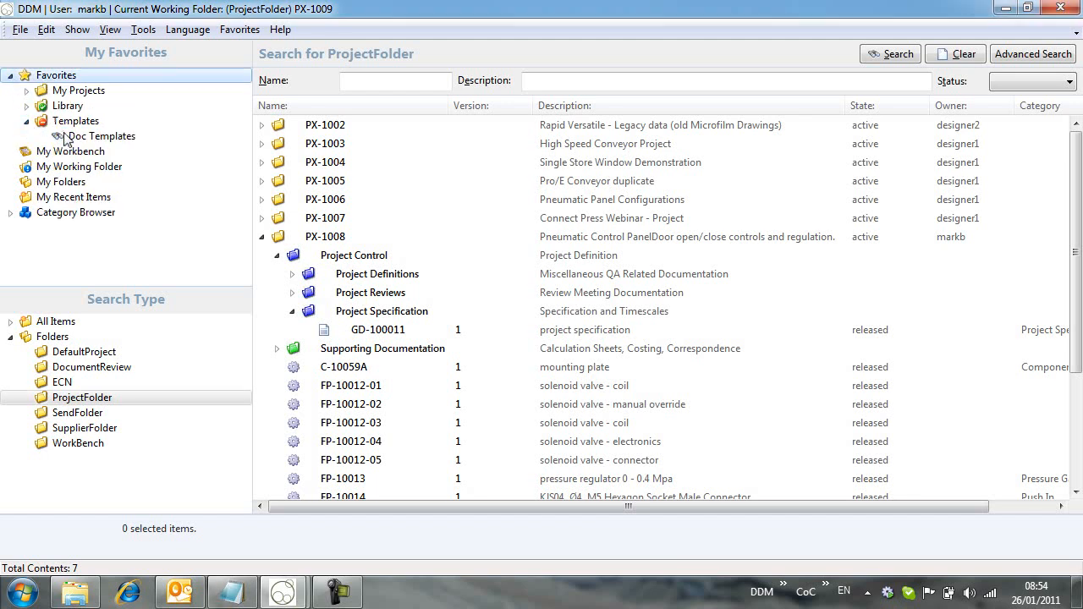
click(102, 135)
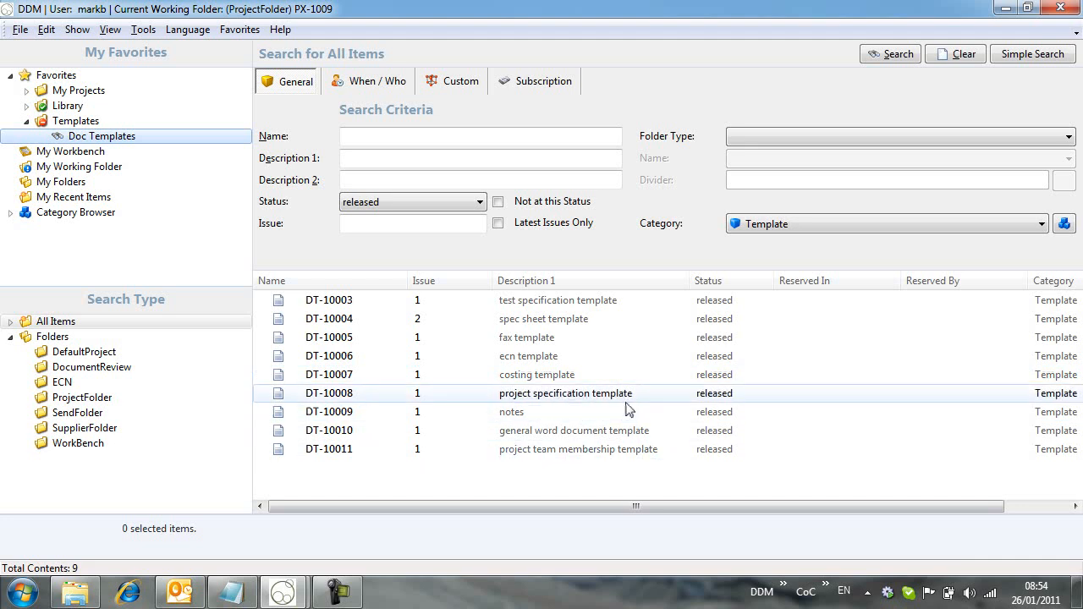
click(565, 393)
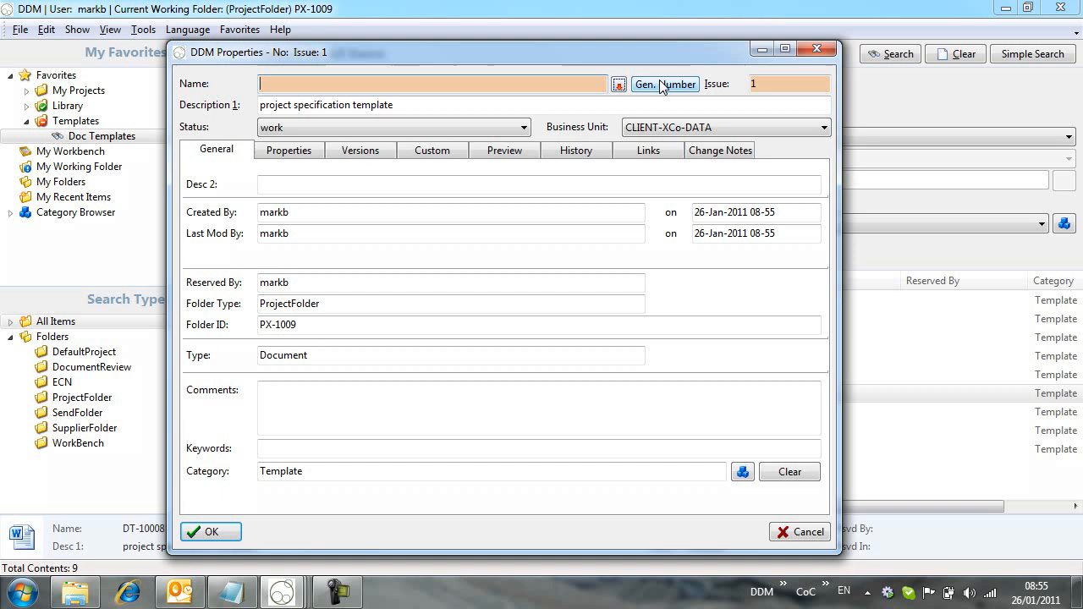
Make the document a General Documents item with generated number GD-100013
click(665, 85)
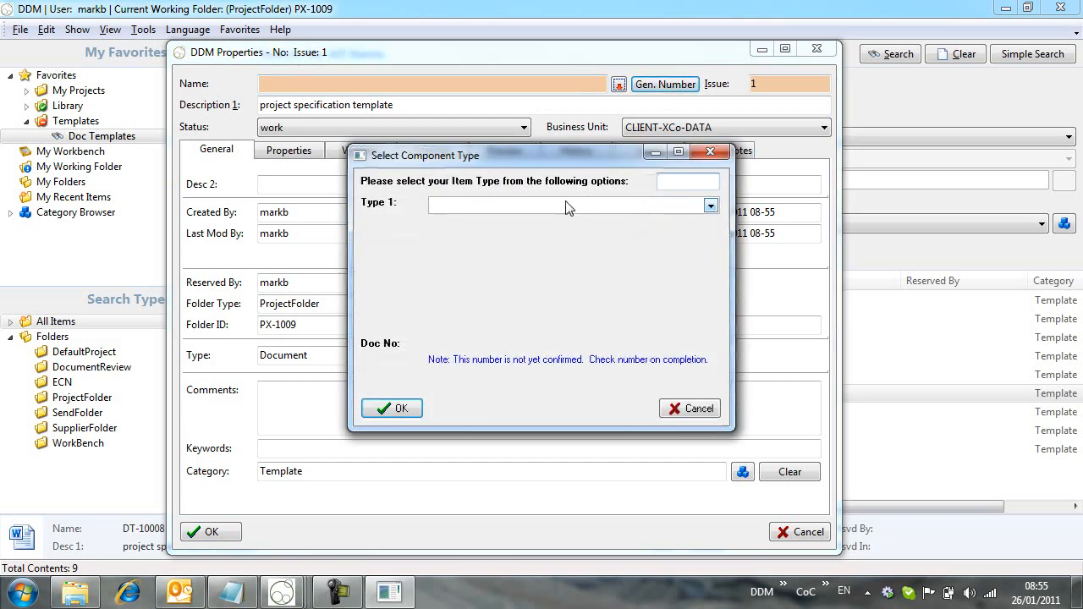
click(711, 207)
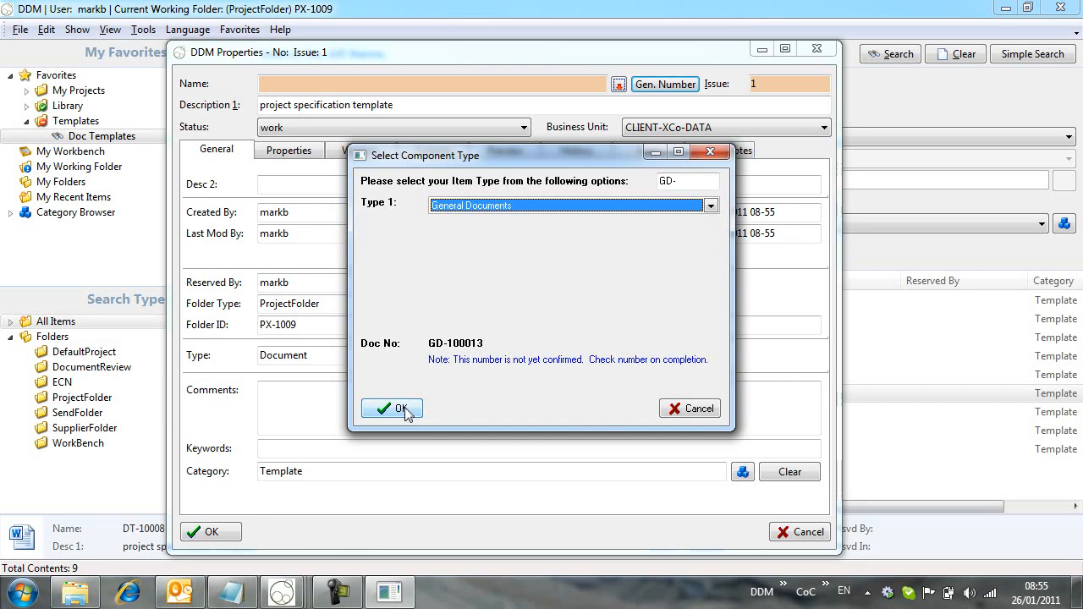
click(393, 408)
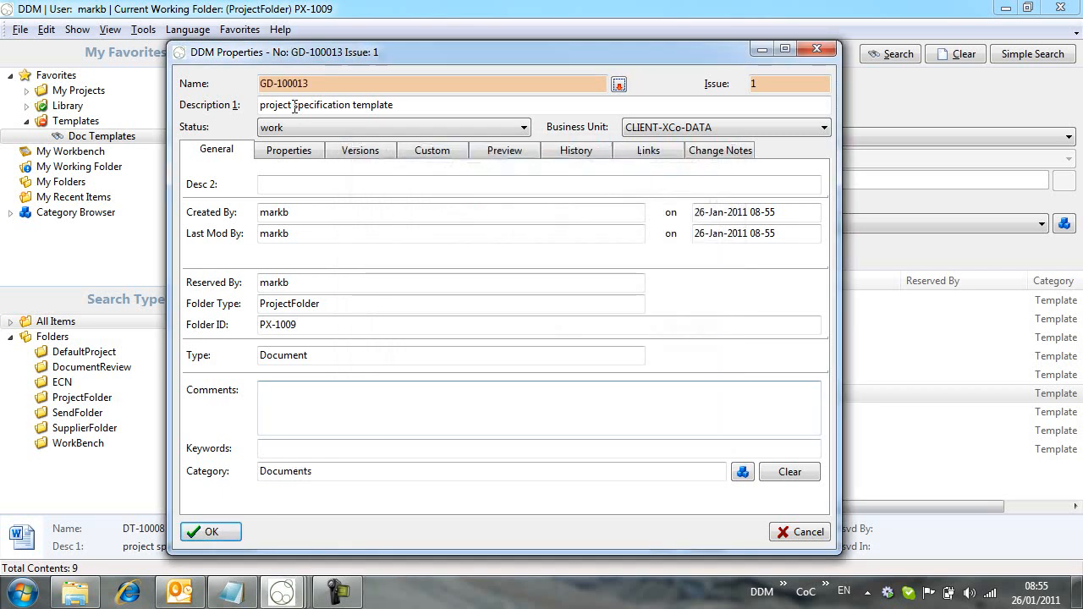
Replace Description 1 with 'Connect Press Construction Project Specification'
triple_click(325, 105)
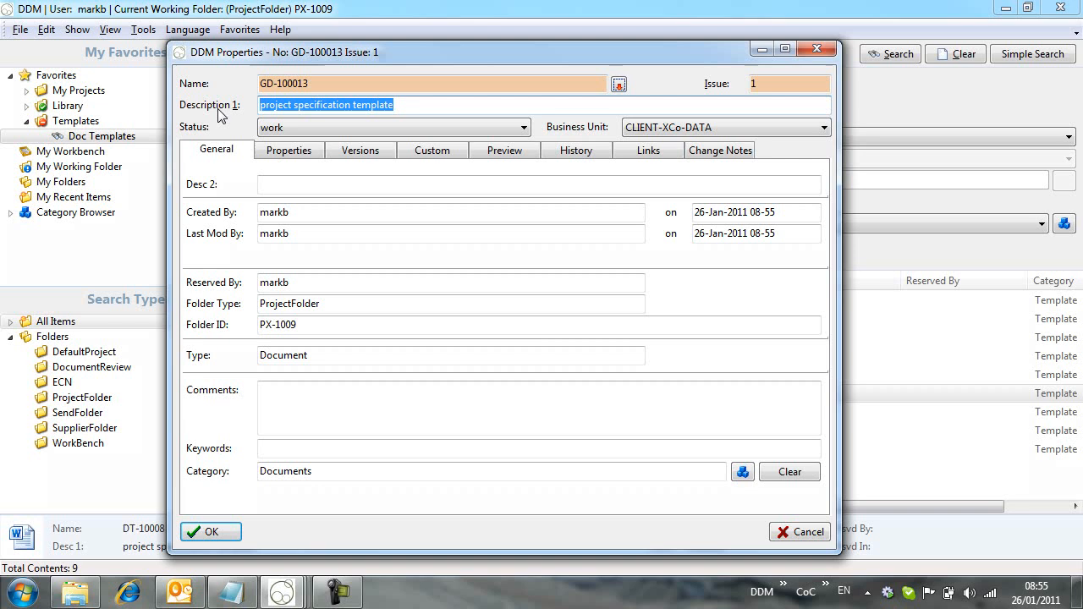
text(Connect Press Construction Project)
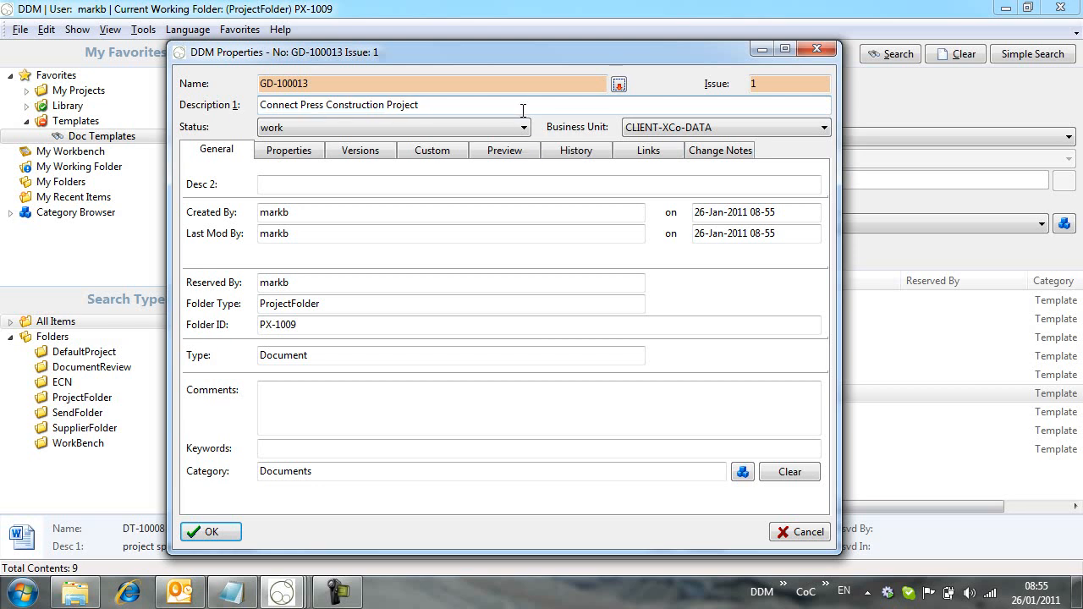
text(Specifica)
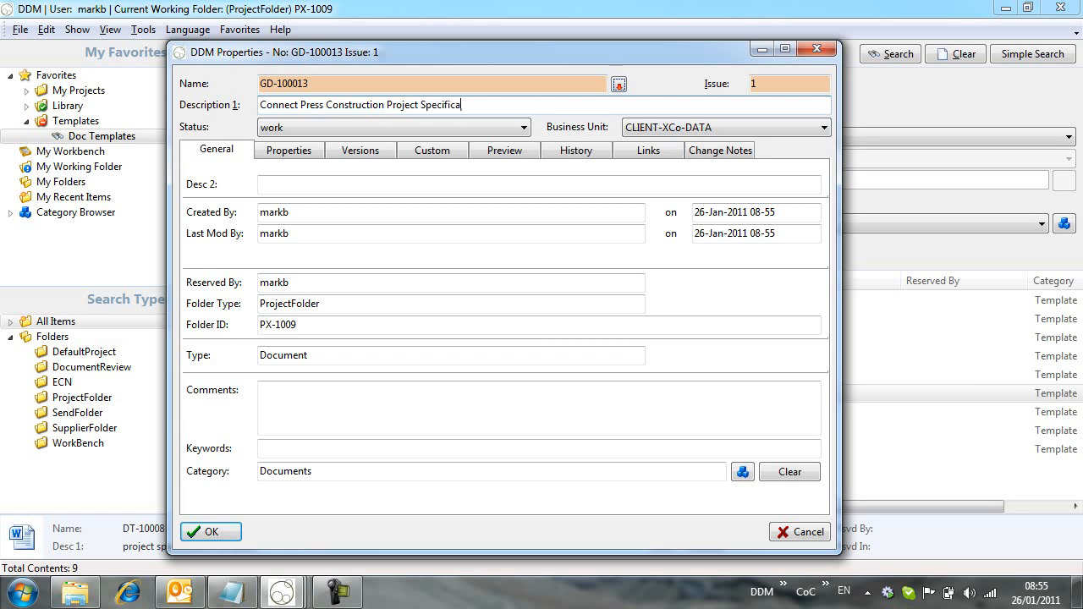
text(tion)
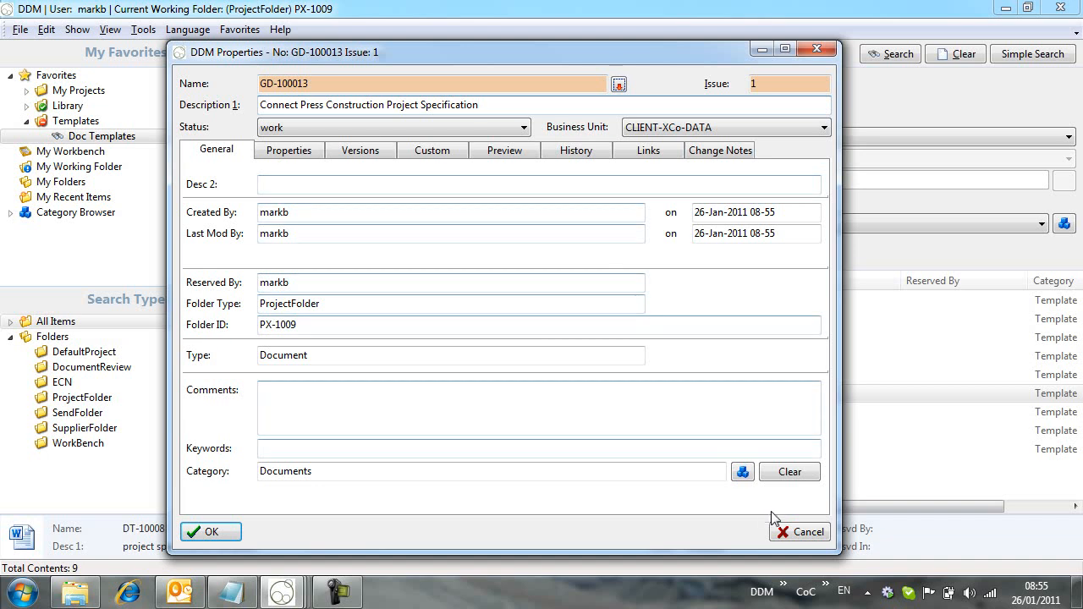
Choose category Documents > Specification > Project Specification for GD-100013
click(741, 471)
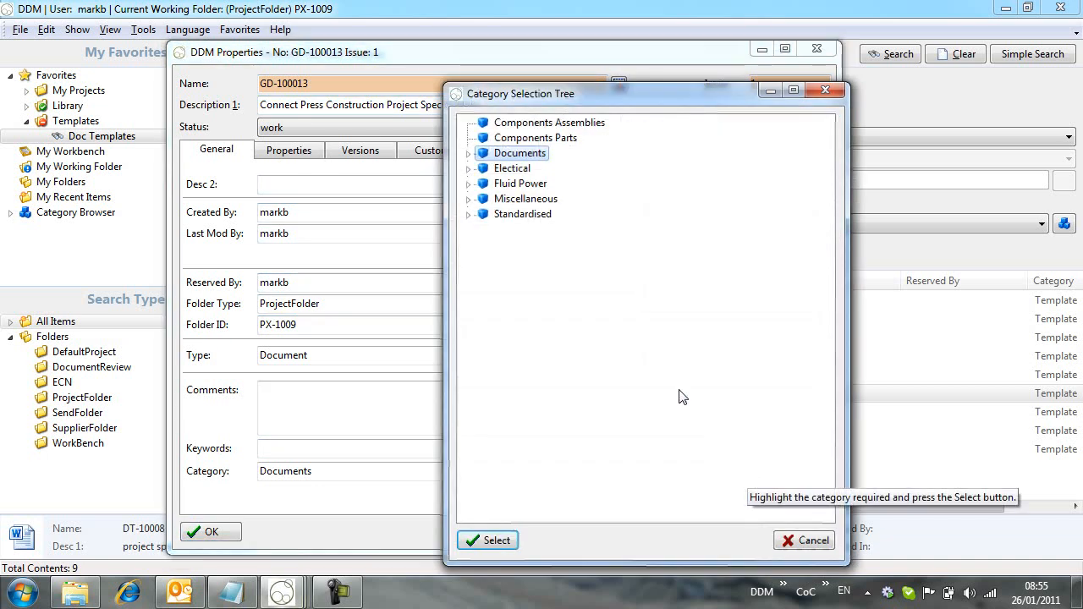
click(467, 153)
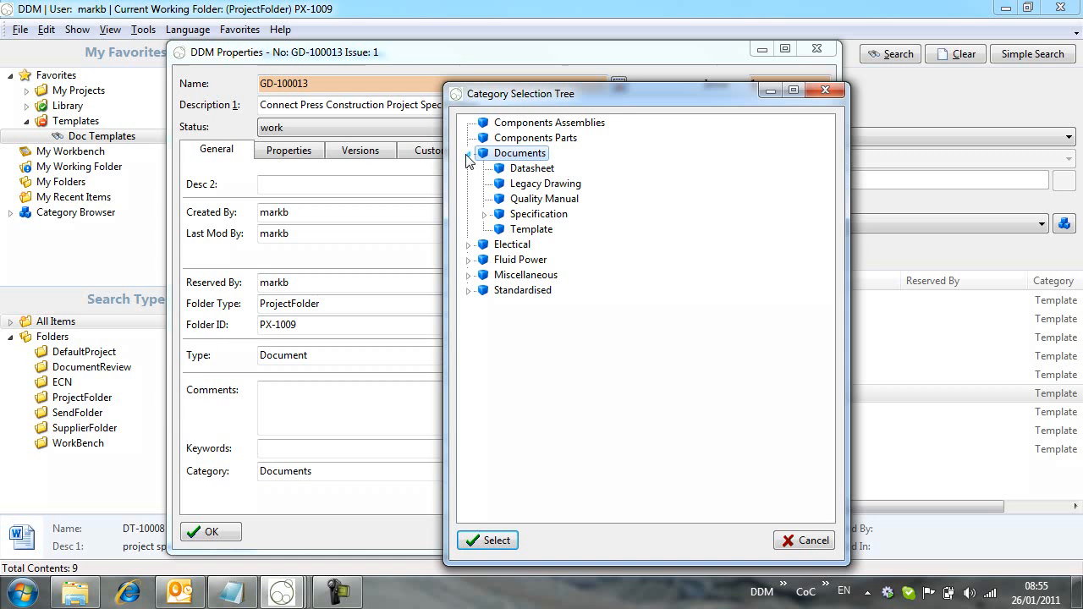
click(469, 213)
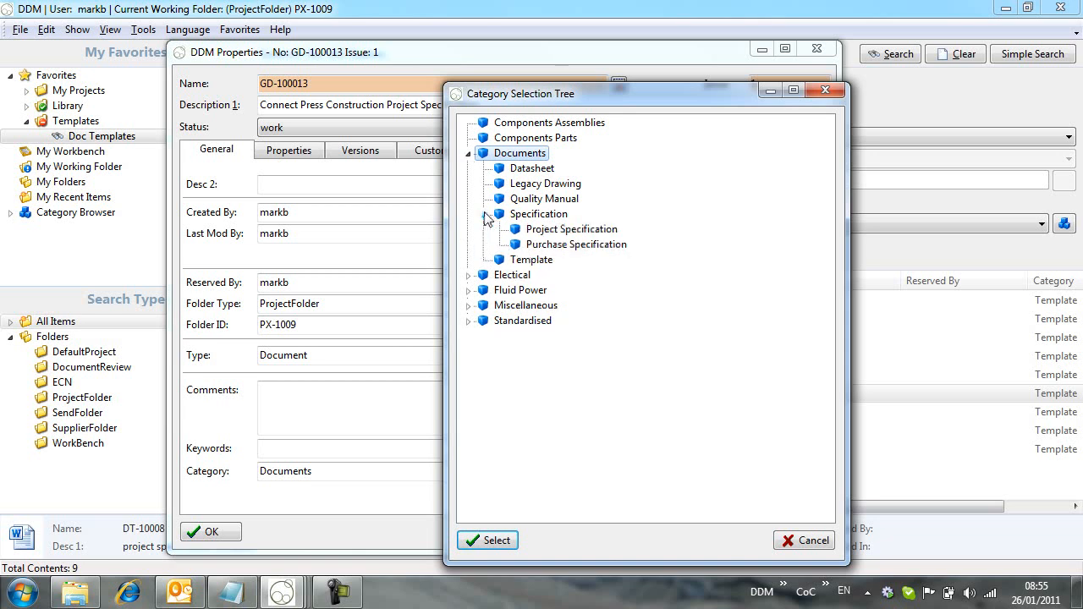
click(572, 231)
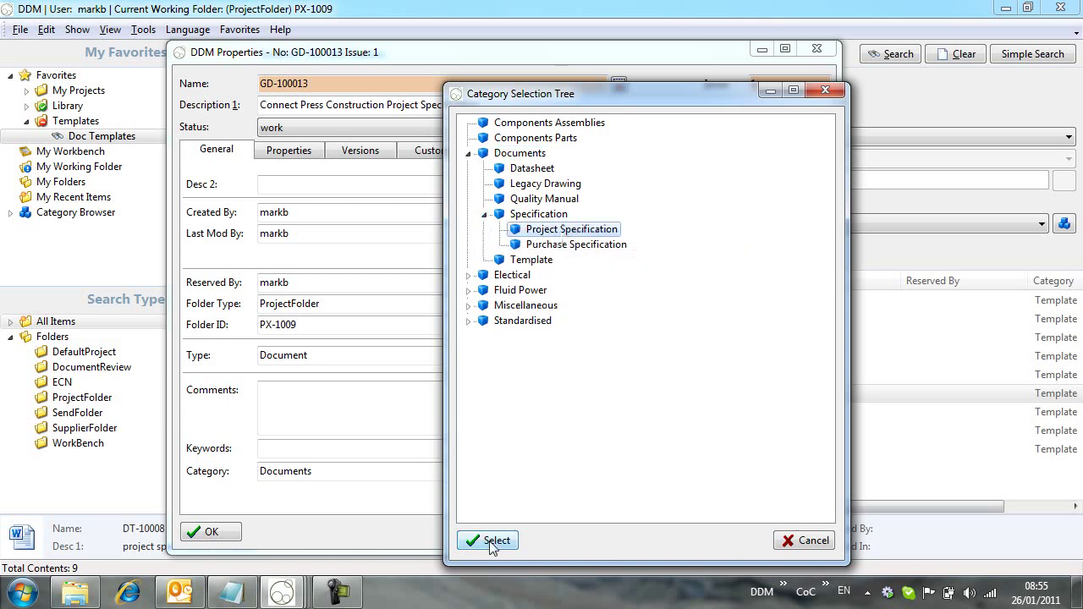
click(487, 540)
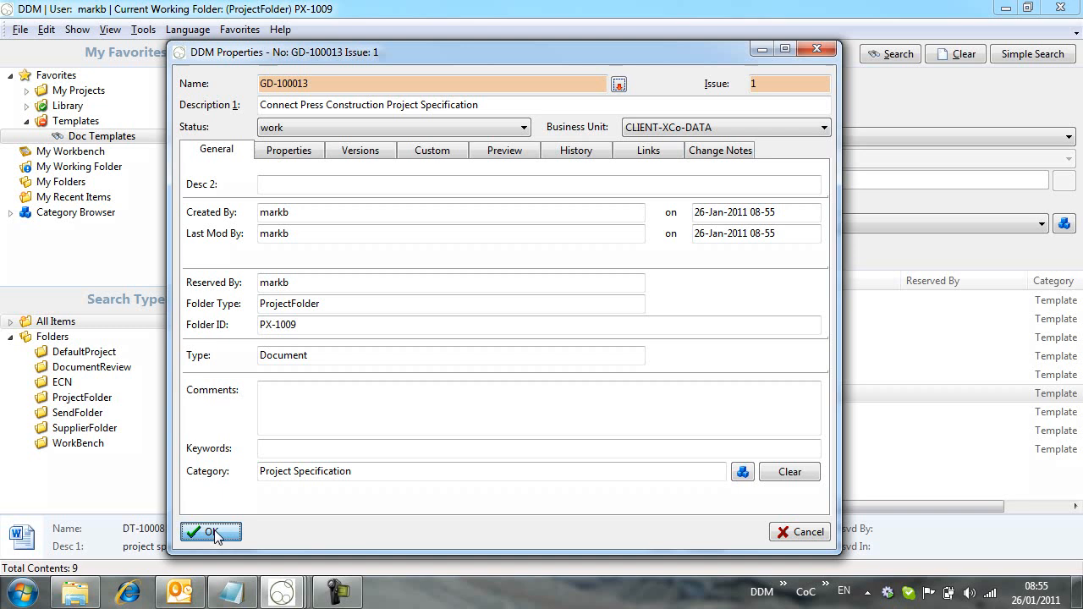
Save GD-100013, copy in the template's latest file version, and file it under Project Specification
click(209, 531)
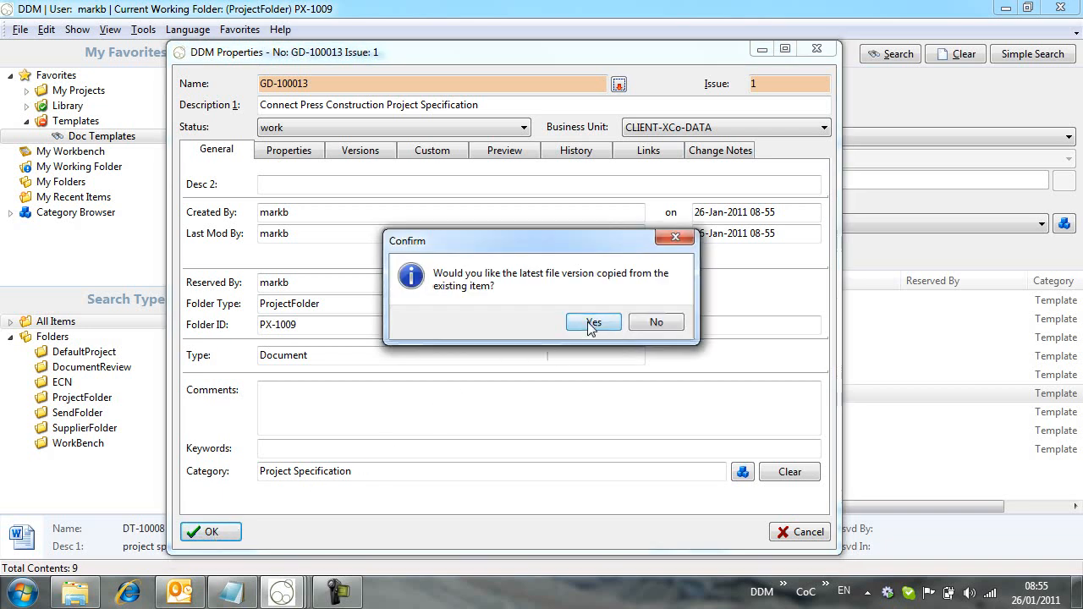
click(592, 322)
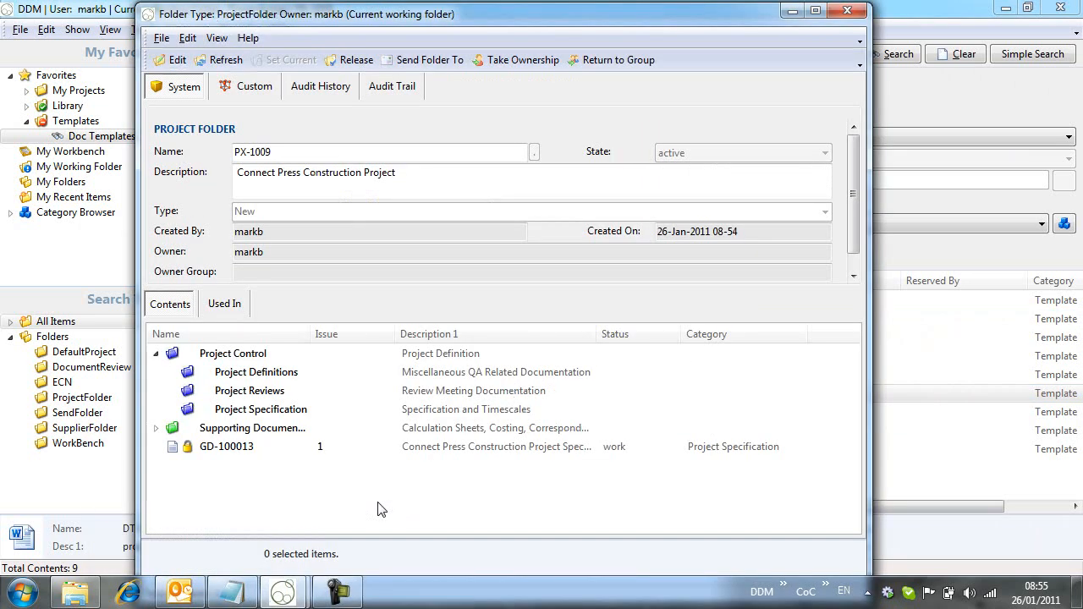
mouse_move(488, 447)
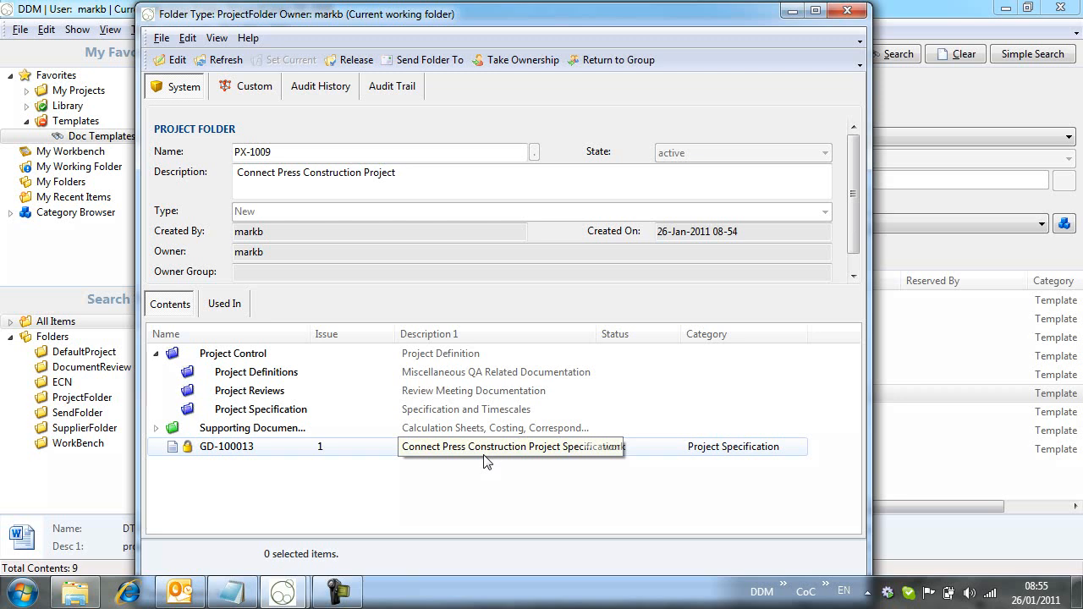
click(261, 408)
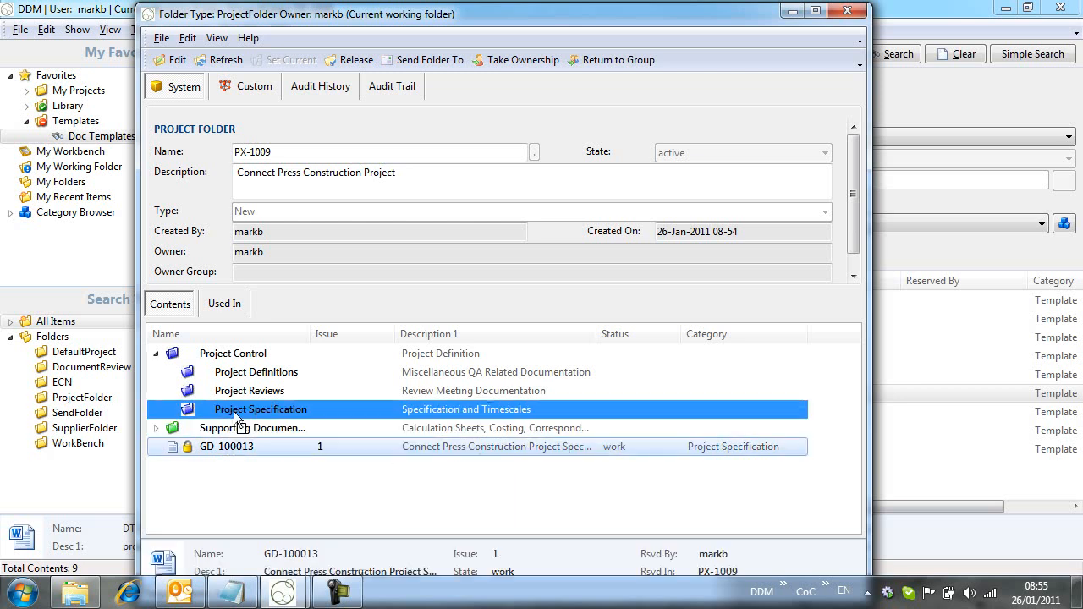
click(171, 410)
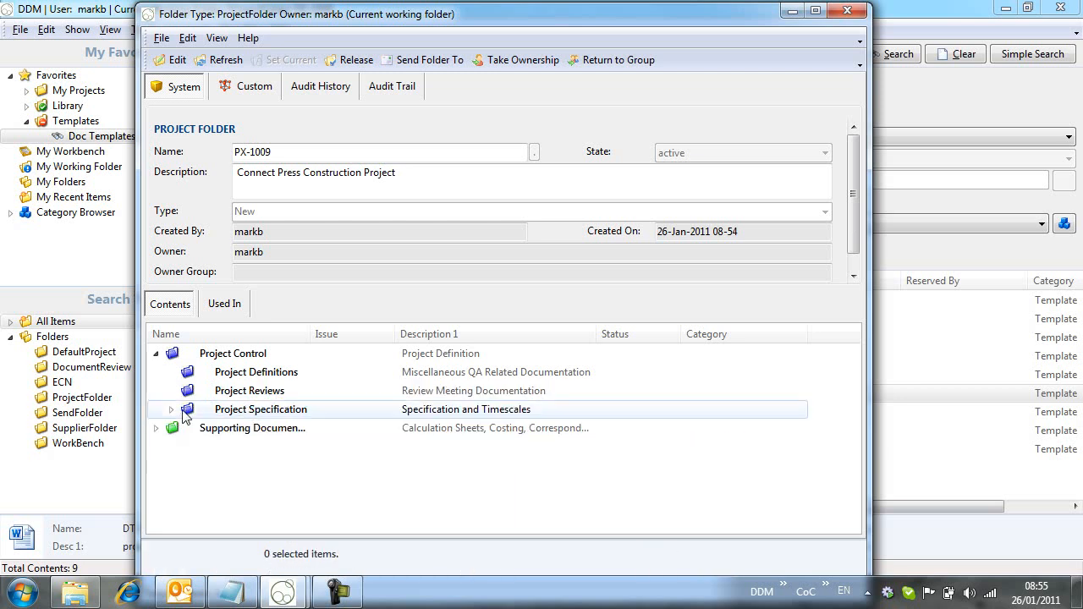
Expand Project Specification and open GD-100013 for editing in Word
click(171, 410)
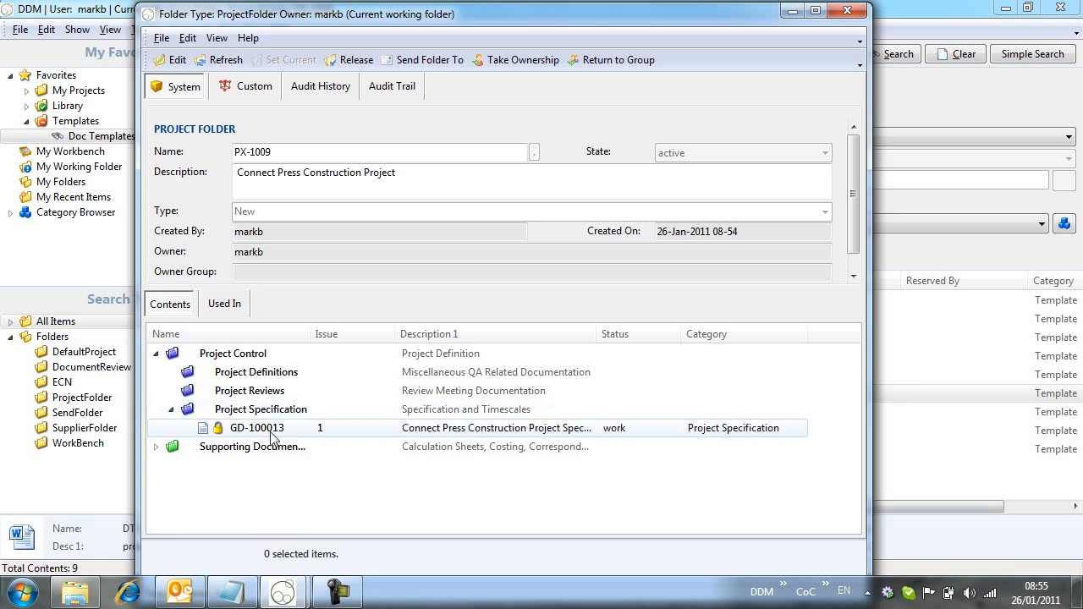
right_click(258, 426)
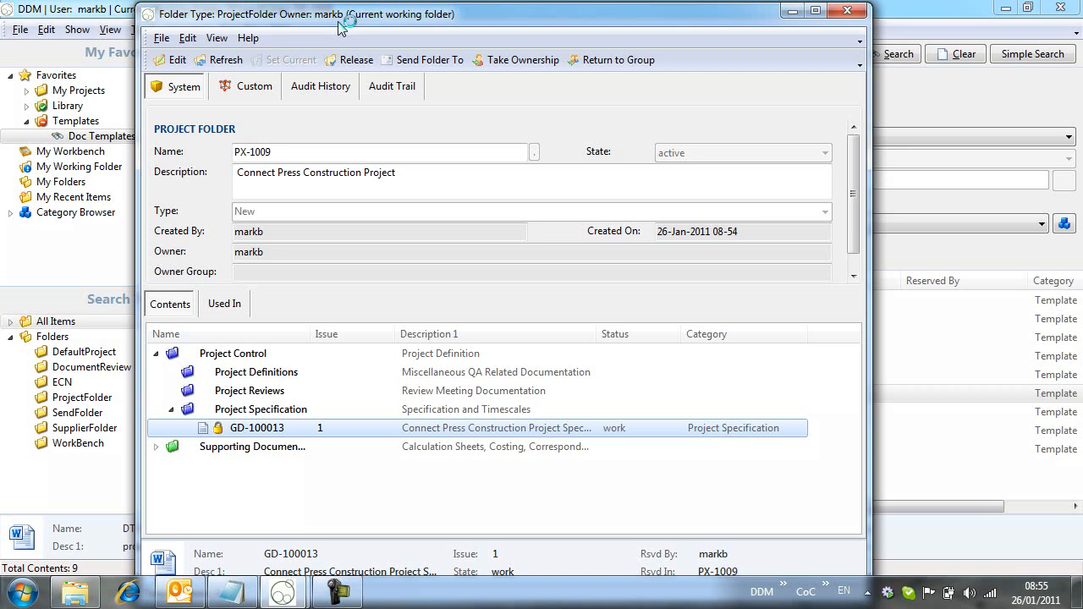
double_click(257, 427)
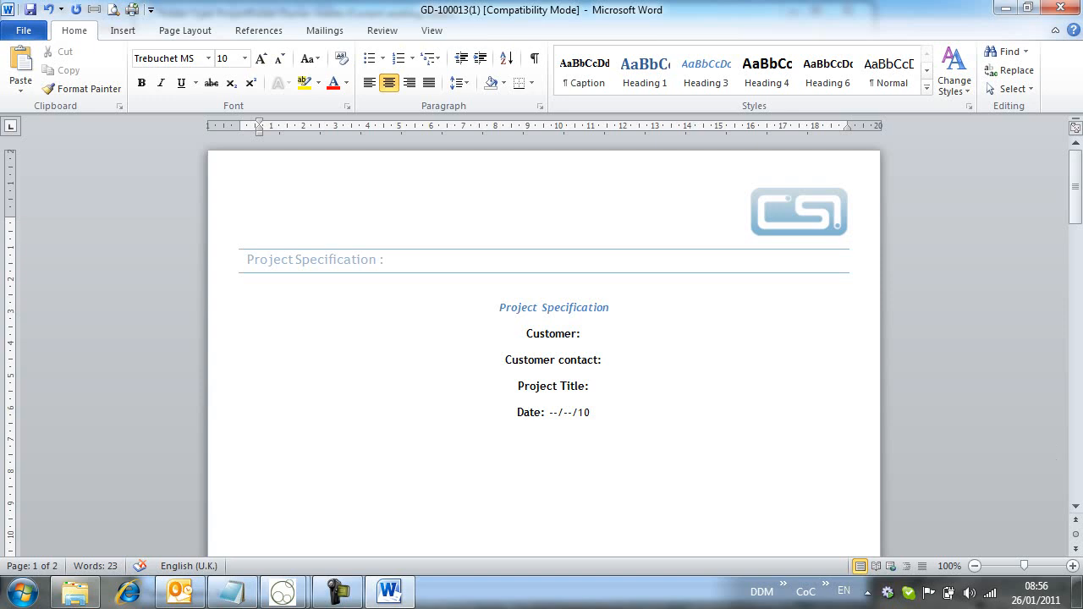
click(592, 386)
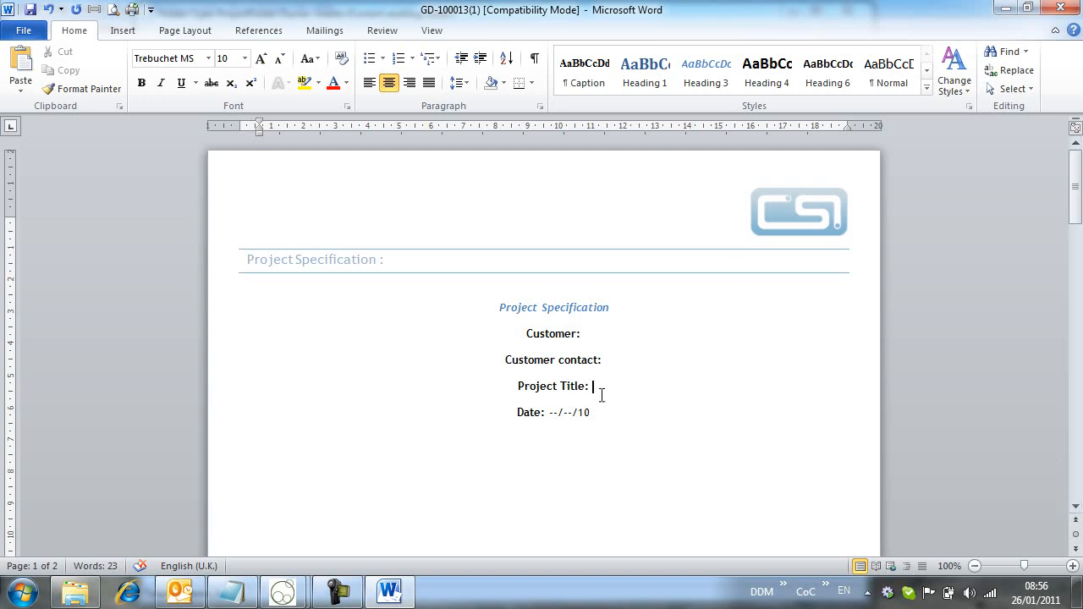
text(Connect Press Construction Project)
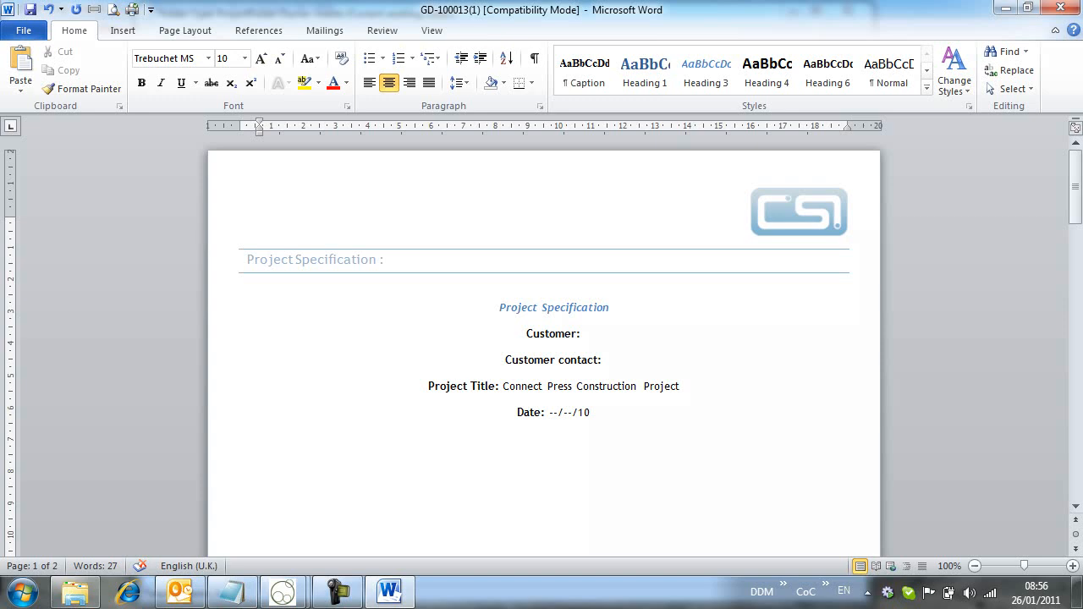
text(Connect Construction Inc)
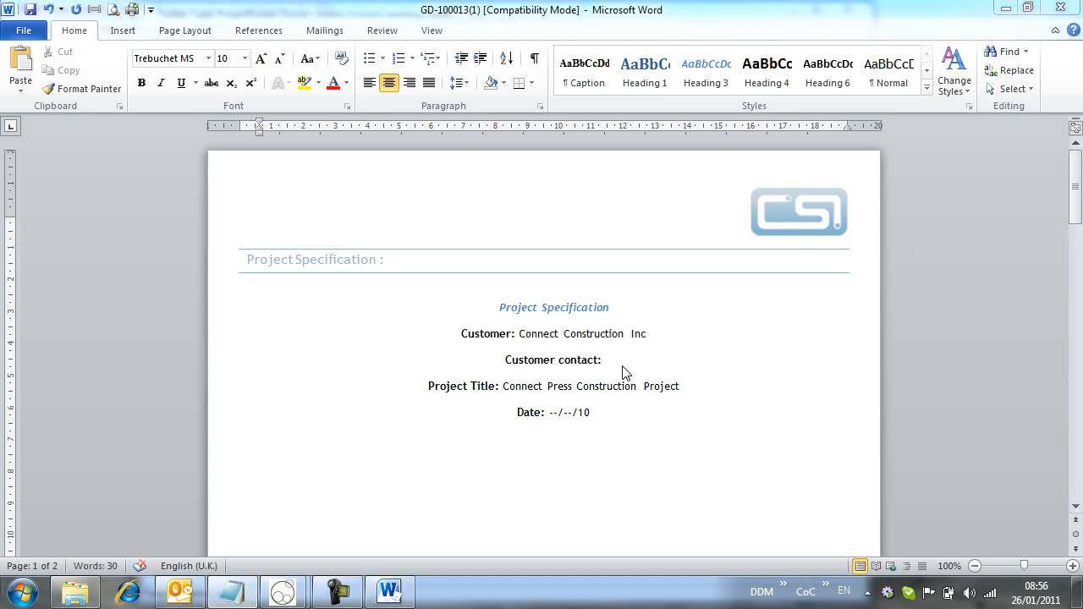
text(Dan Raker)
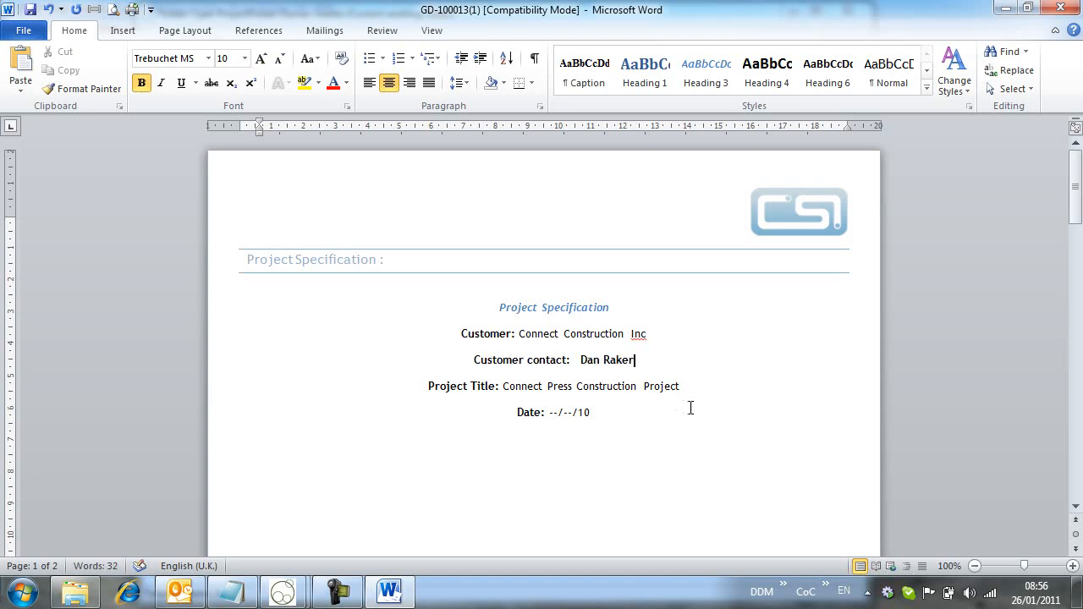
double_click(594, 358)
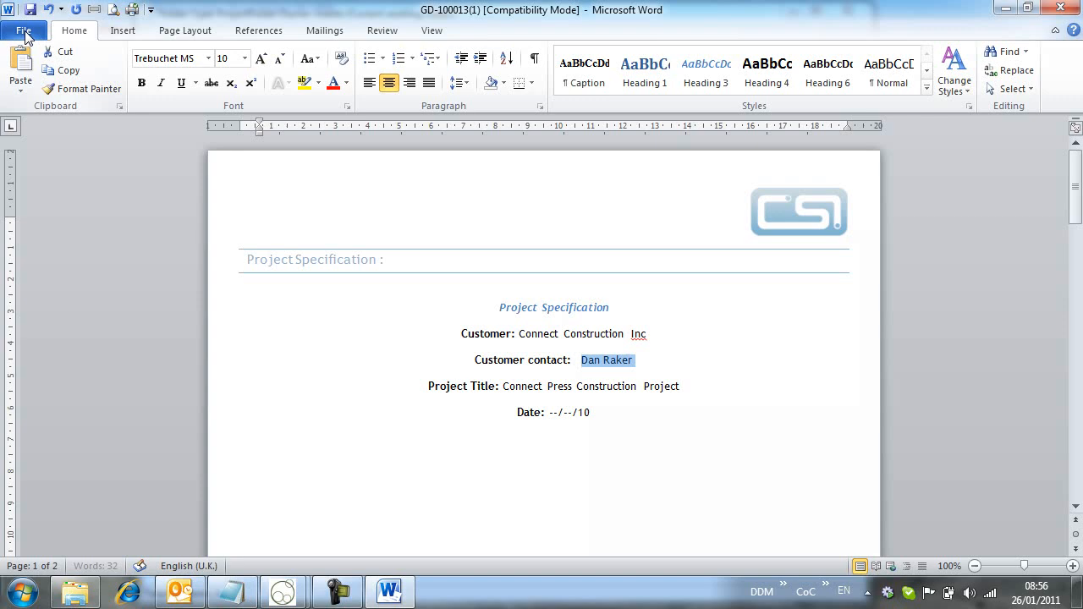
mouse_move(685, 354)
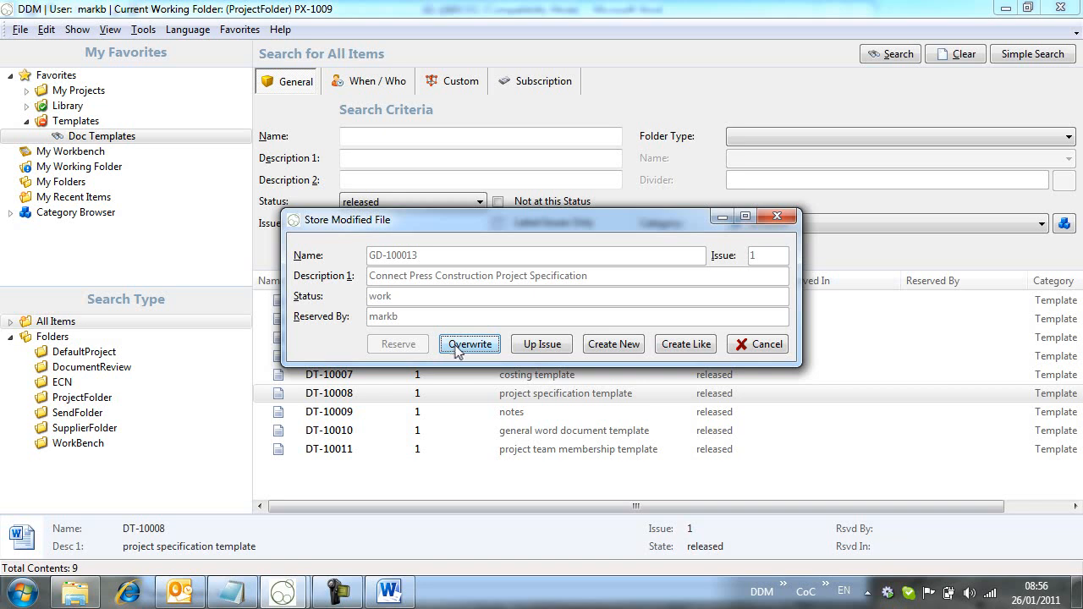
Save the edited file back into DDM, close Word and check GD-100013's stored versions in its properties
click(469, 344)
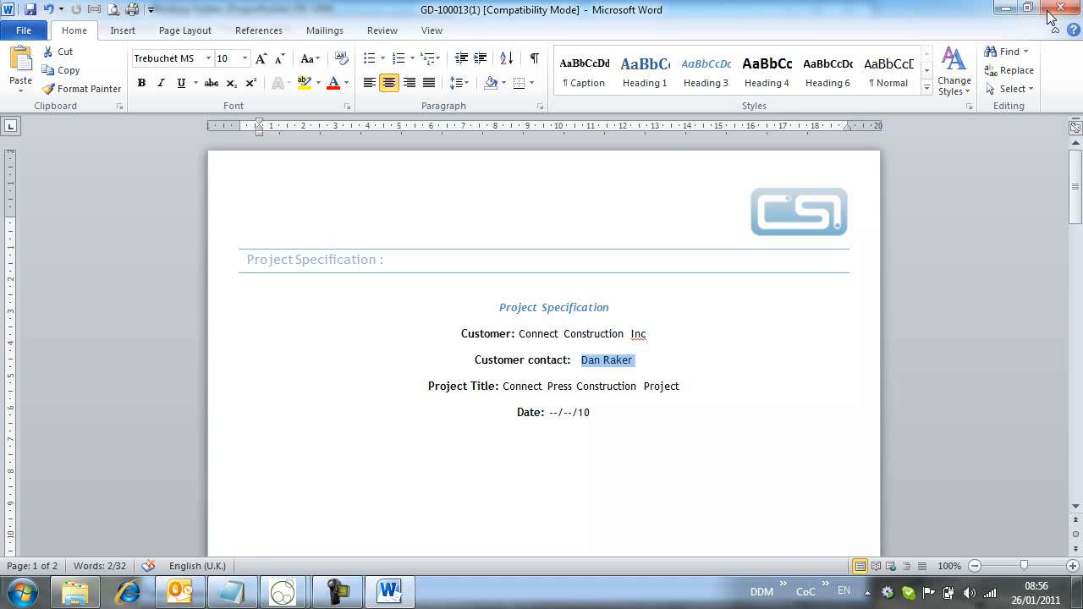
click(337, 593)
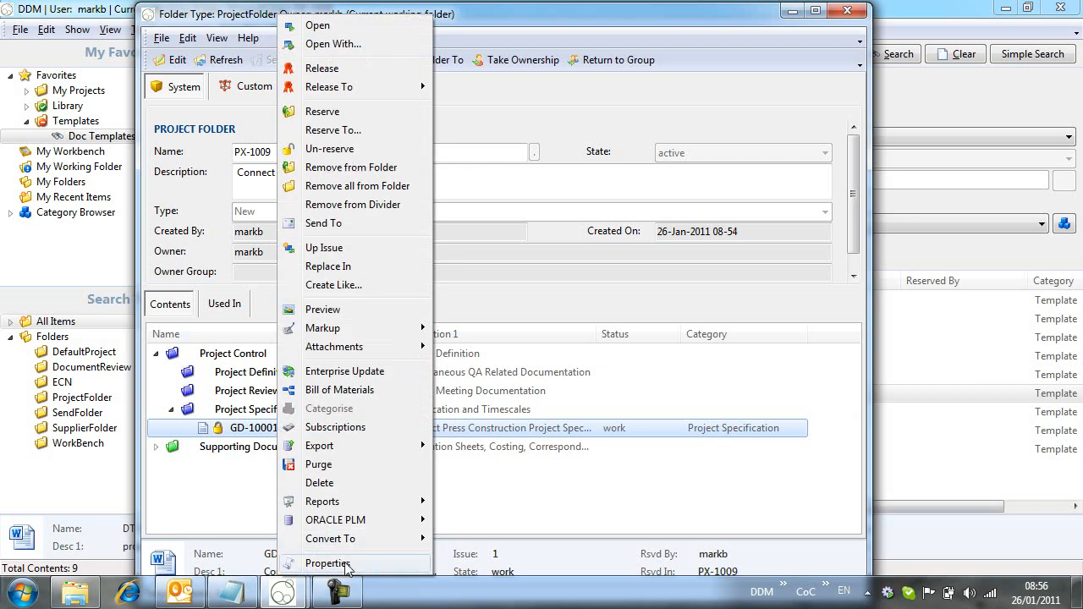
click(328, 563)
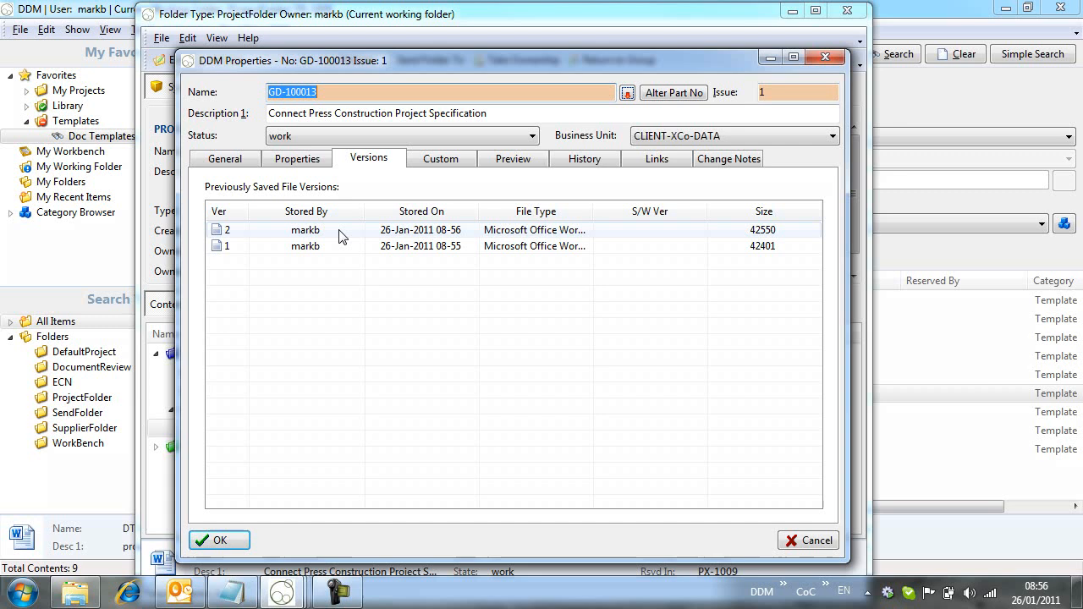
mouse_move(220, 542)
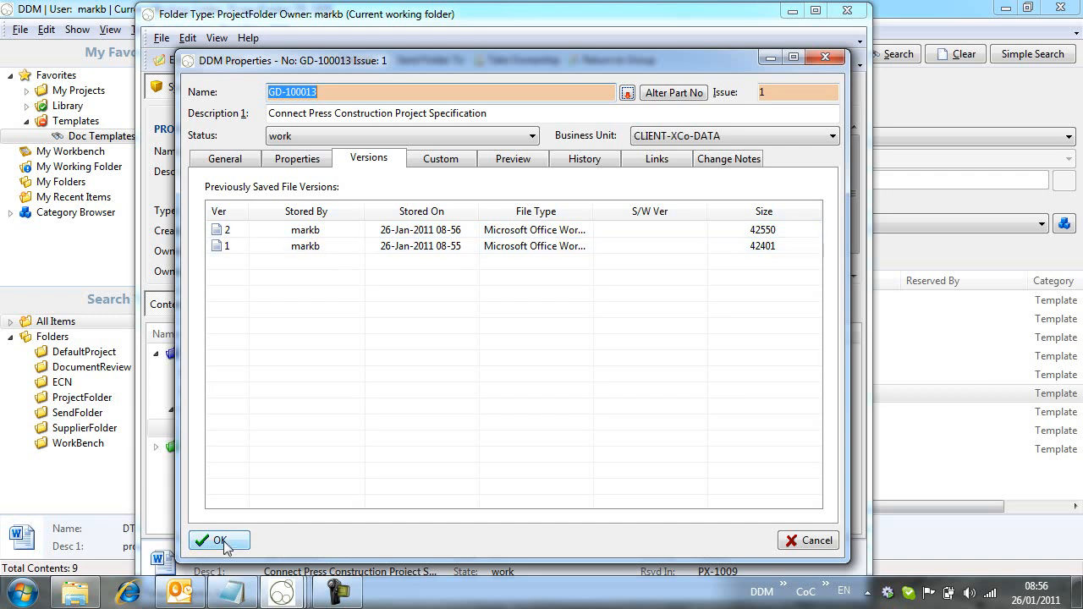
click(219, 542)
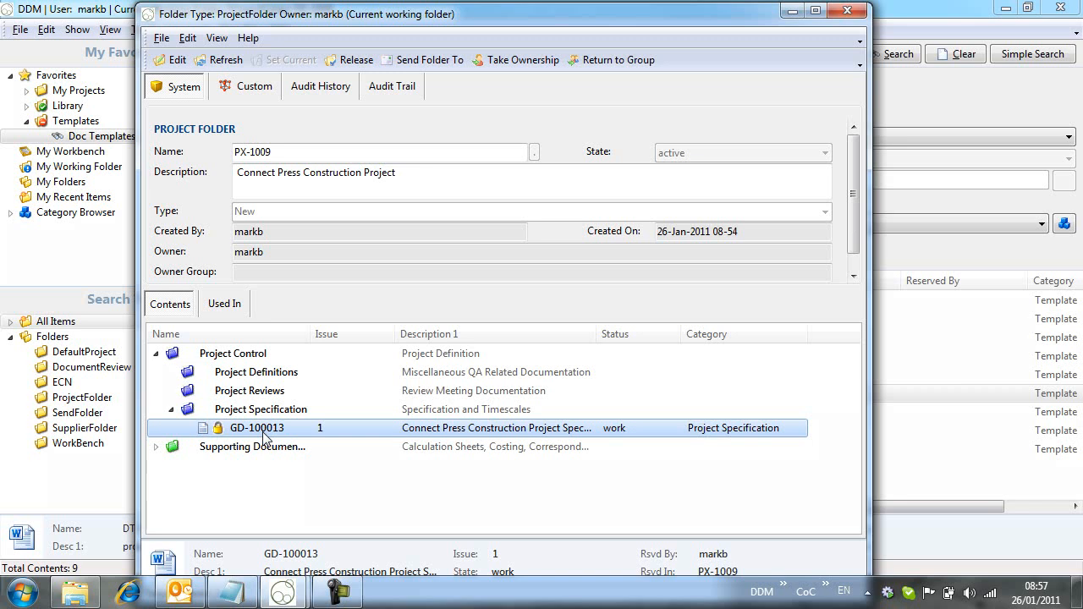
Release GD-100013 via Release To > released, then reopen it in Word
right_click(258, 427)
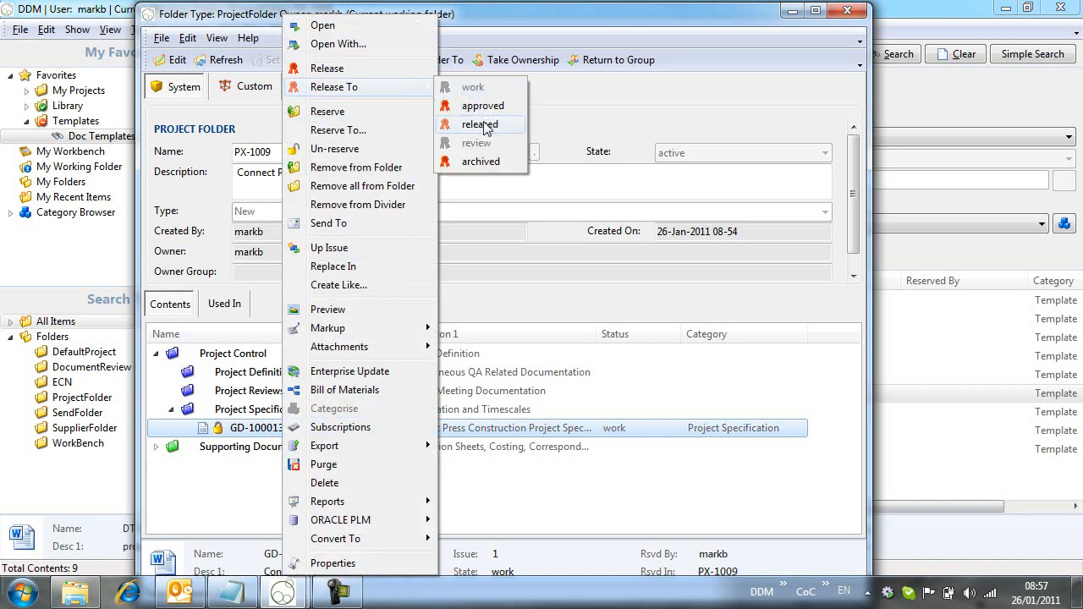
click(481, 126)
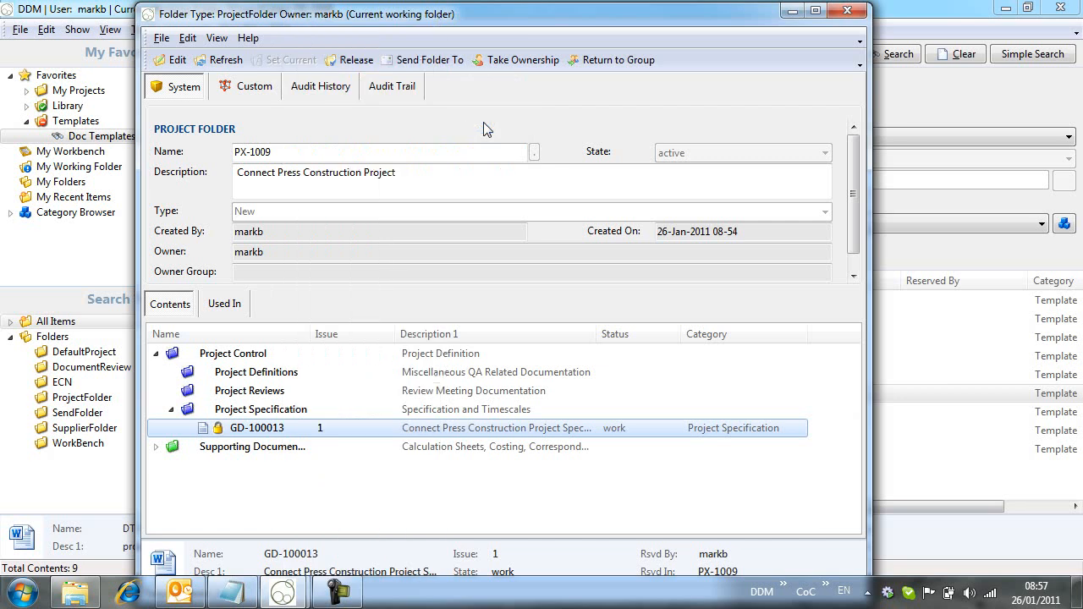
click(356, 59)
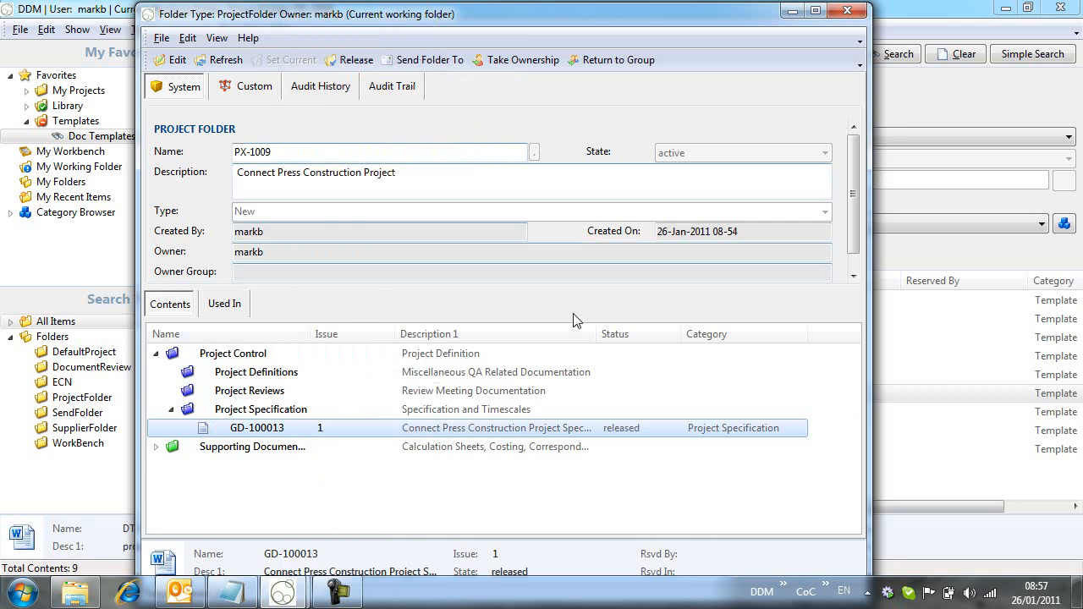
mouse_move(498, 427)
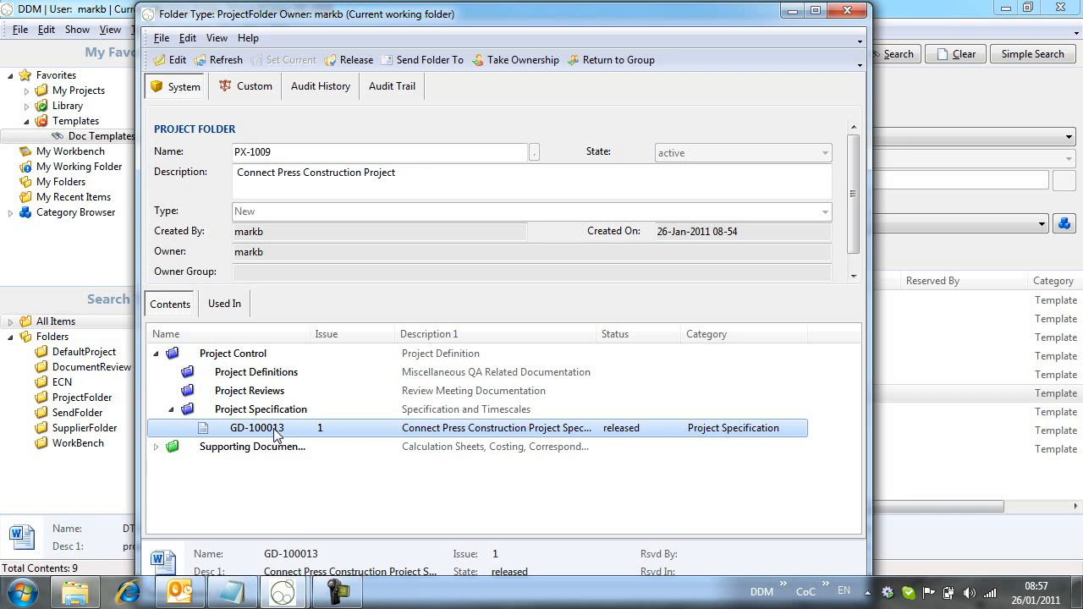
double_click(257, 427)
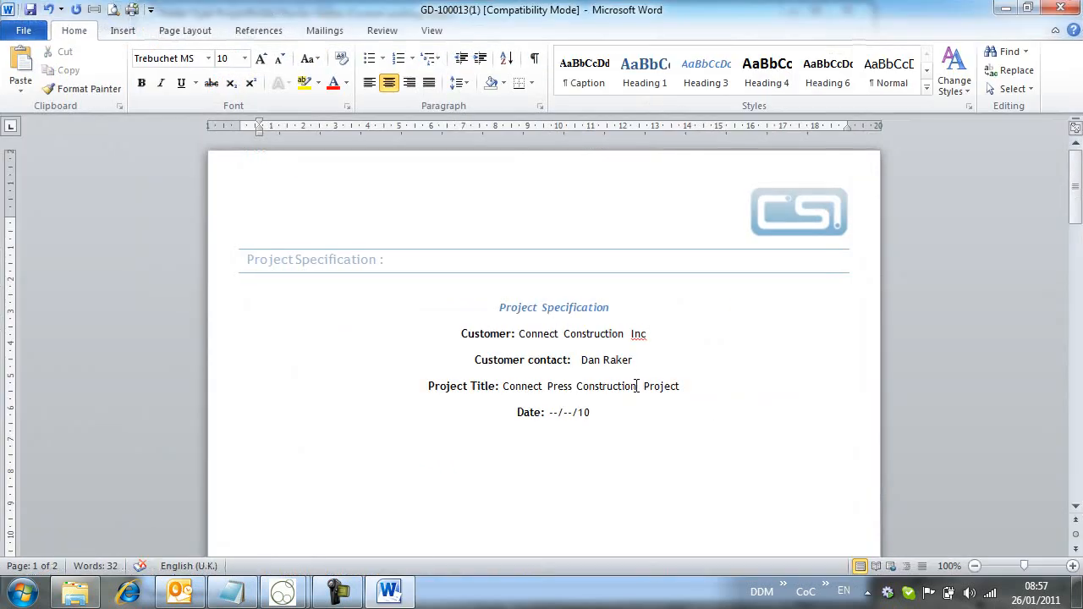
double_click(607, 359)
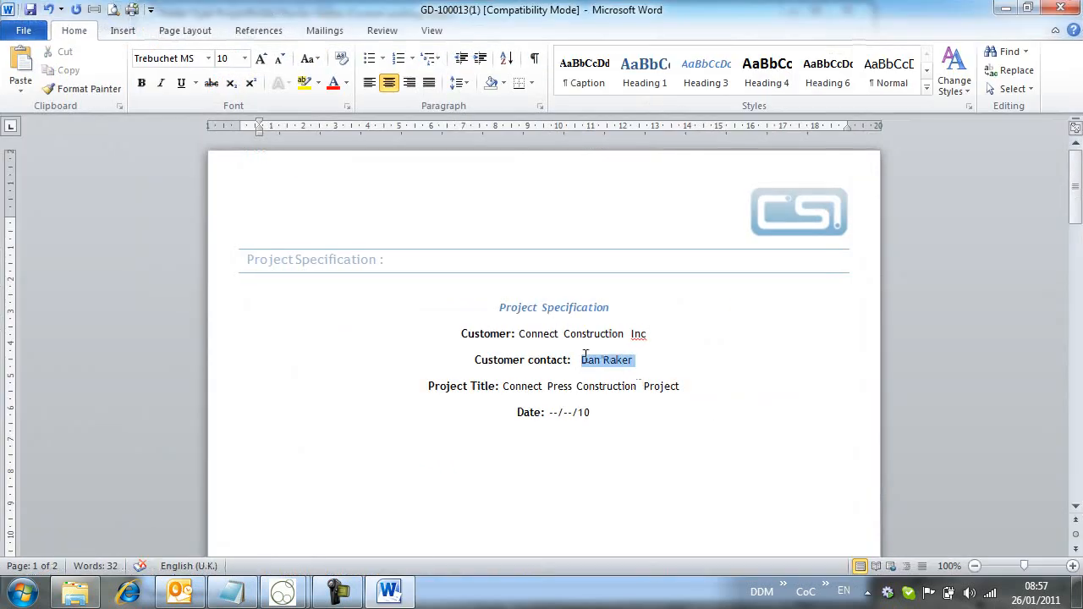
text(Sim)
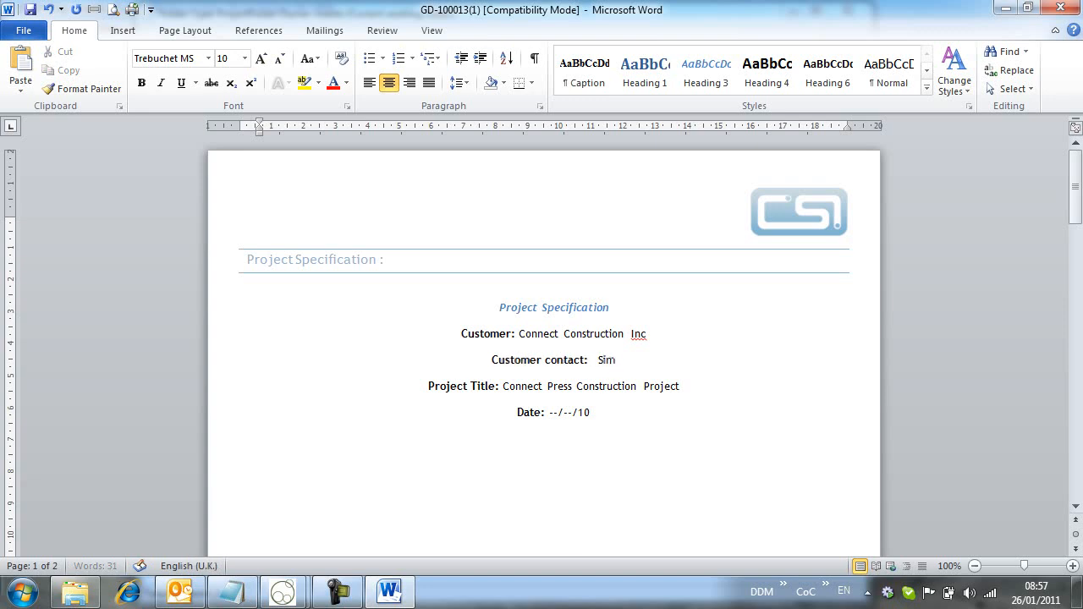
text(on Gee)
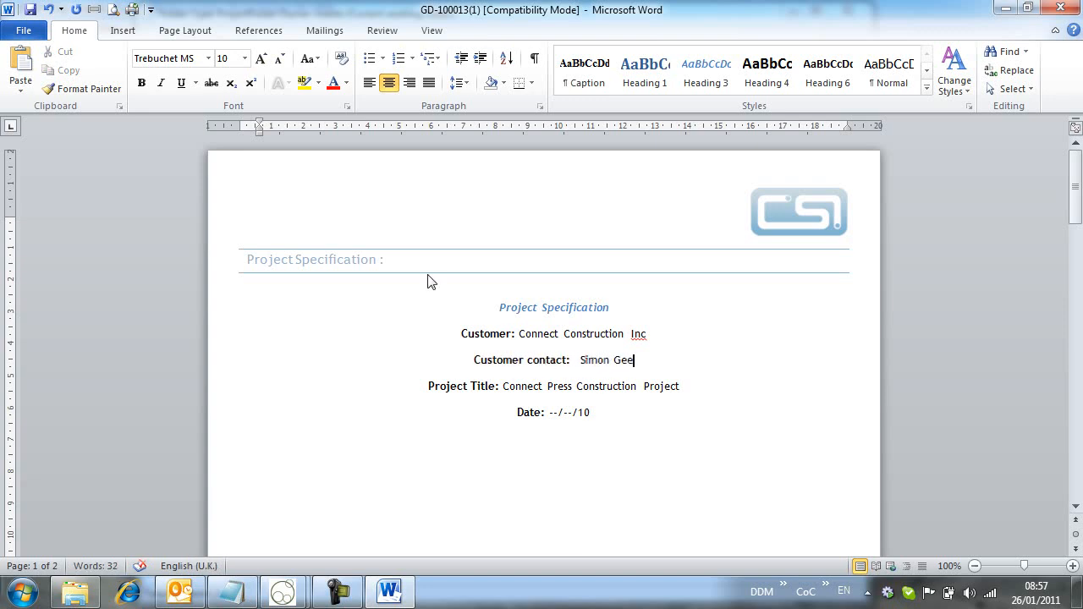
key(ctrl+s)
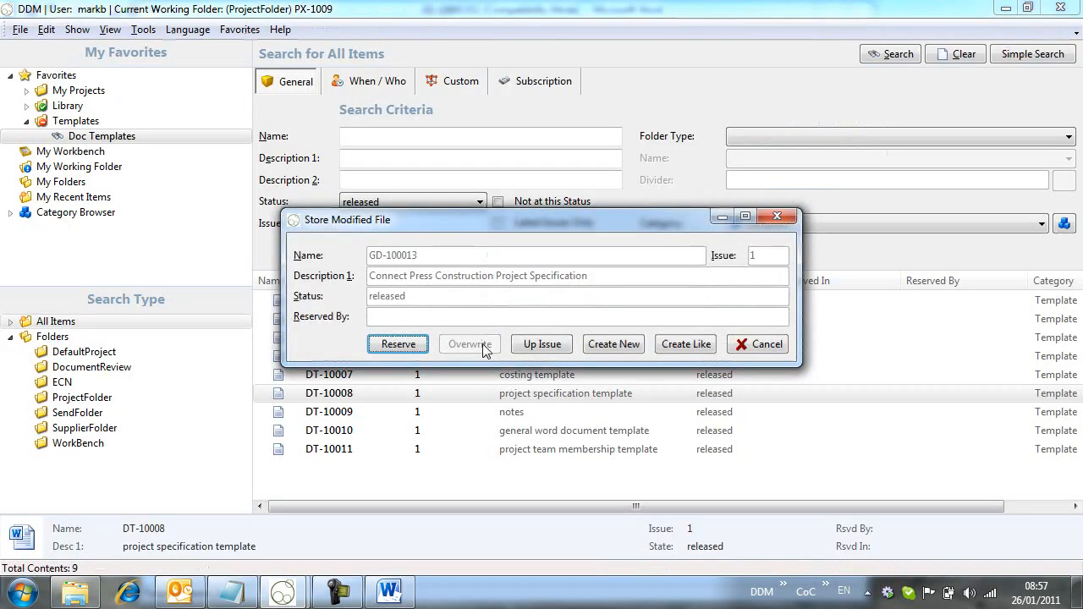
mouse_move(477, 349)
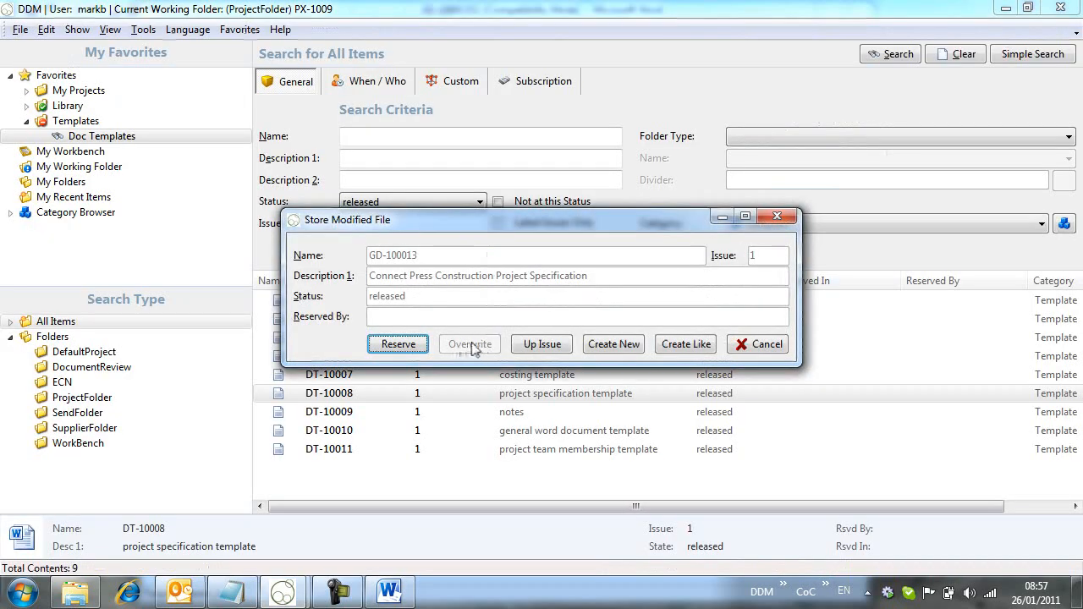
mouse_move(542, 344)
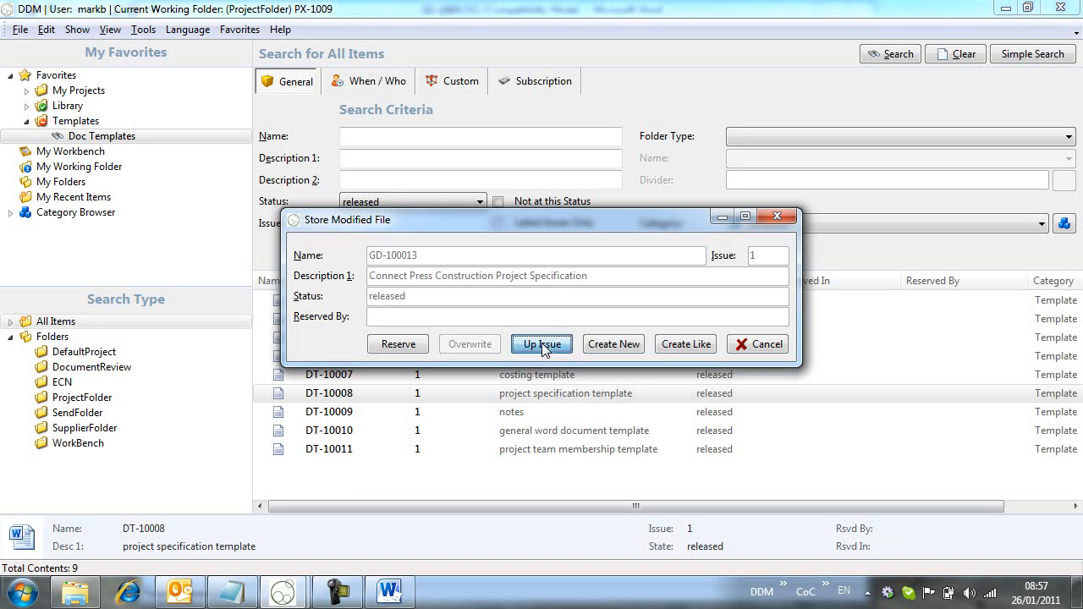
Start an up-issue of the modified GD-100013 as its next issue and begin the change reason
click(542, 344)
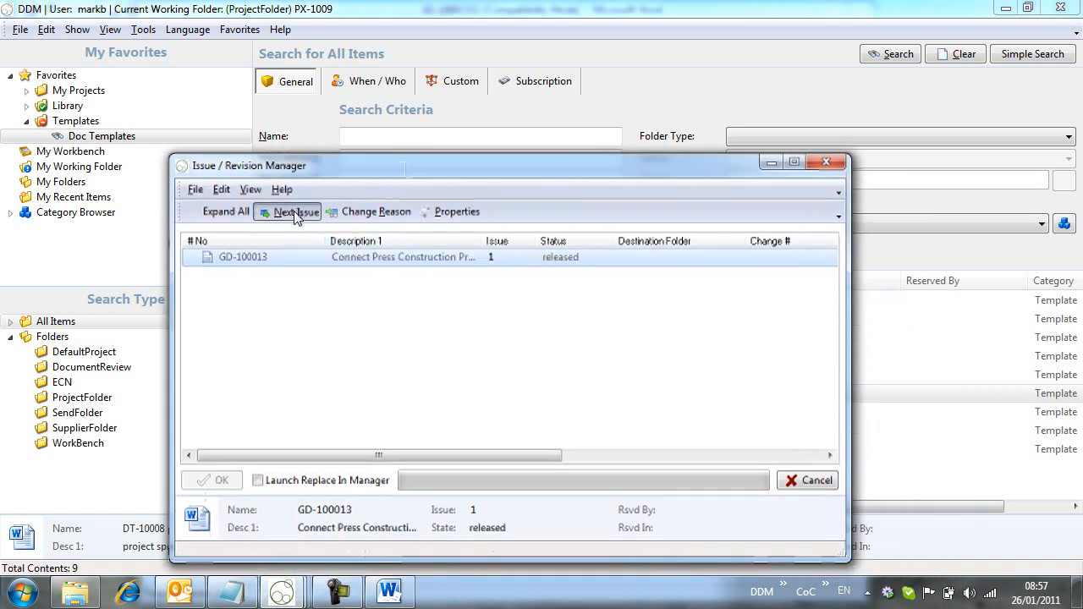
click(295, 212)
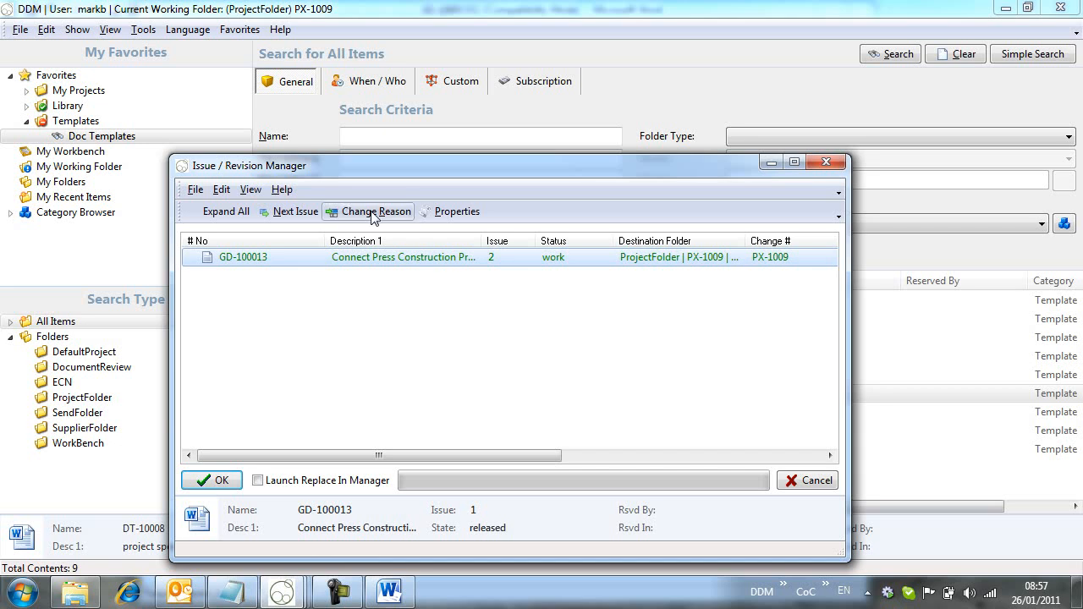
click(376, 210)
text(C)
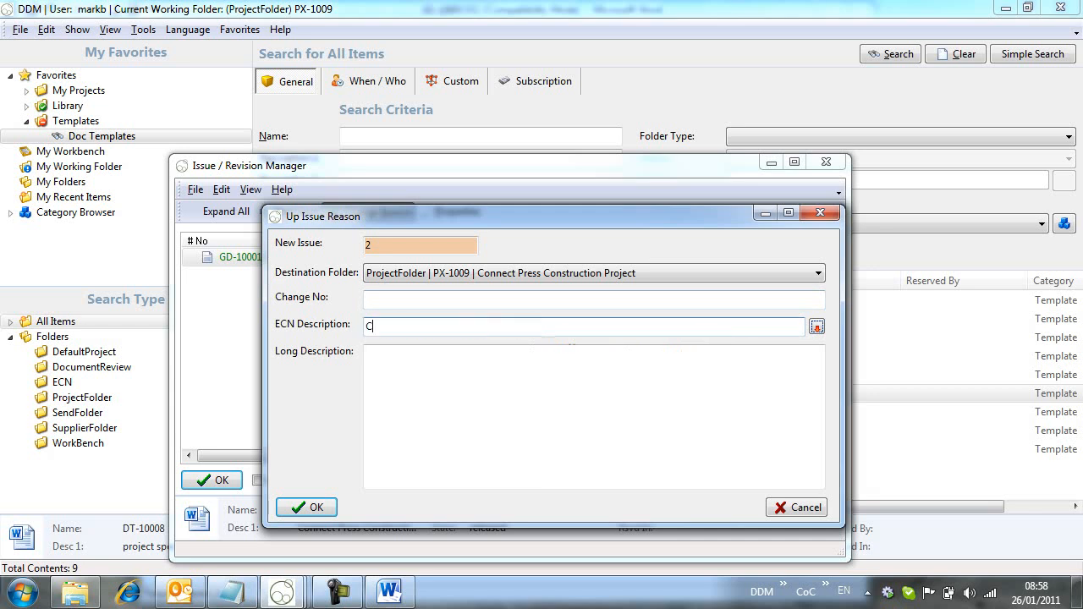
Record ECN 'Customer Contact Changed' and long description '... from Dan to Simon', then confirm
text(ustomer Co)
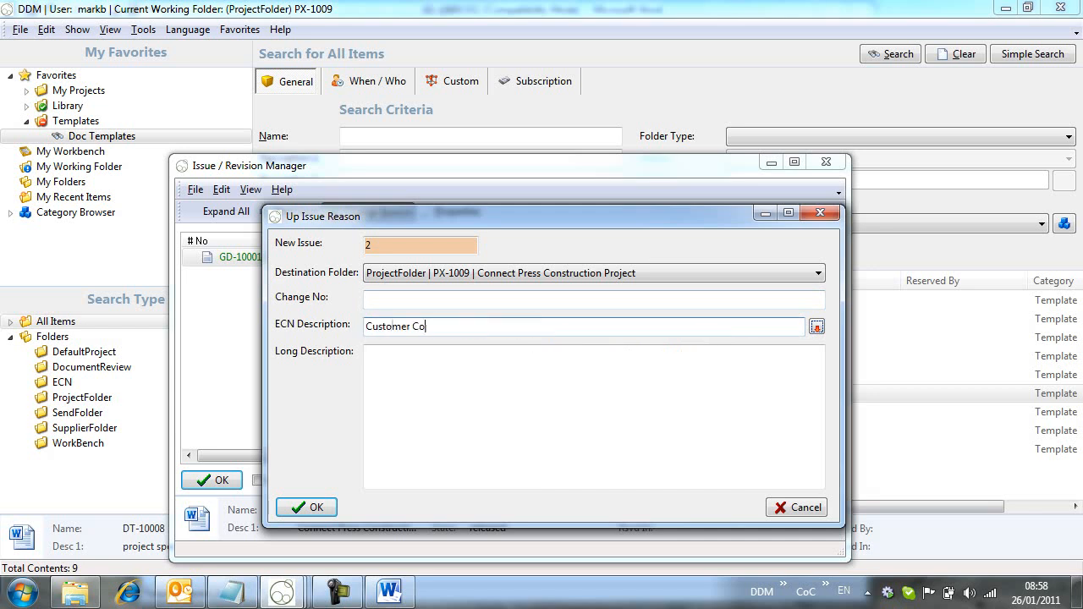
text(ntact Chan)
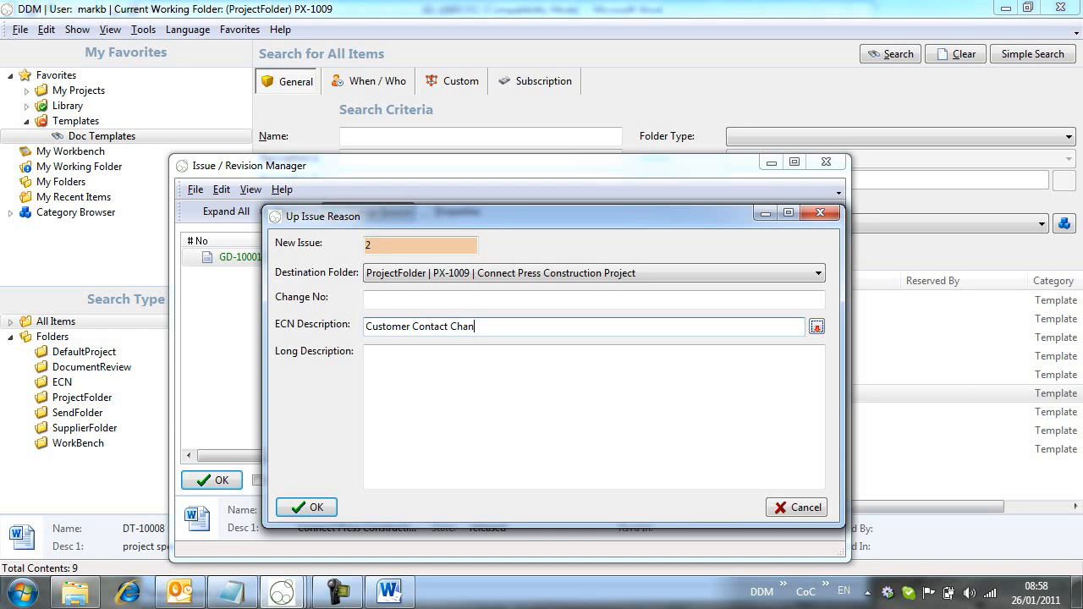
text(ged)
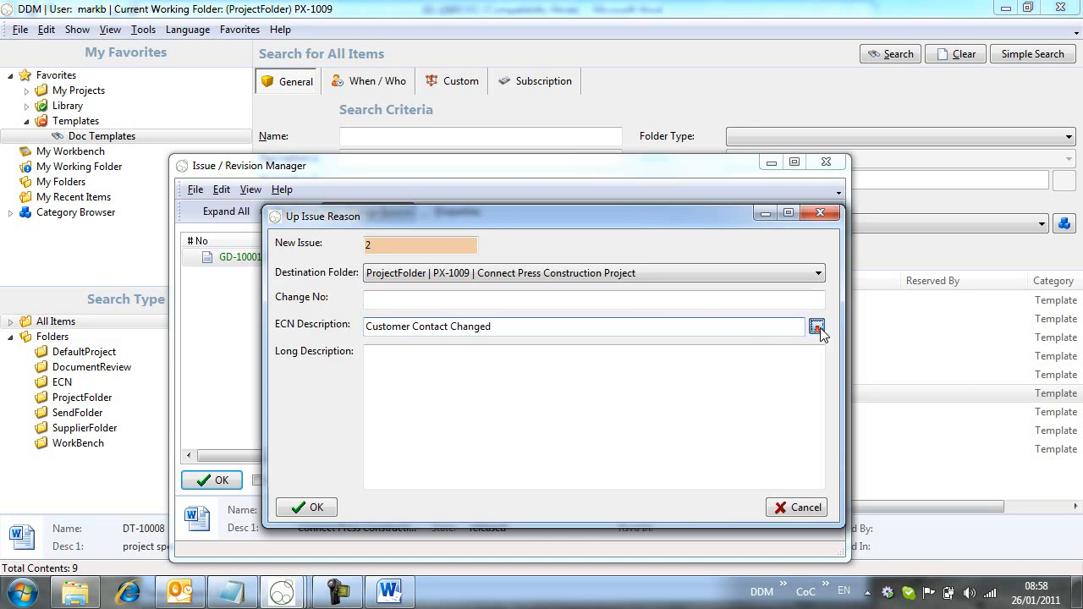
click(816, 326)
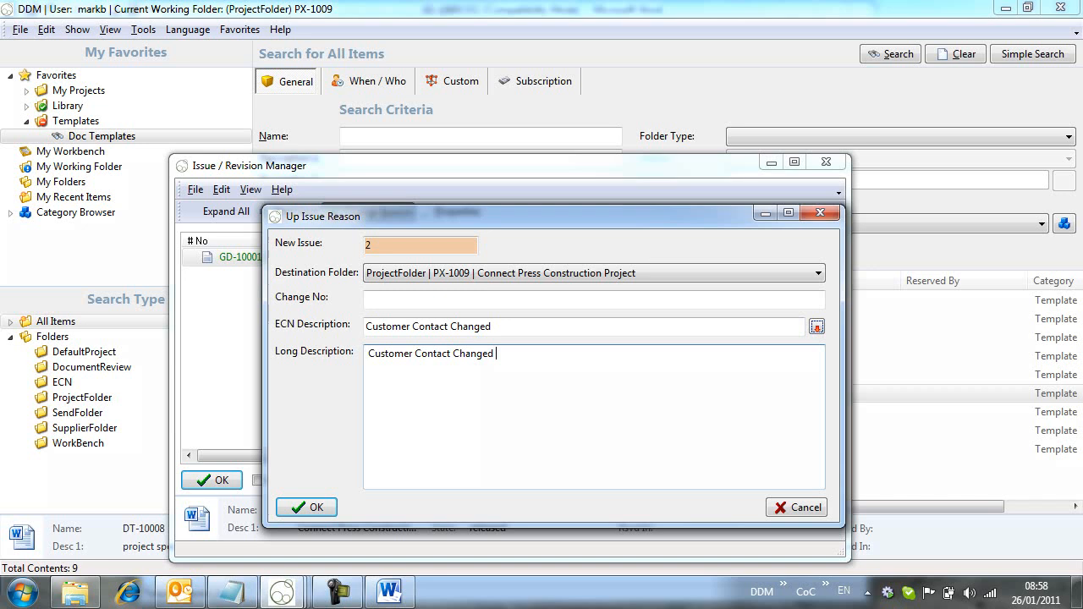
text(from Da)
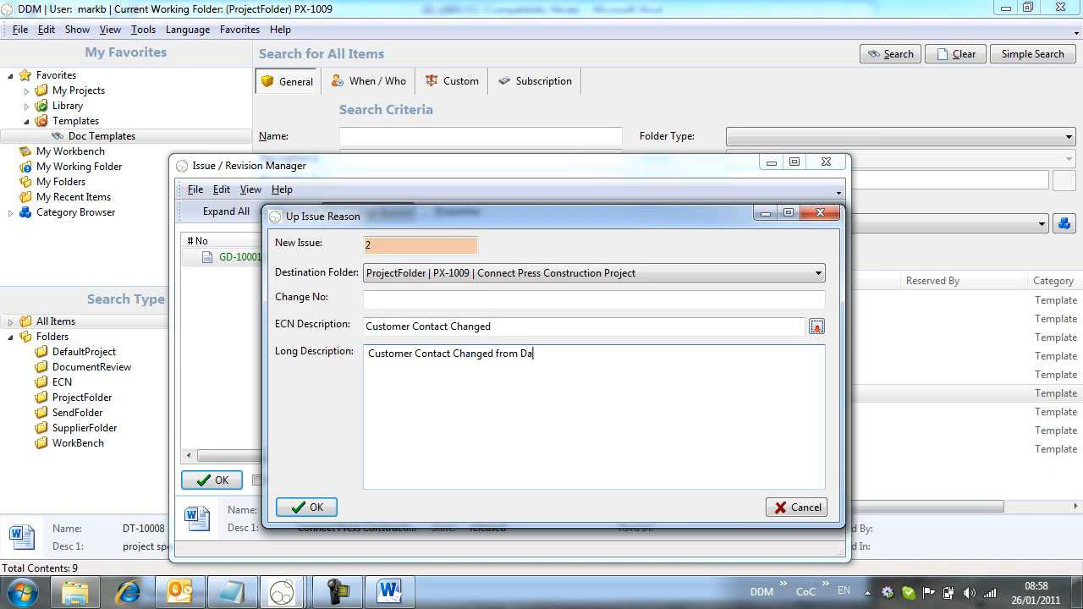
text(n to Sim)
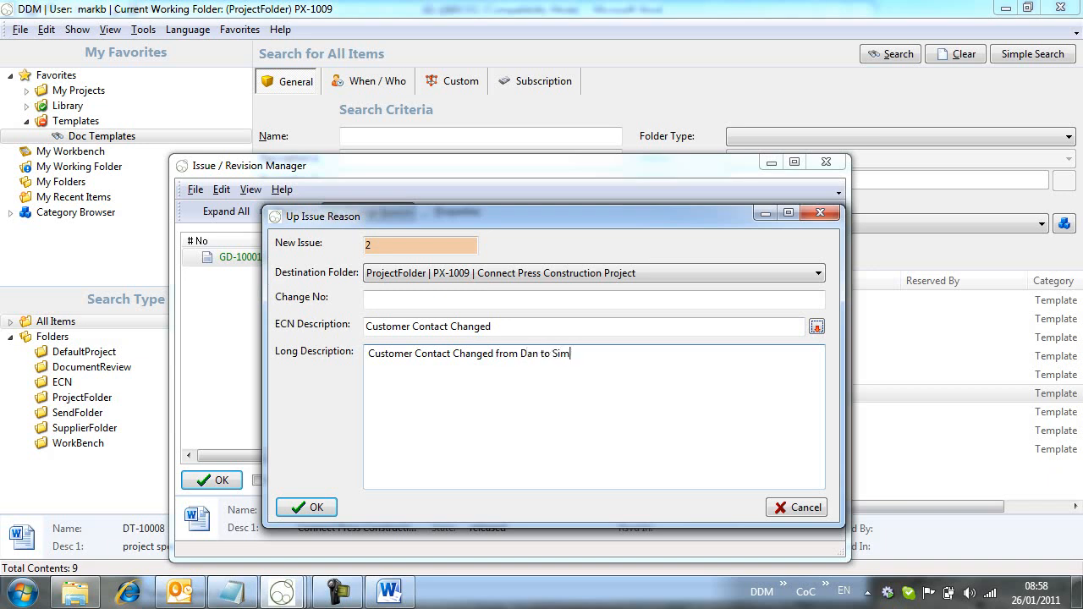
text(on)
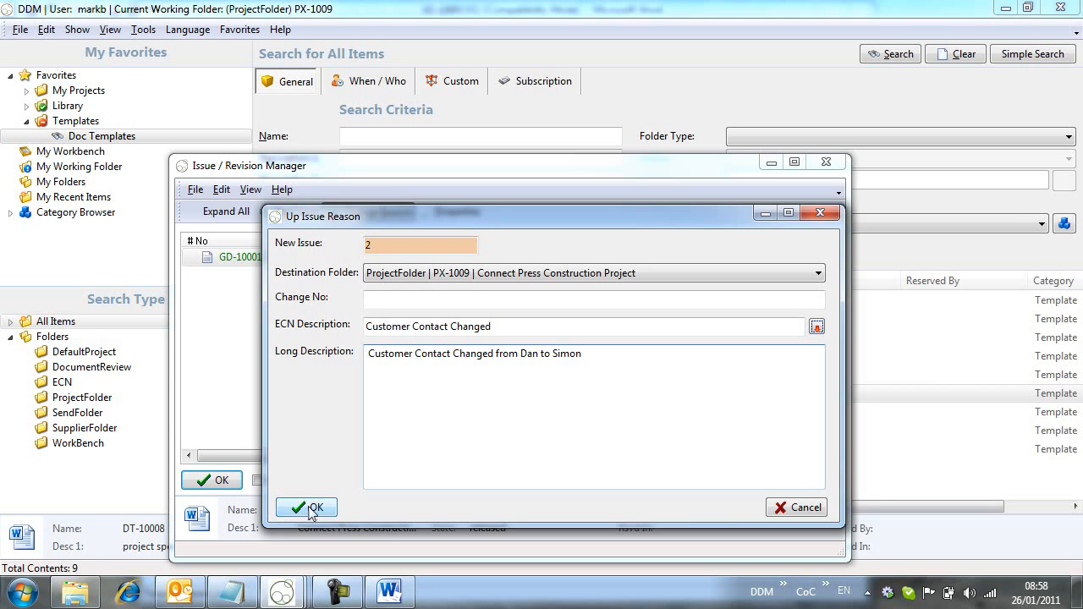
click(305, 508)
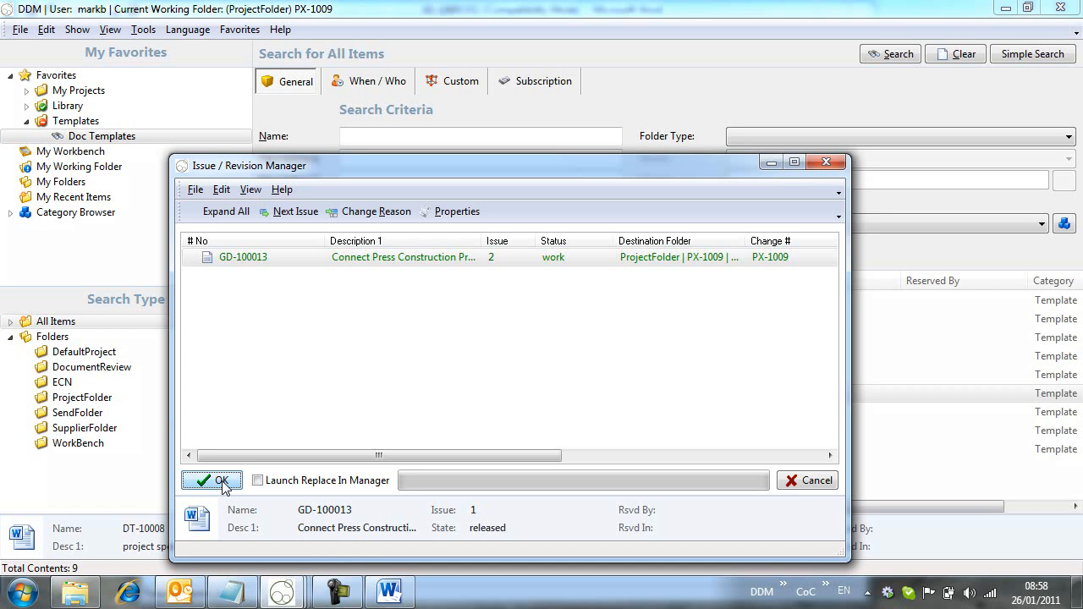
Confirm creating issue 2 of GD-100013 and refresh the PX-1009 folder contents
click(212, 481)
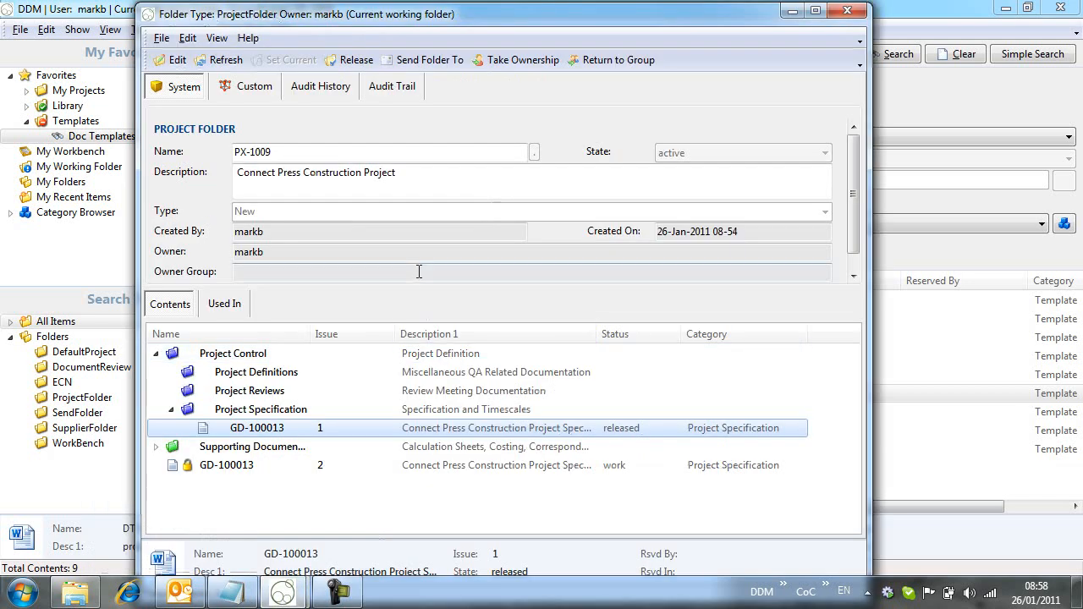
click(261, 408)
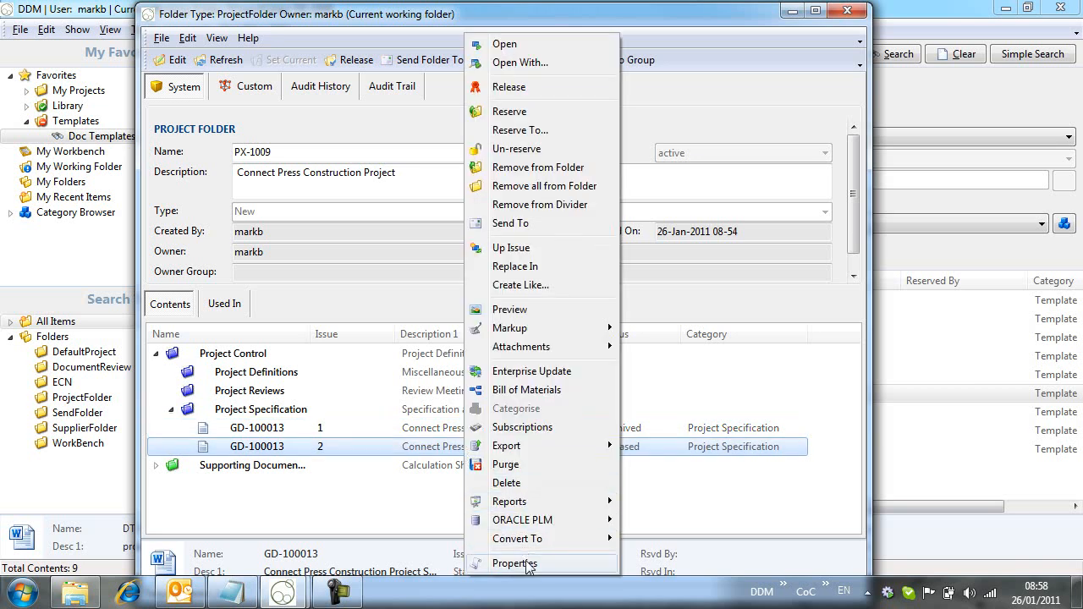
Review the change notes and state history of GD-100013 issue 2, then close its properties
click(514, 564)
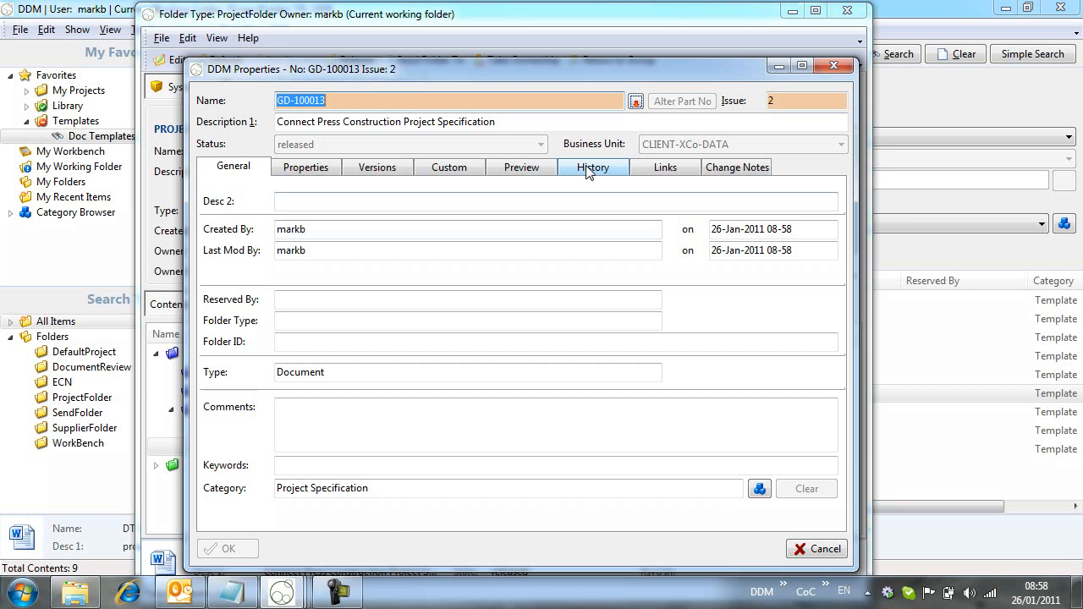
click(736, 167)
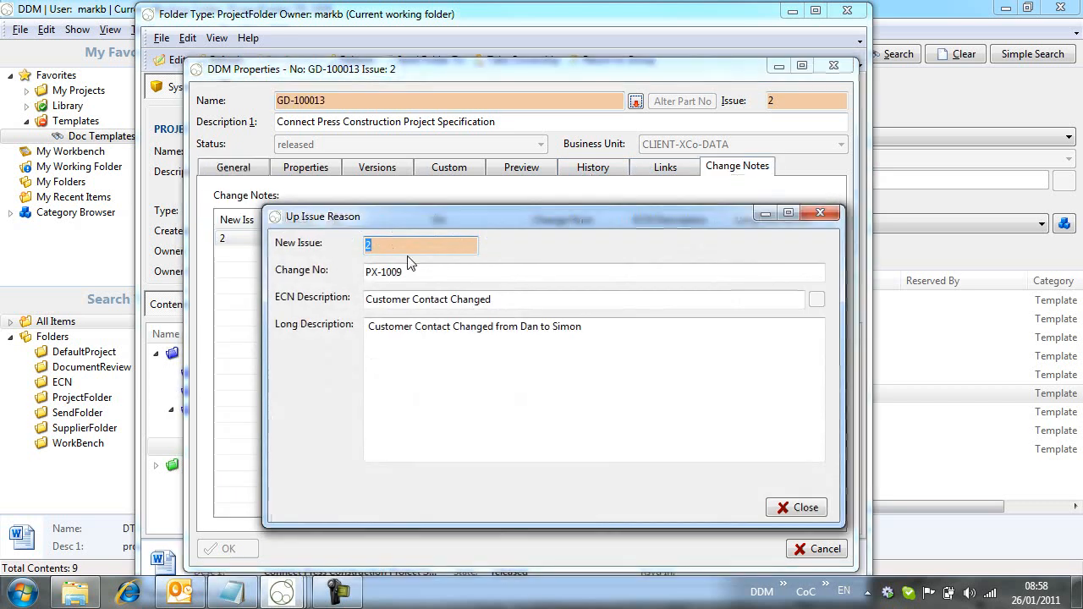
mouse_move(427, 258)
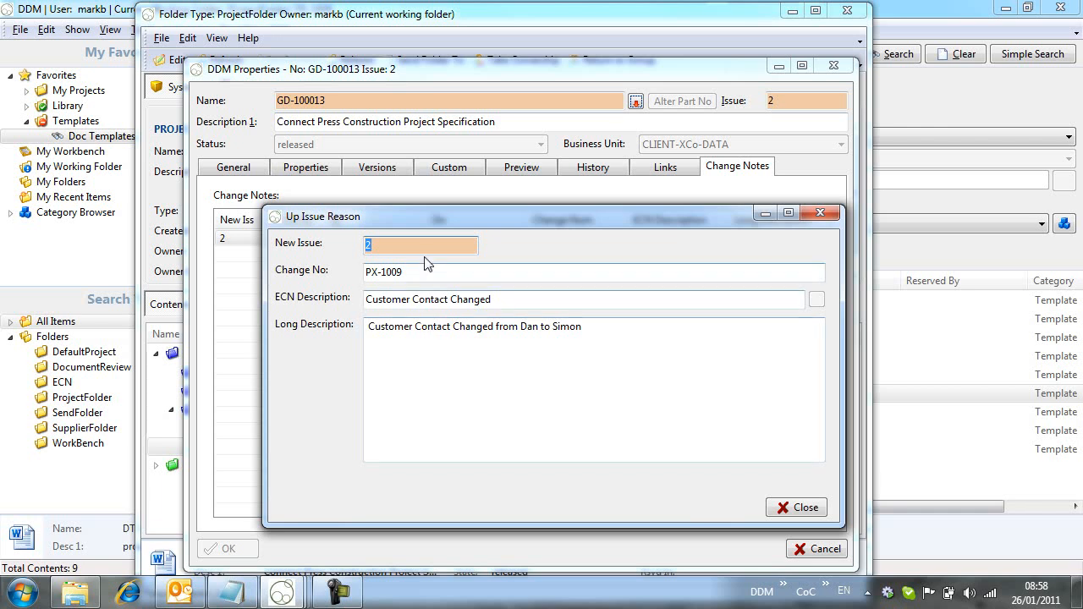
click(795, 508)
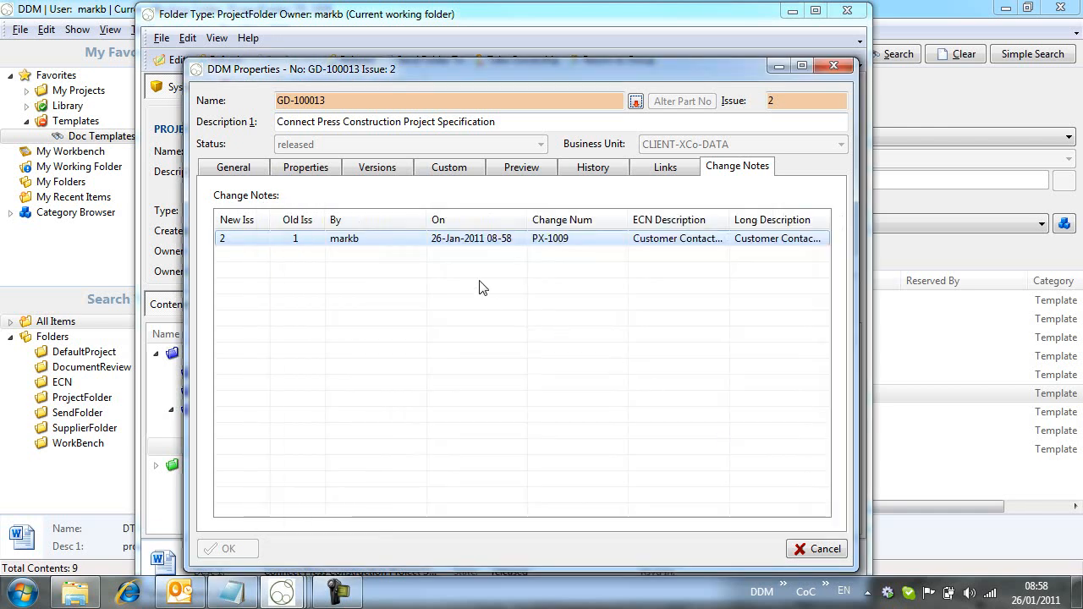
click(593, 167)
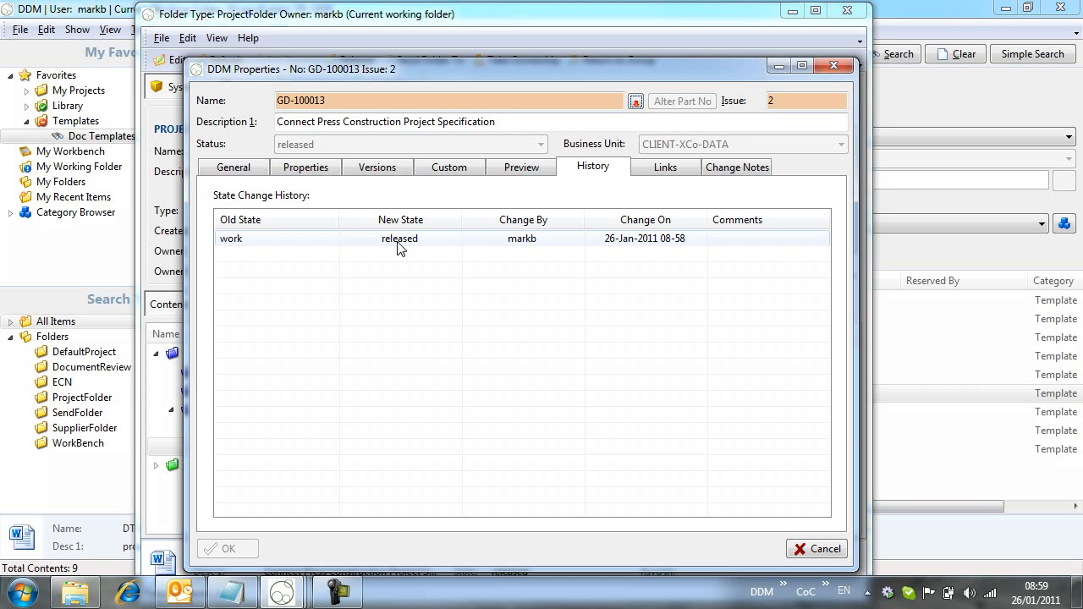
mouse_move(427, 267)
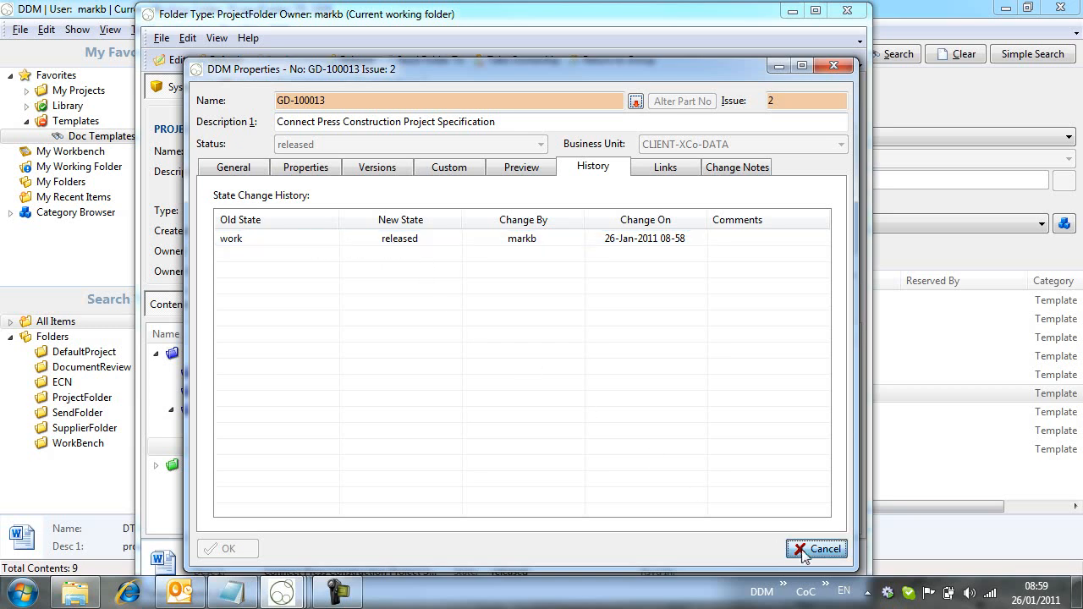
click(816, 548)
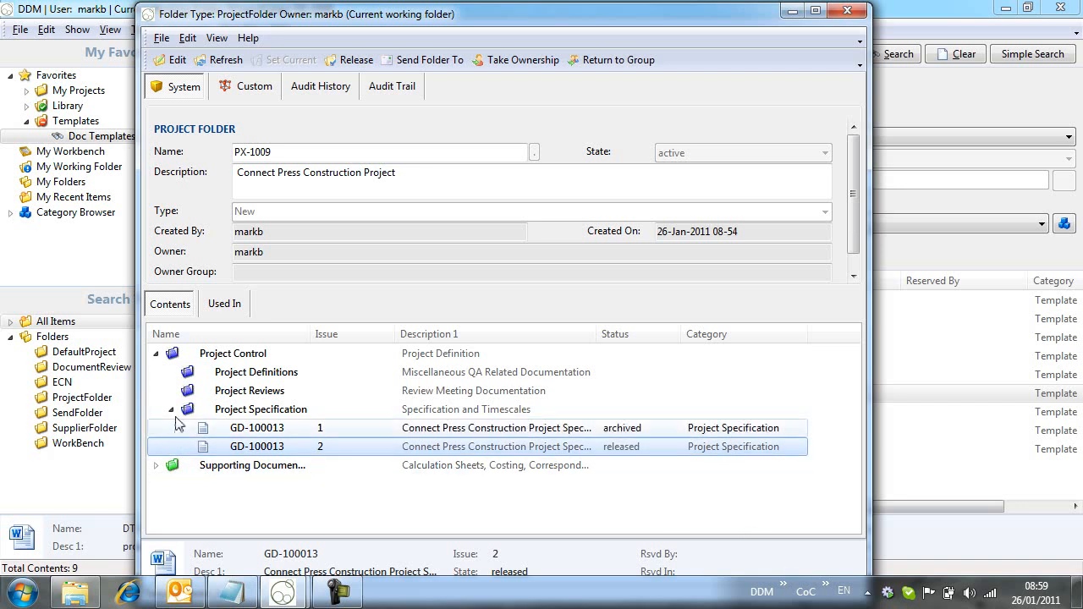
Select photos SP-0015, SP-0016 and SP-0017 in the Jan 2011 library folder
click(156, 354)
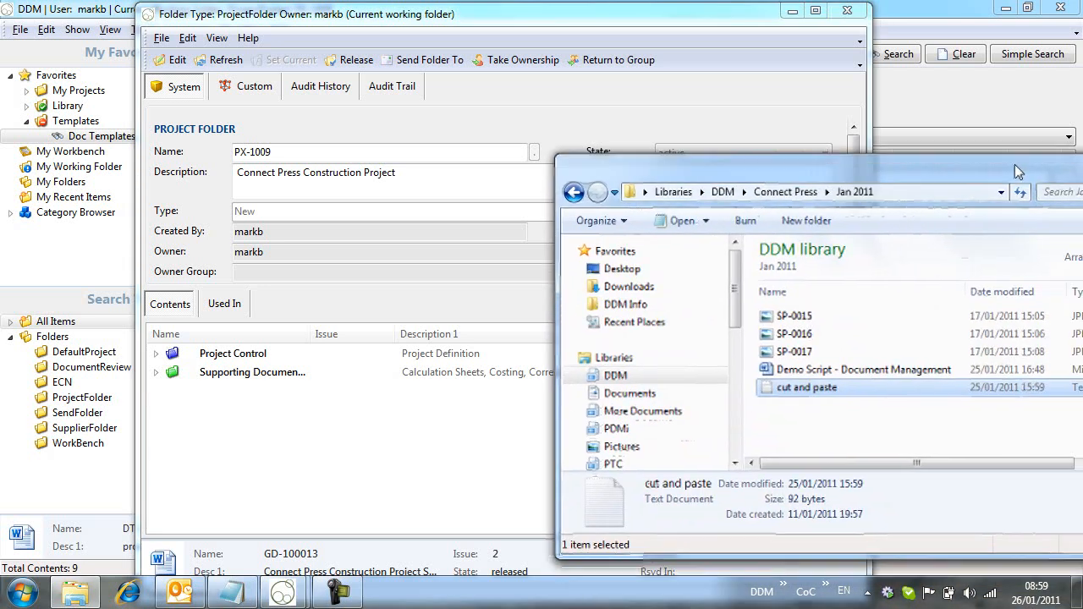
click(794, 317)
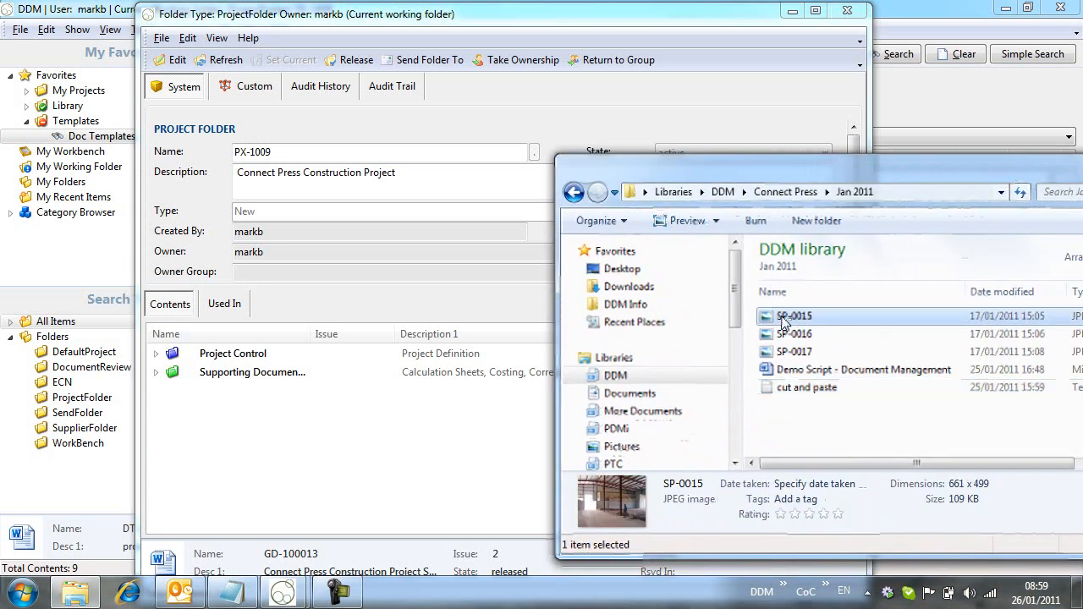
click(792, 350)
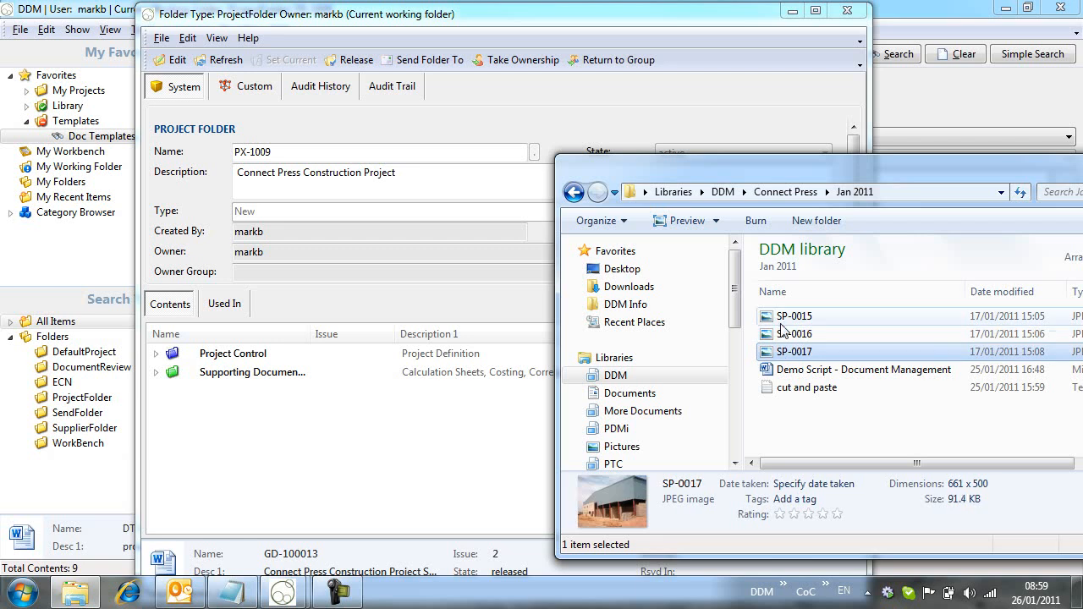
click(792, 317)
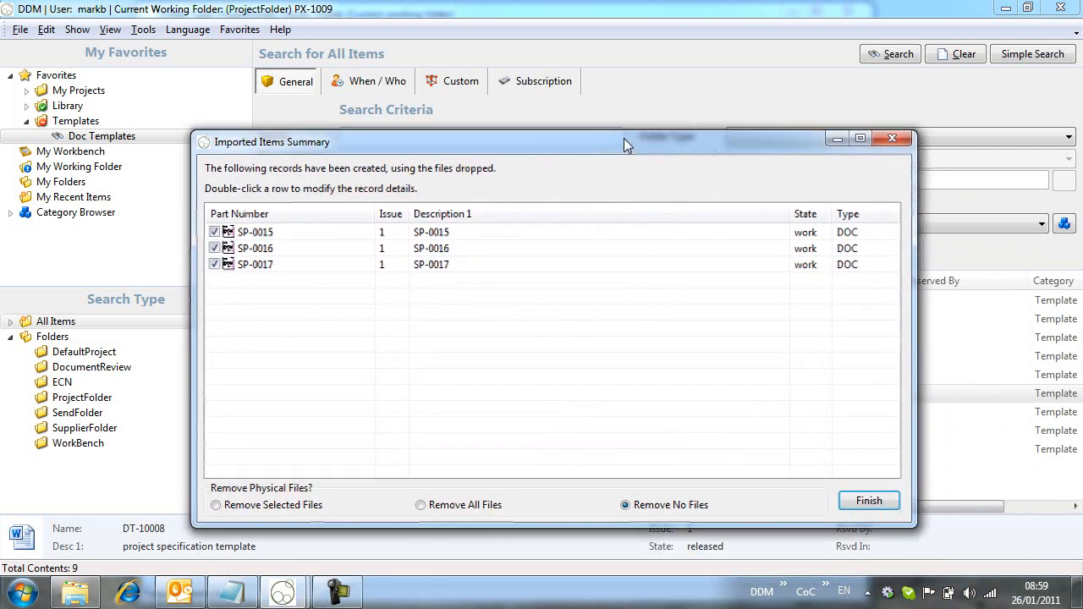
Drag the photos into DDM, finish the import with Remove No Files, and return to PX-1009
drag(626, 142, 630, 137)
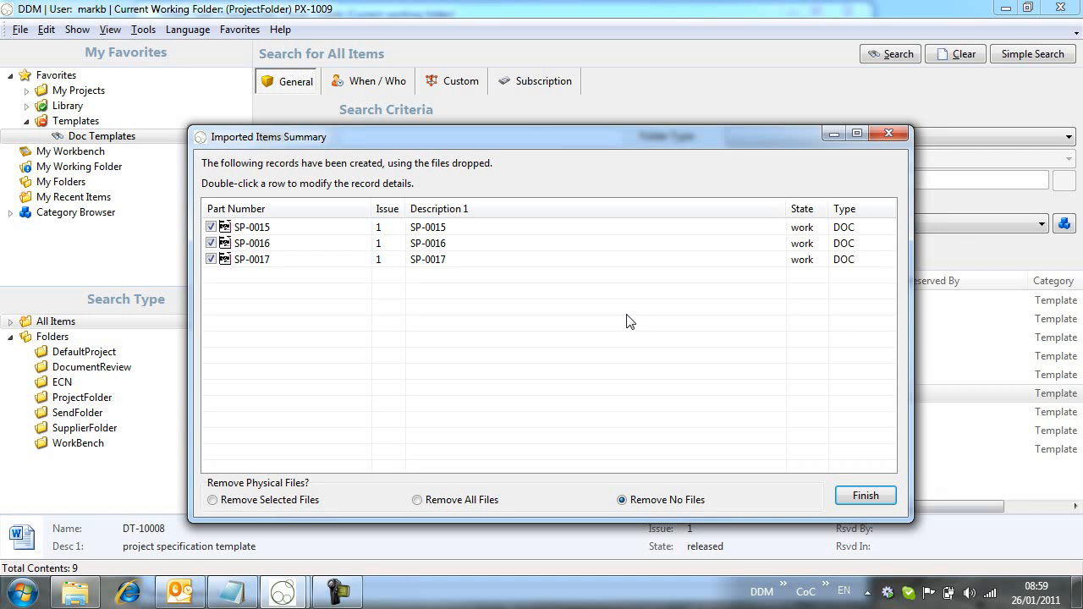
mouse_move(417, 499)
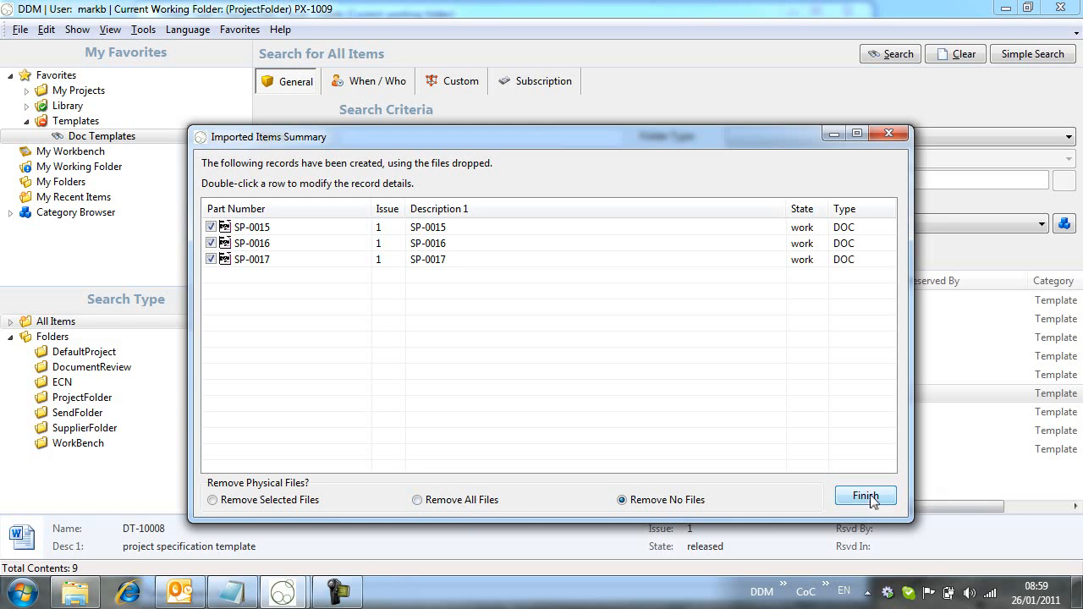
click(865, 494)
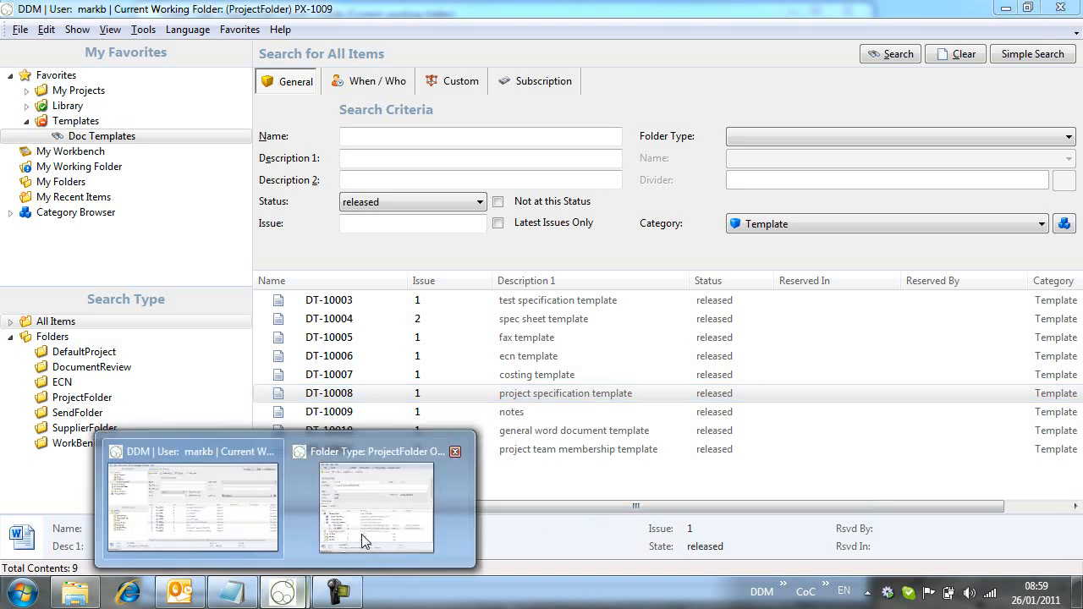
click(376, 507)
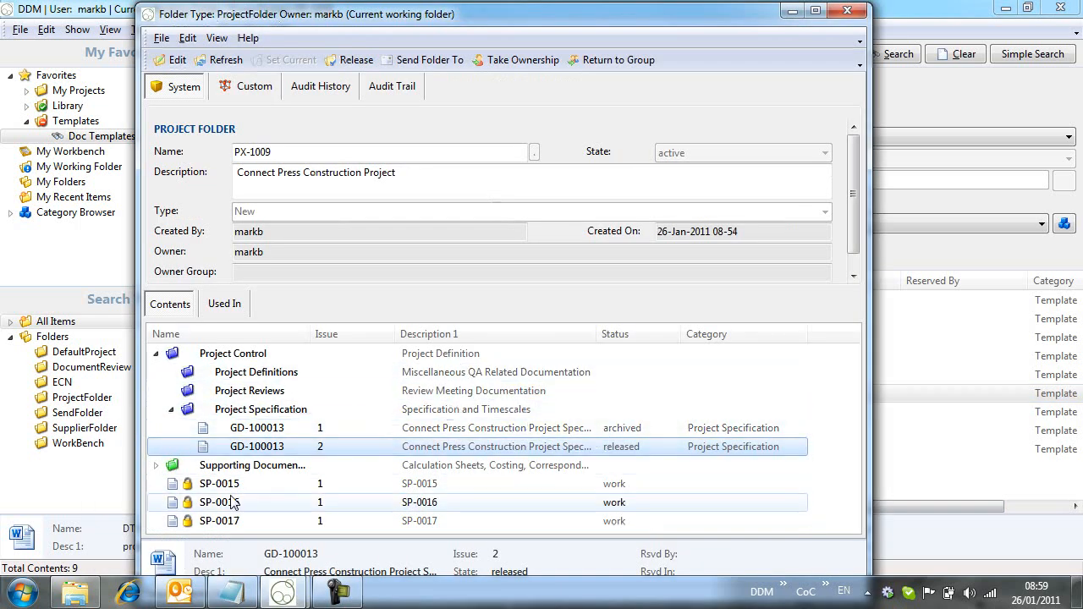
Select SP-0015 to SP-0017 and choose to set their category
click(218, 484)
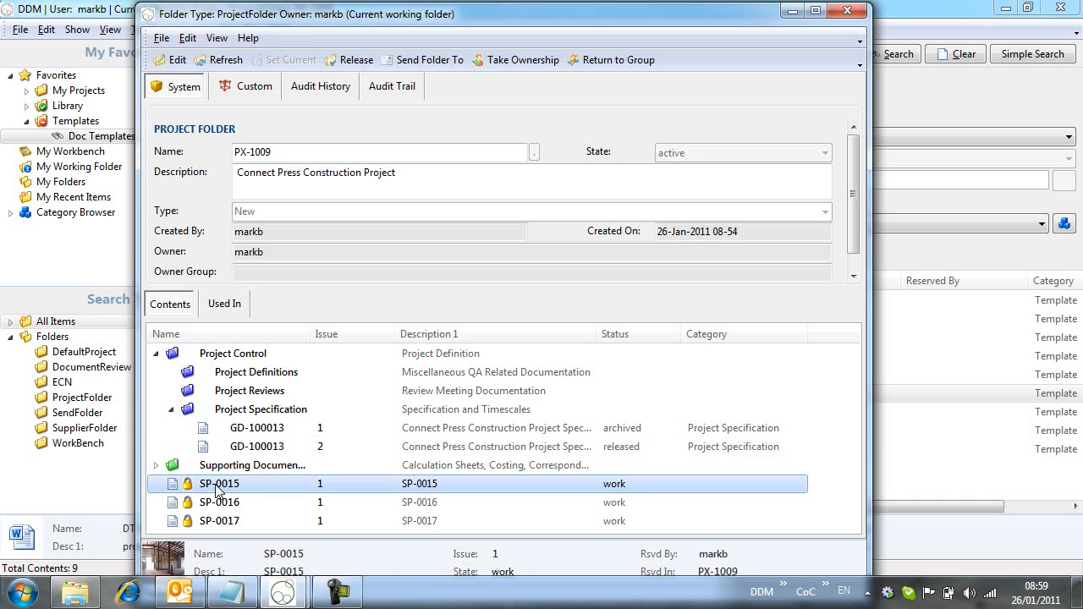
click(218, 522)
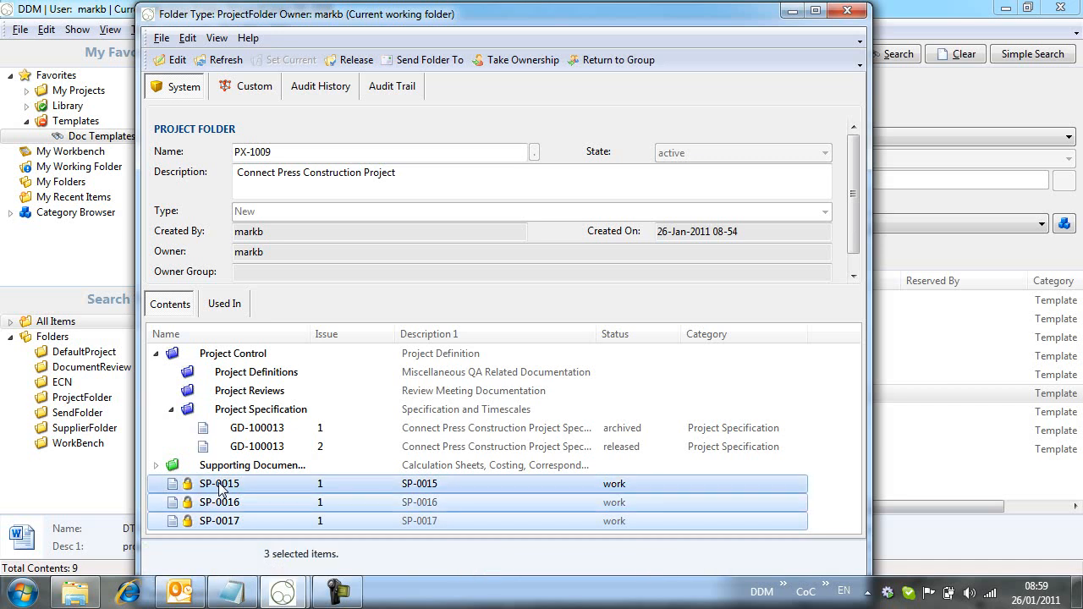
right_click(218, 484)
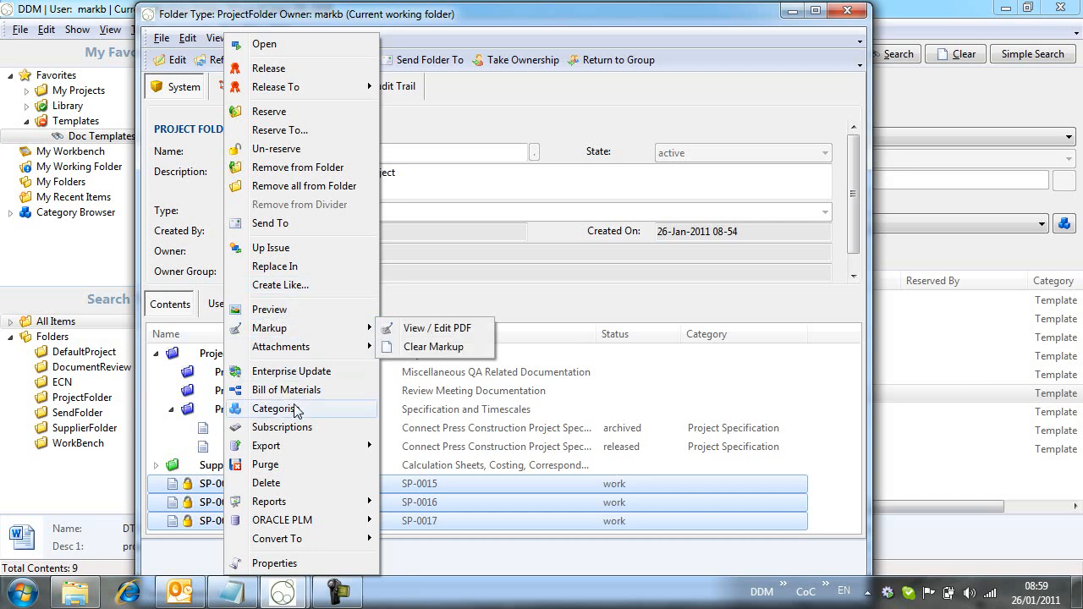
click(274, 408)
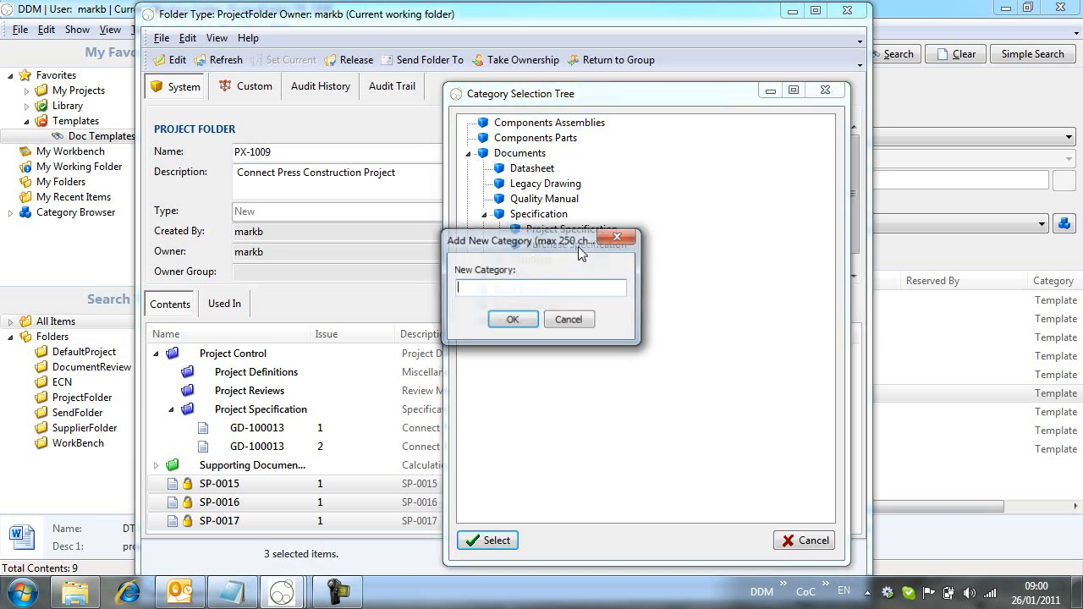
Create and apply the new 'Photos' category to the three photo records
text(P)
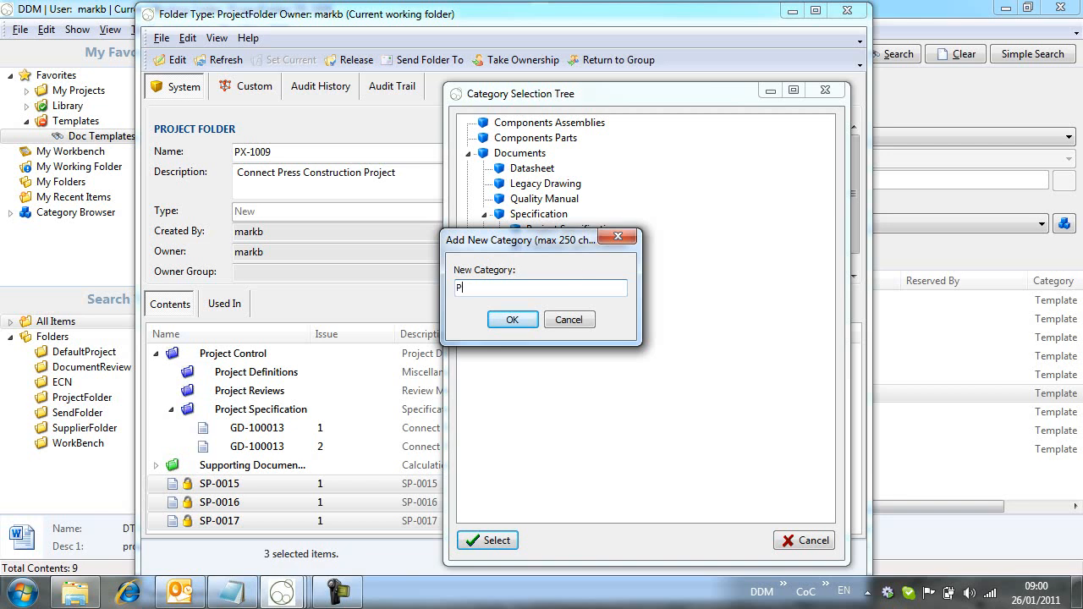
text(hotos)
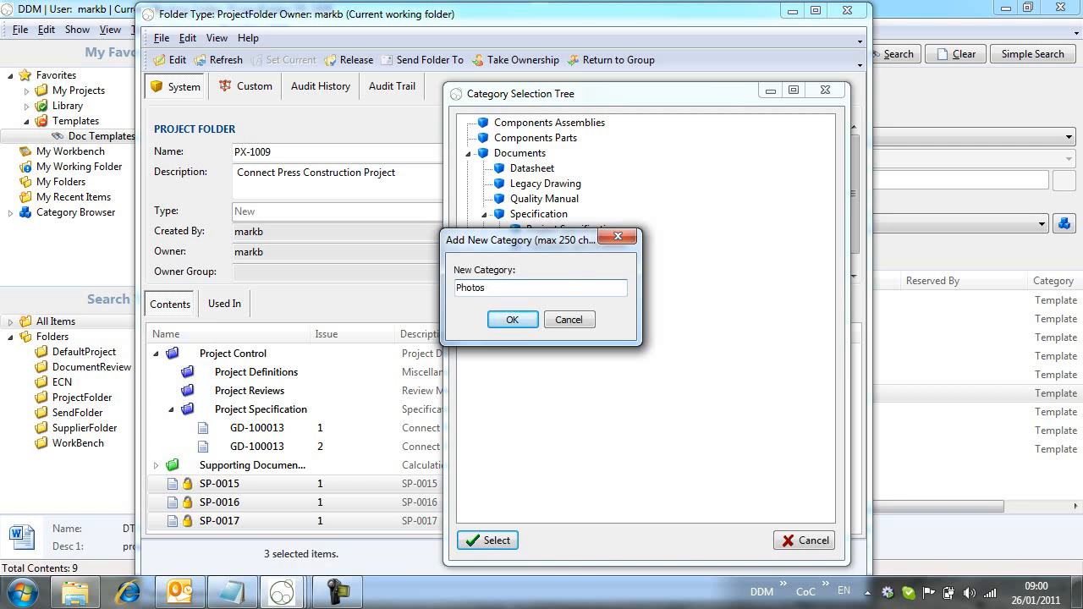
click(511, 319)
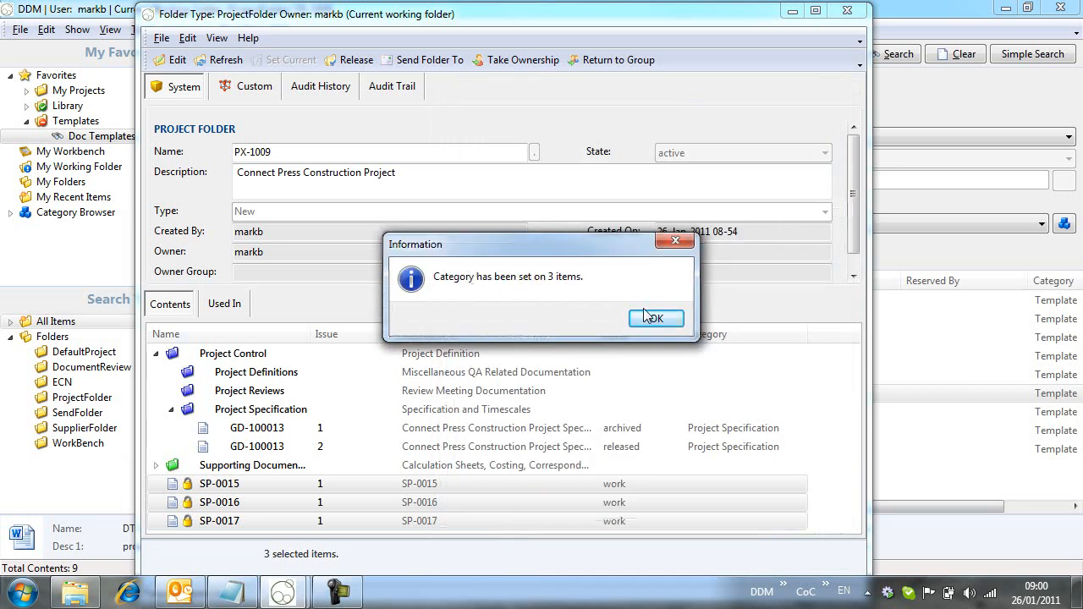
click(657, 318)
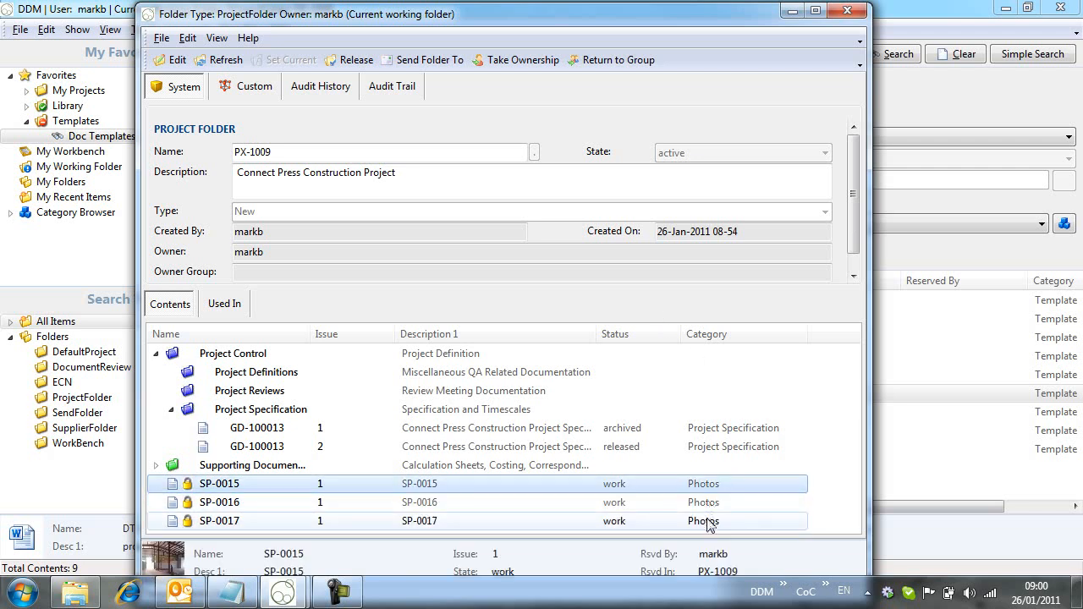
click(155, 354)
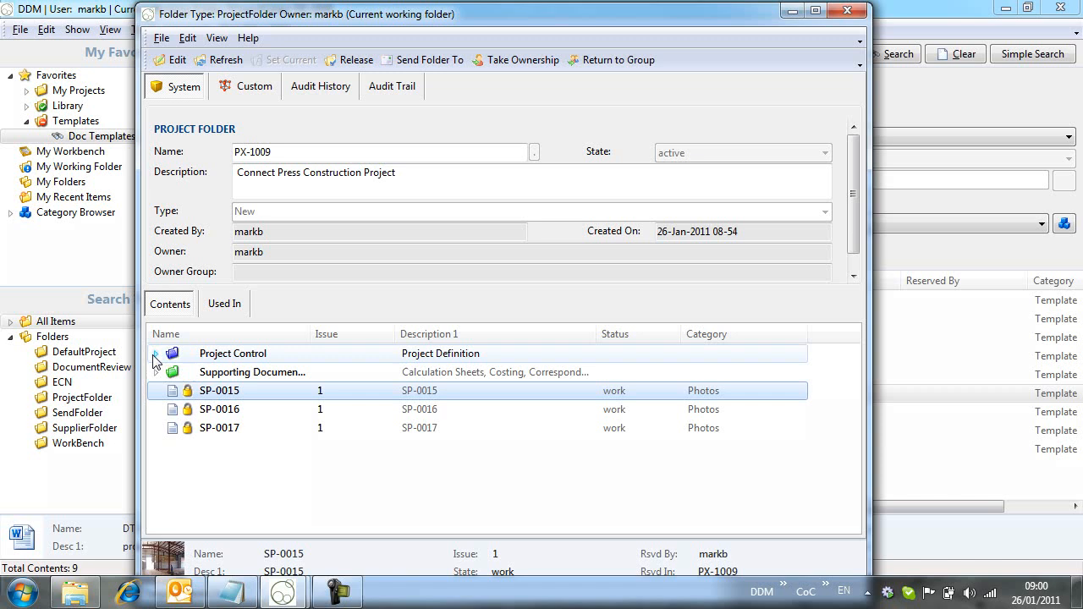
click(252, 373)
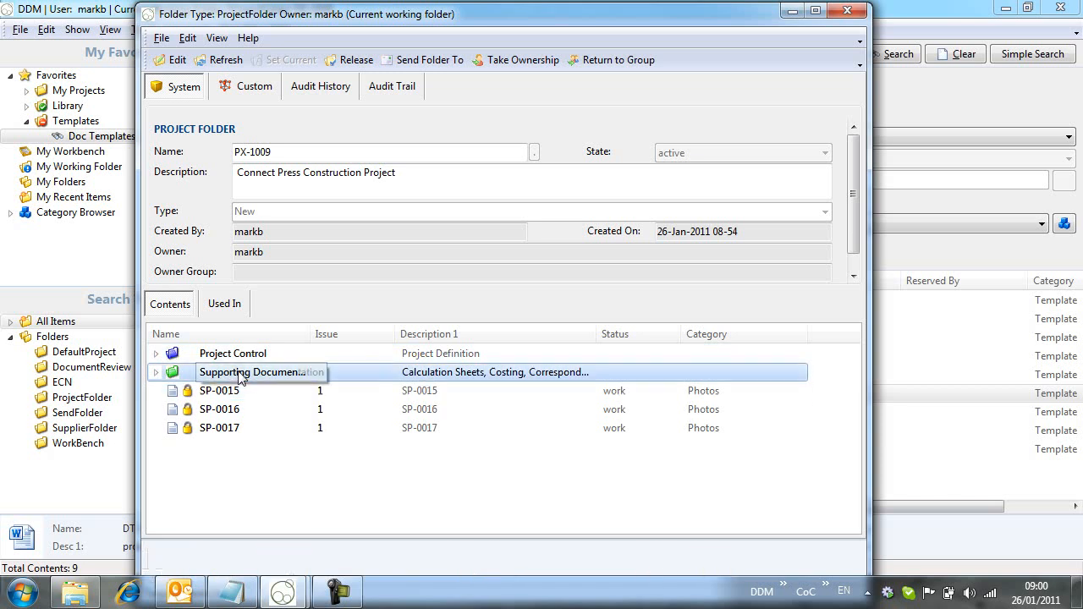
right_click(251, 372)
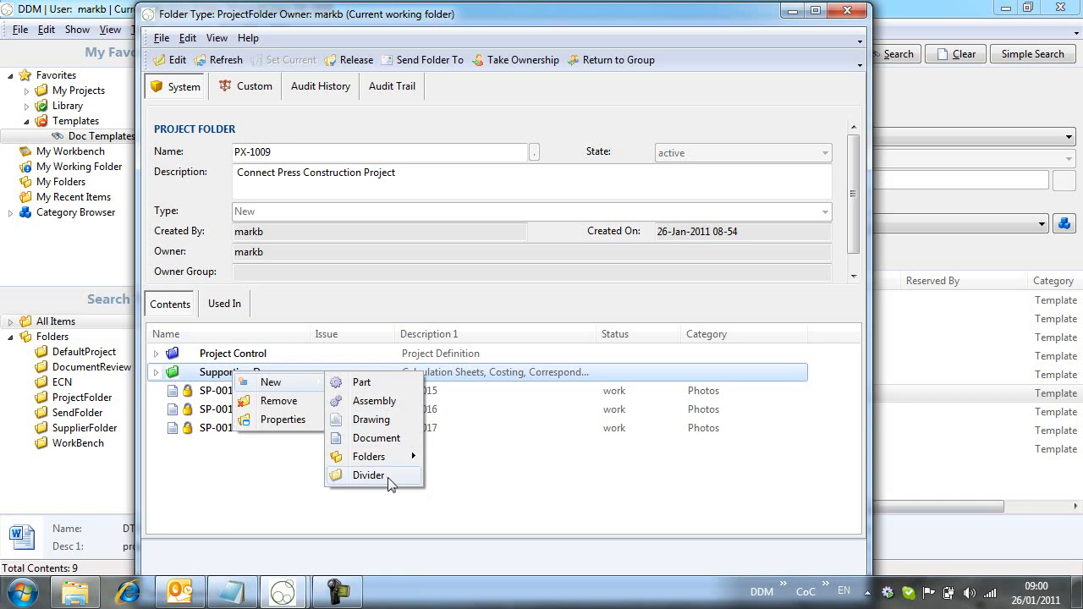
click(369, 474)
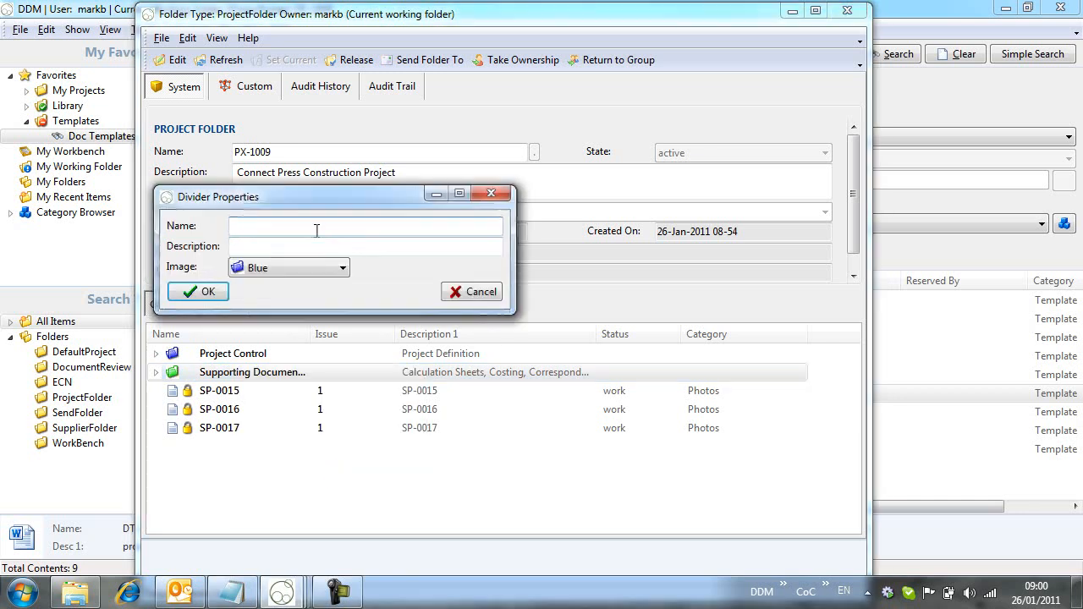
text(Site Su)
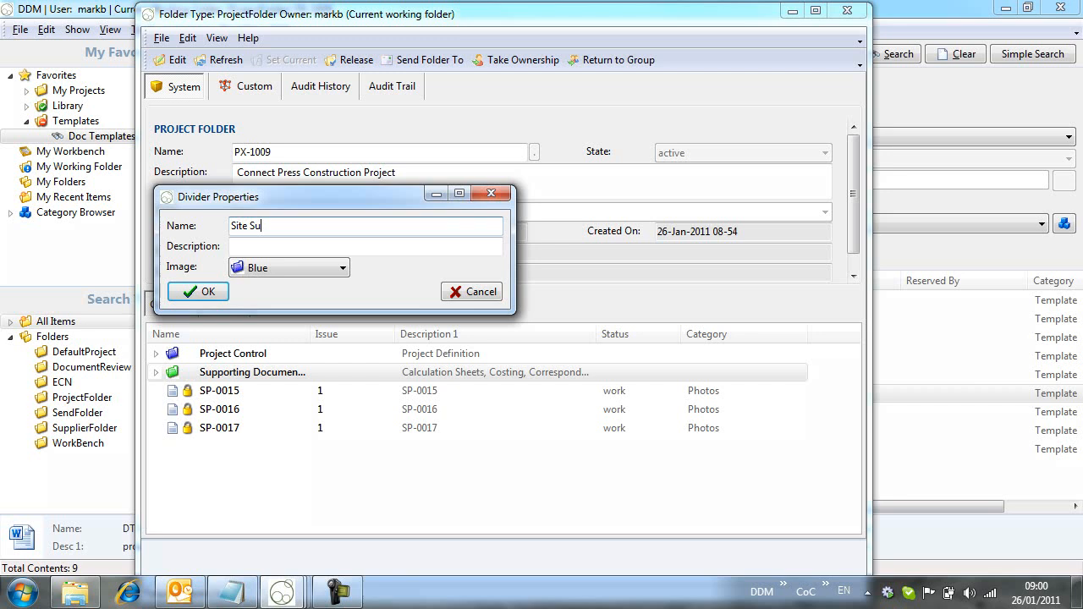
text(rvey)
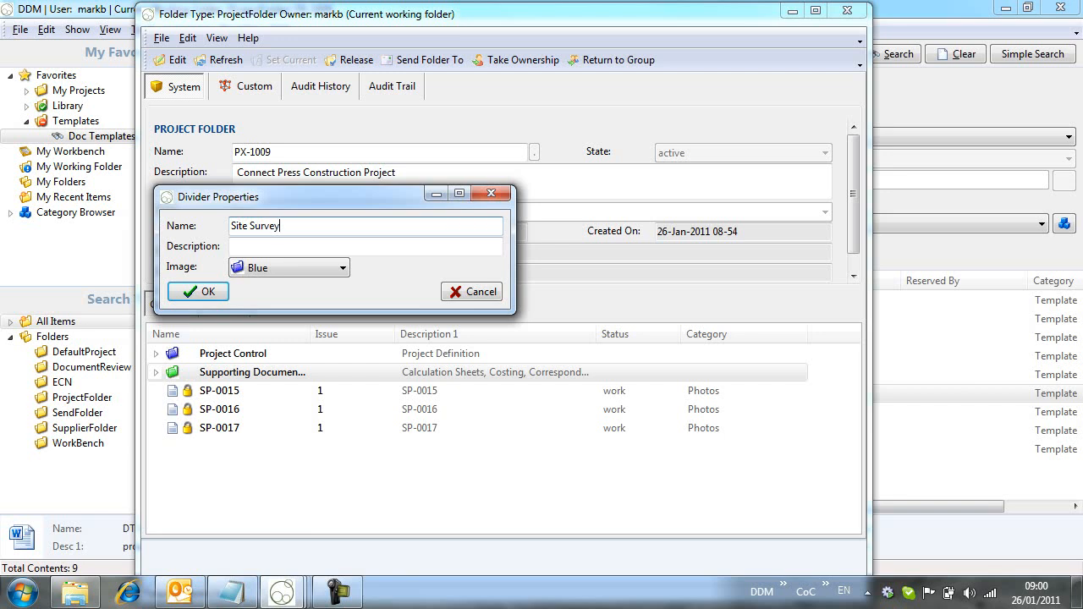
text(Sit)
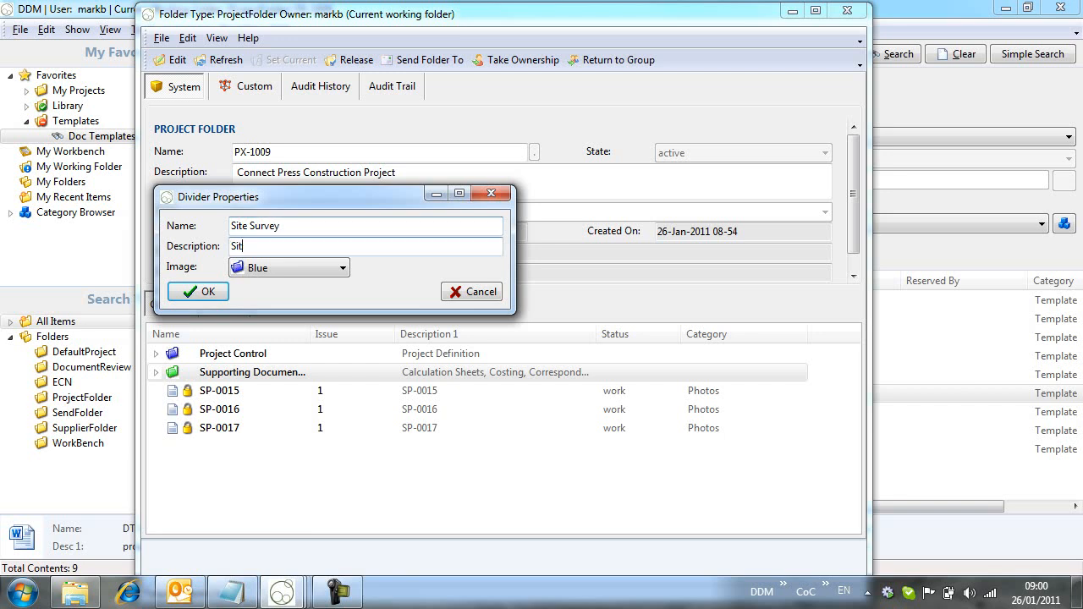
text(e Survey)
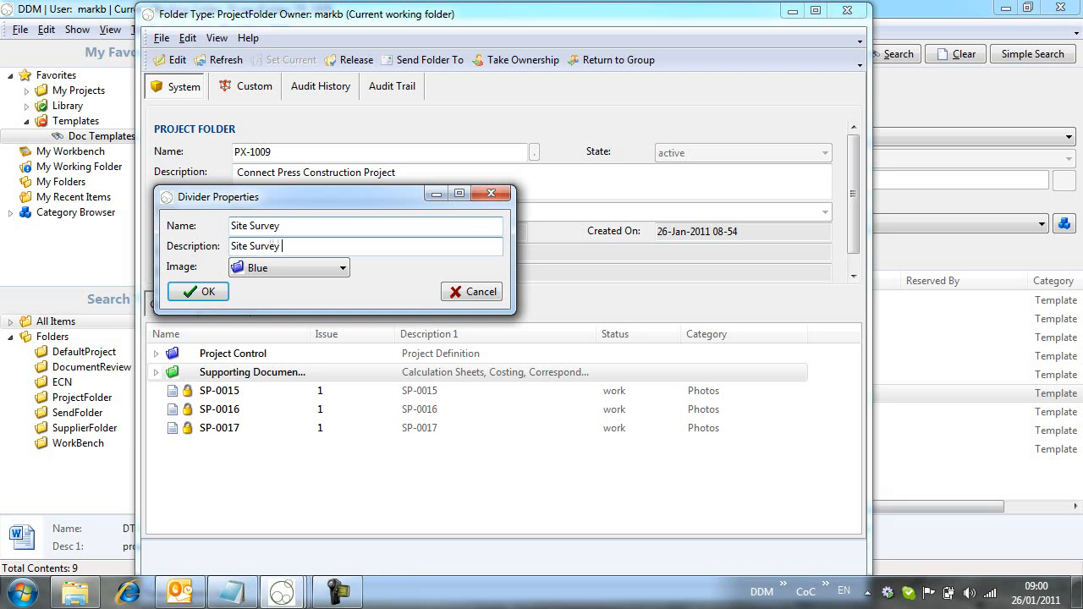
text(Photogra)
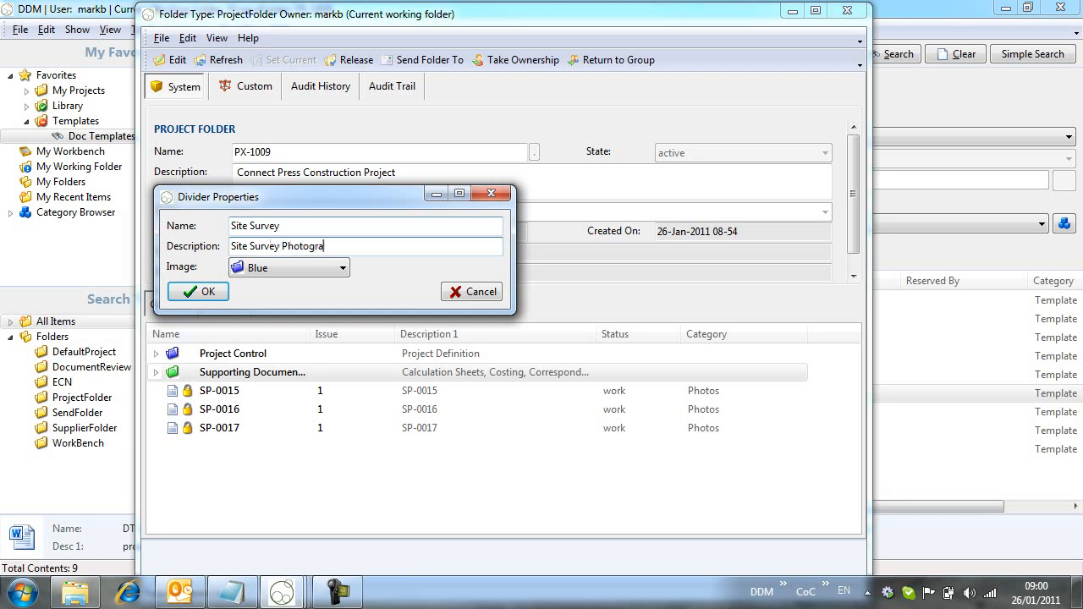
text(phs)
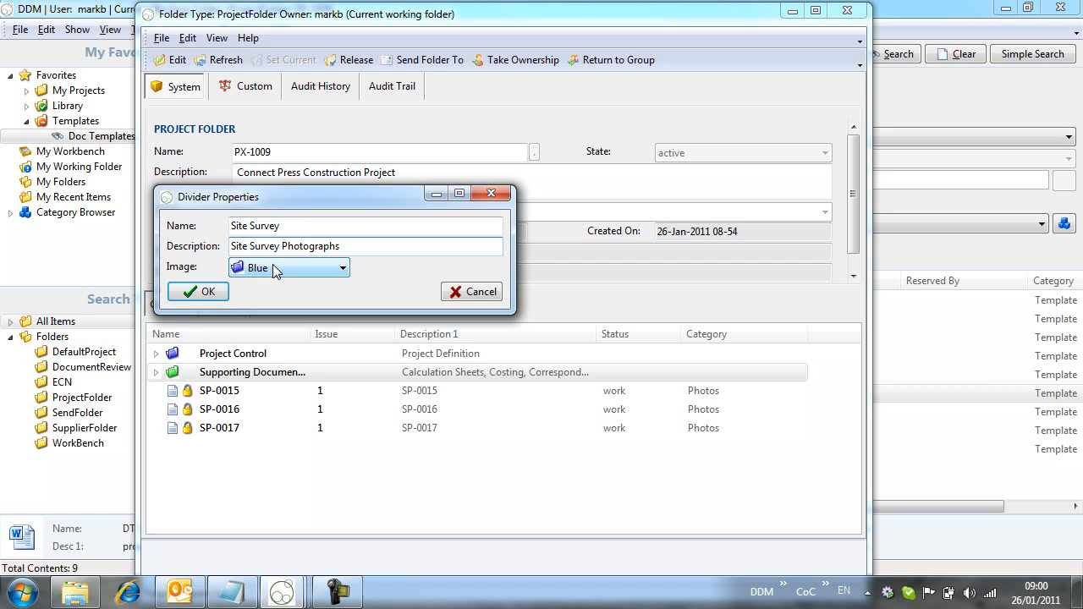
click(198, 291)
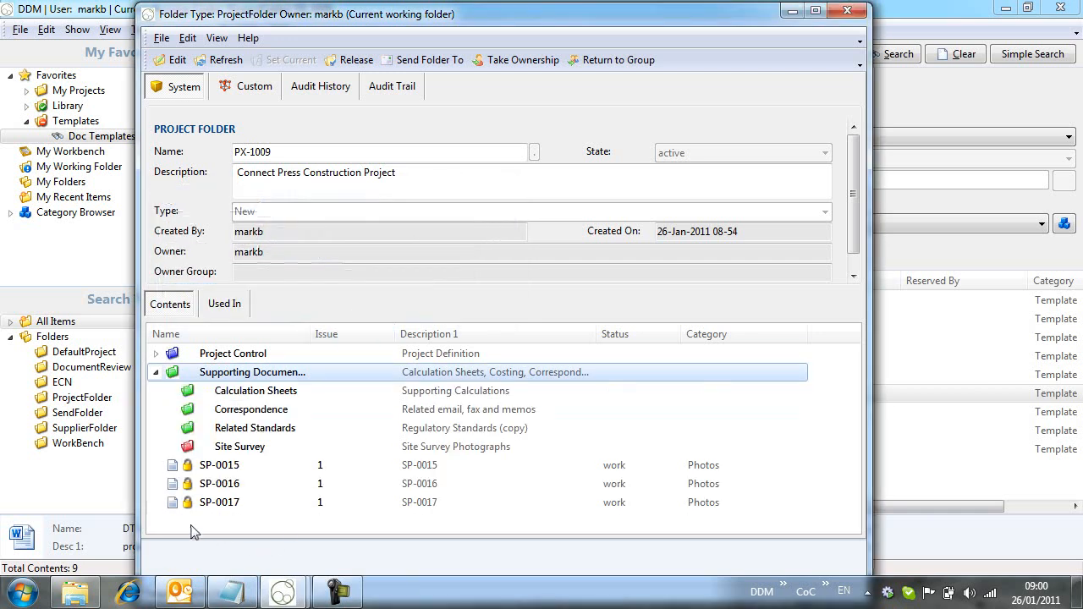
click(220, 484)
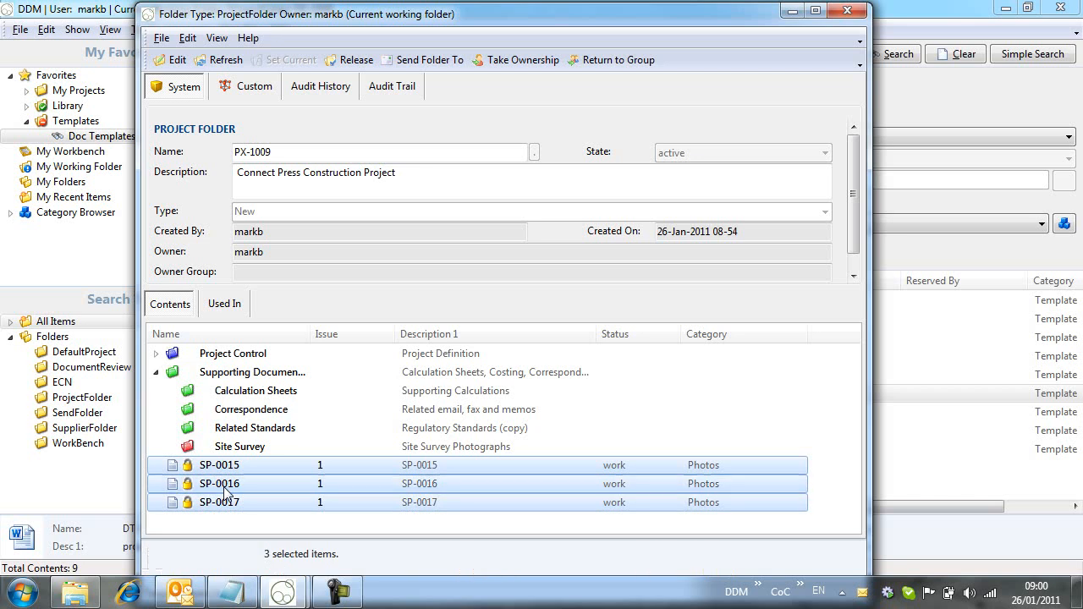
click(171, 447)
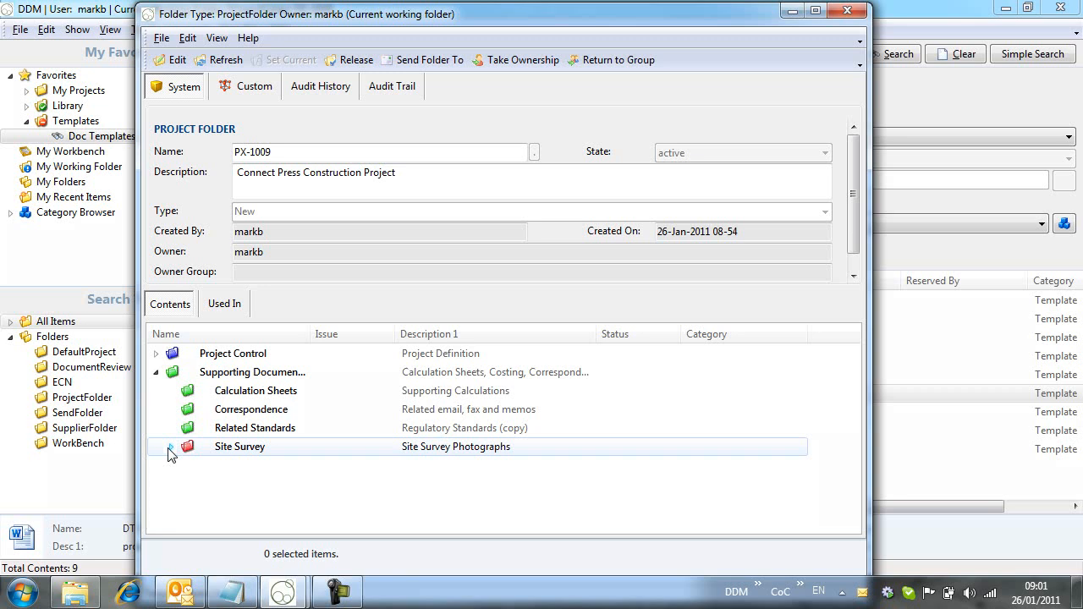
click(169, 447)
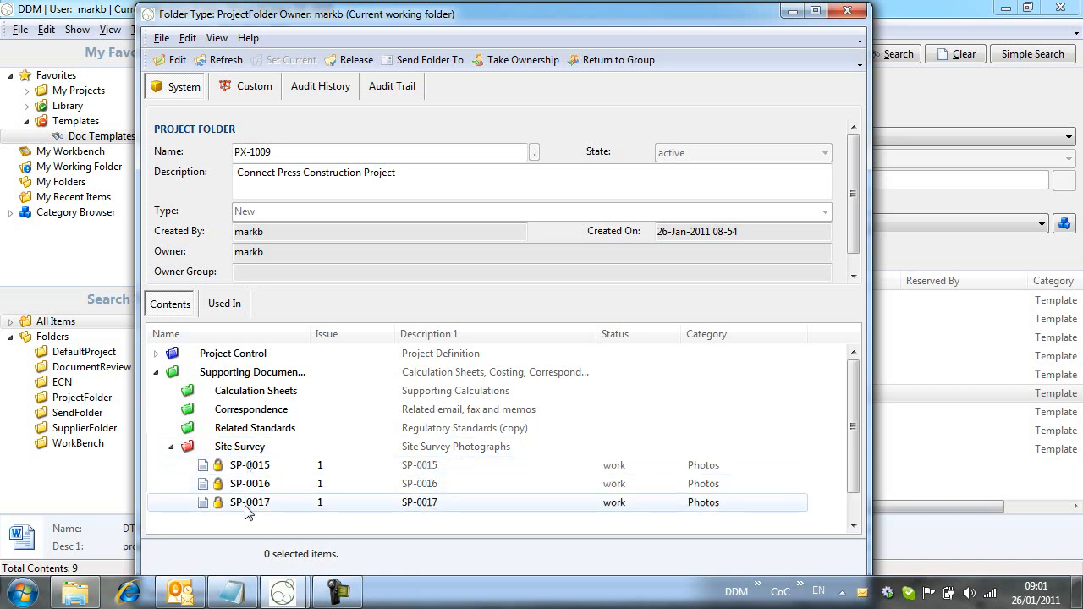
click(176, 447)
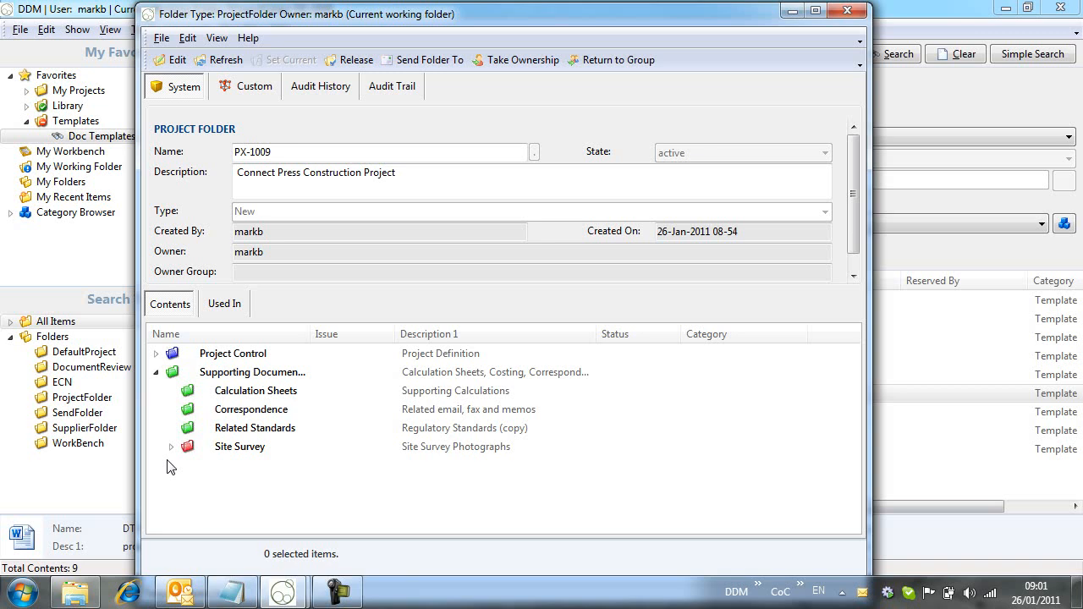
mouse_move(654, 462)
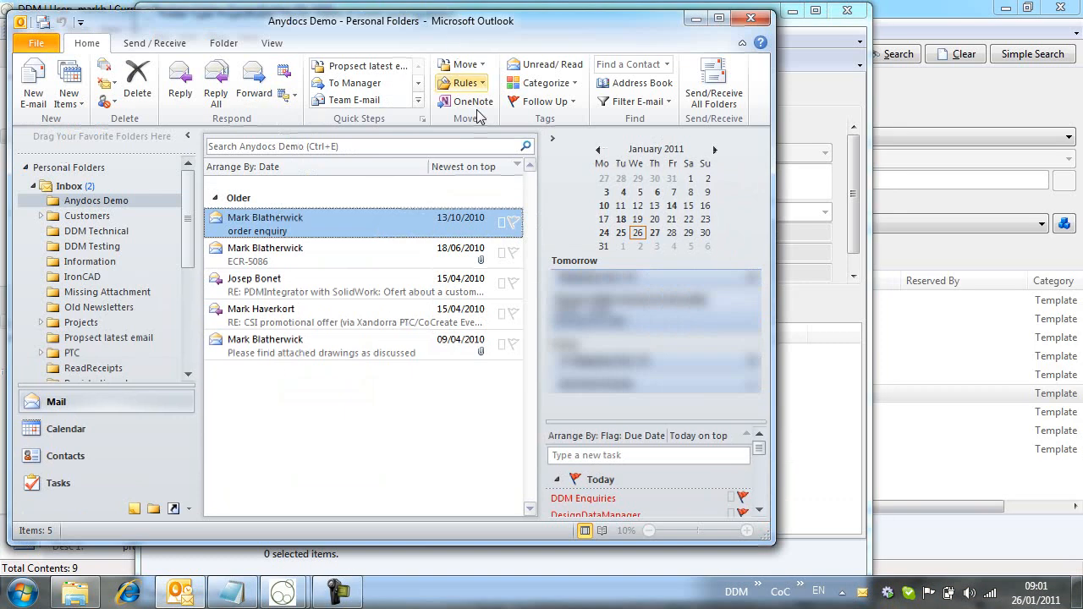
mouse_move(259, 296)
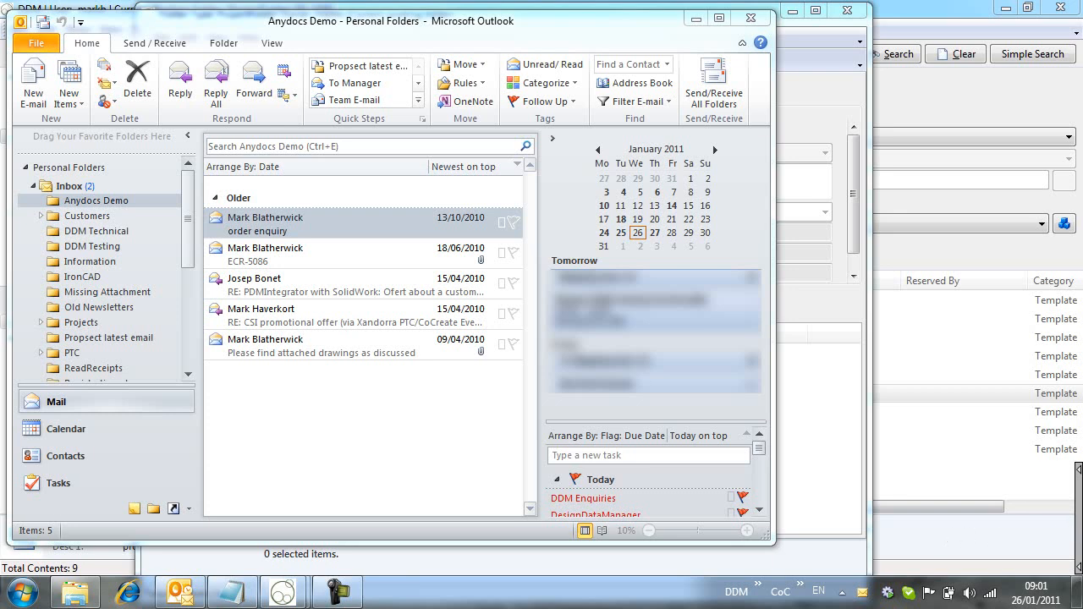
mouse_move(264, 347)
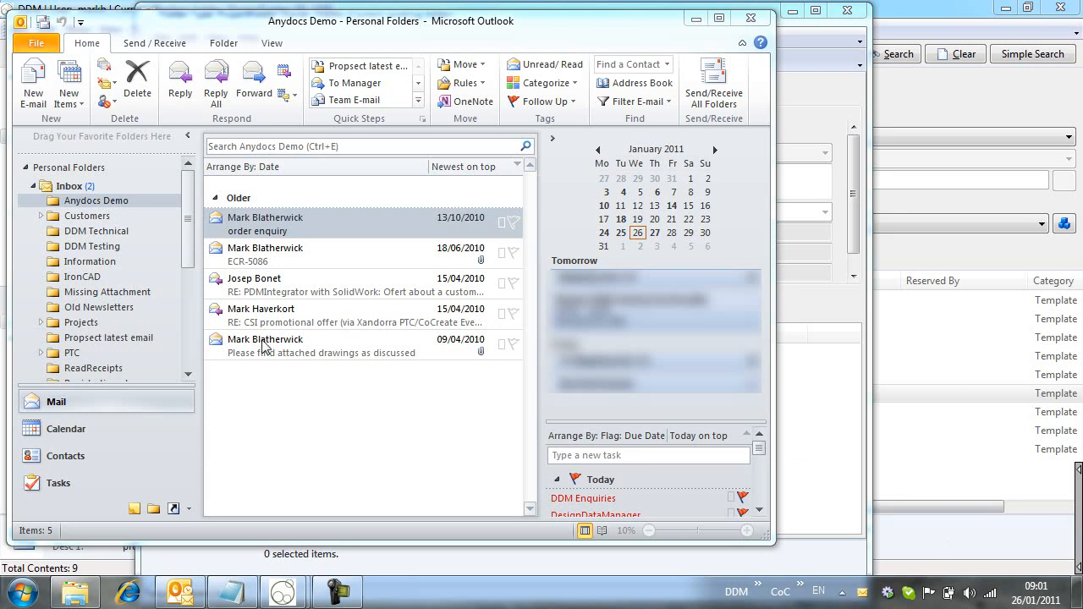
mouse_move(264, 223)
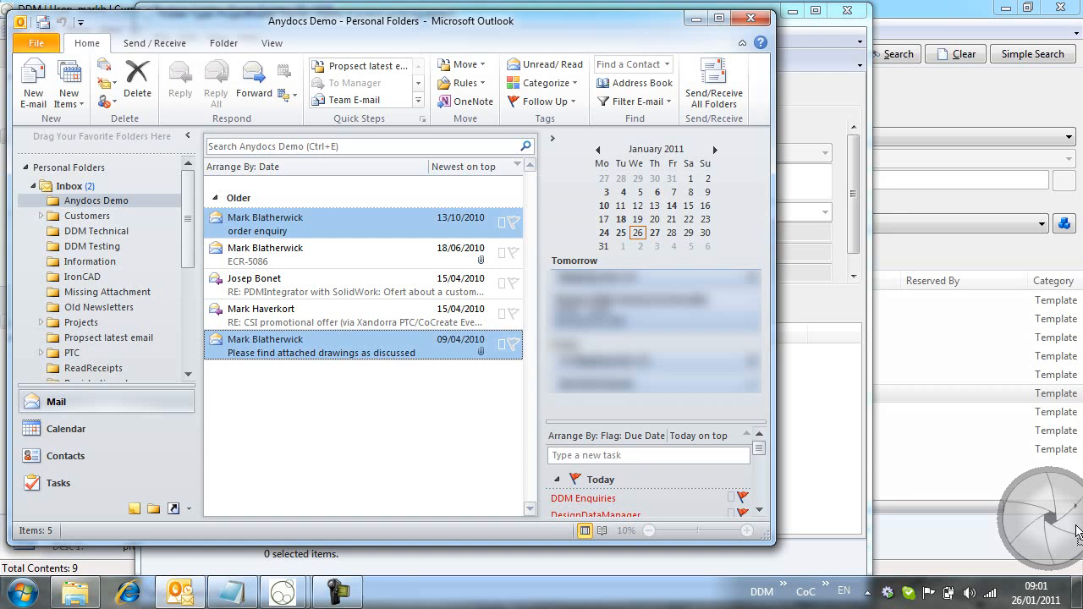
mouse_move(1053, 538)
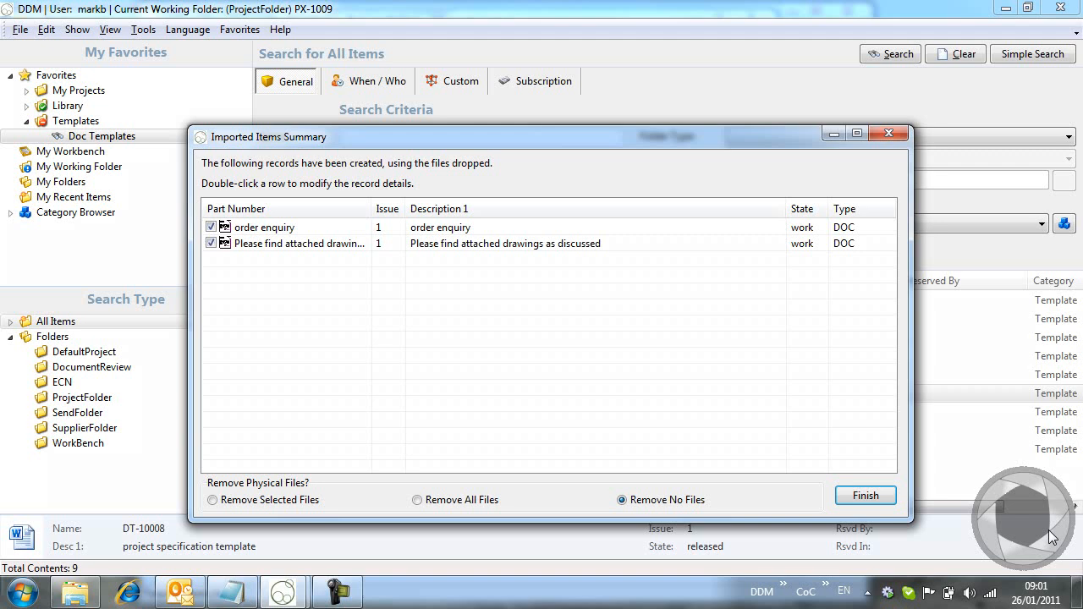
Give the order enquiry email a generated General Documents number GD-100014
click(264, 227)
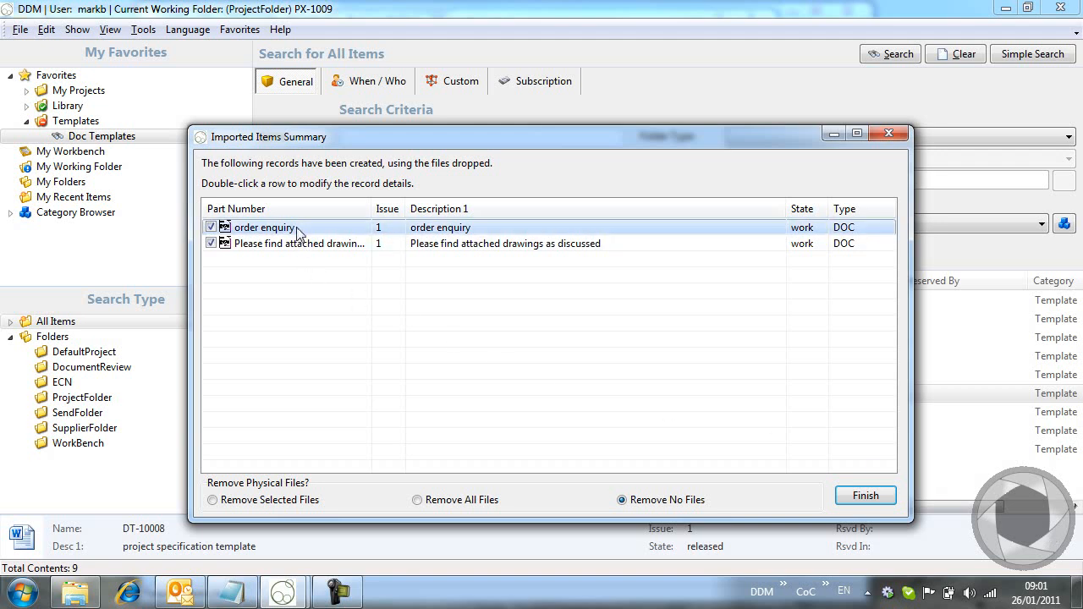
double_click(264, 227)
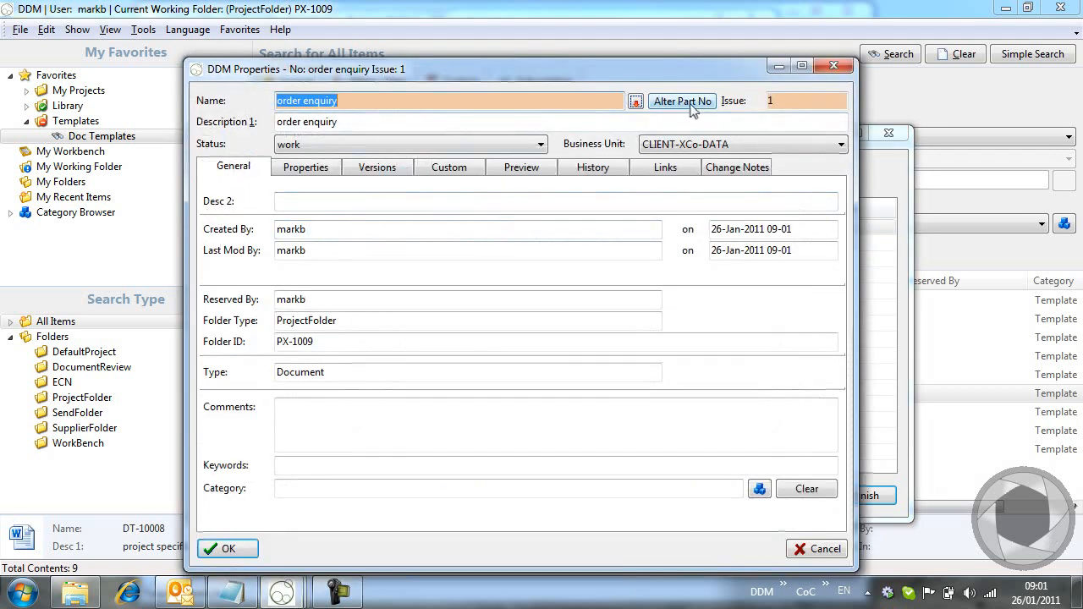
click(682, 102)
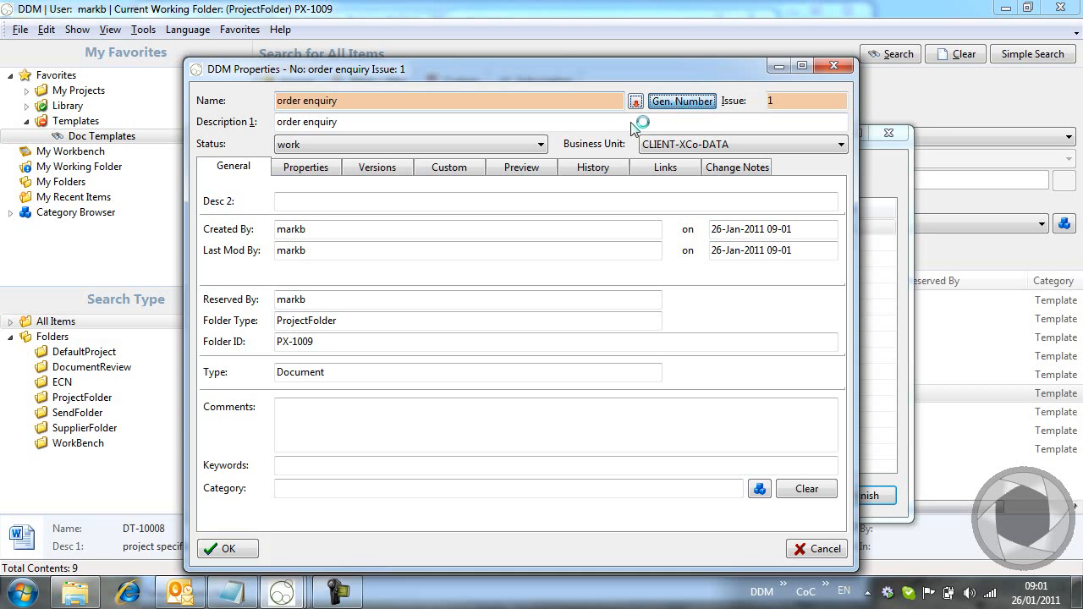
click(683, 102)
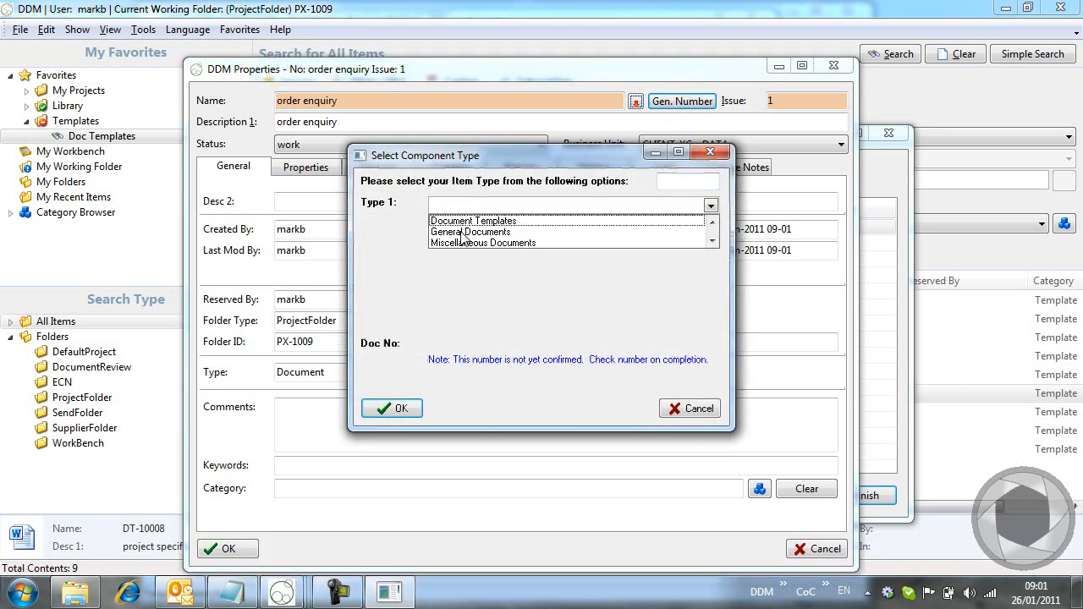
click(391, 408)
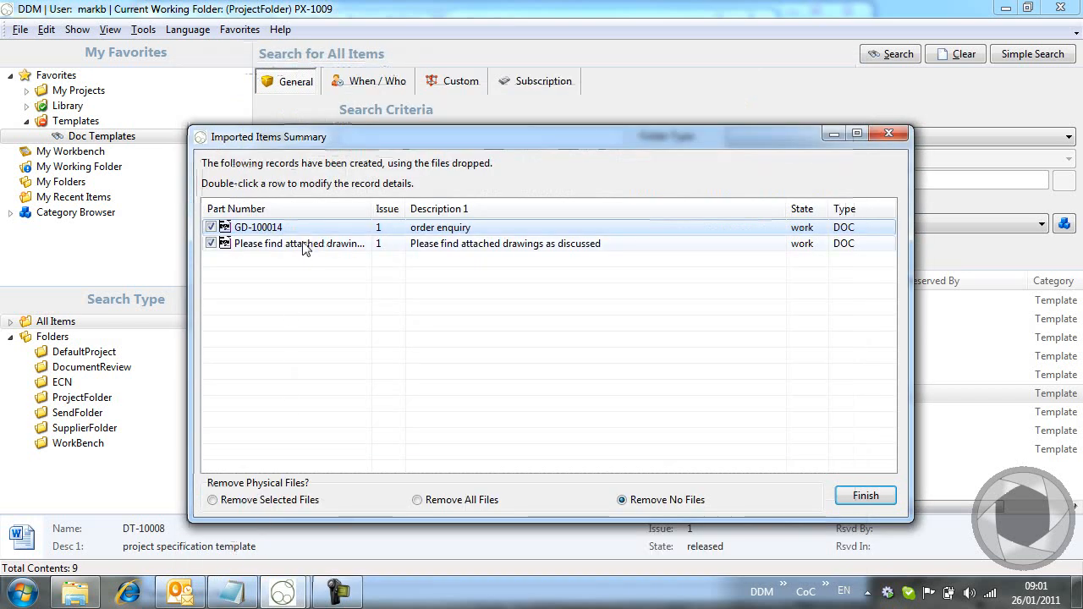
Number the attached-drawings email GD-100015 as General Documents and finish the import
double_click(298, 244)
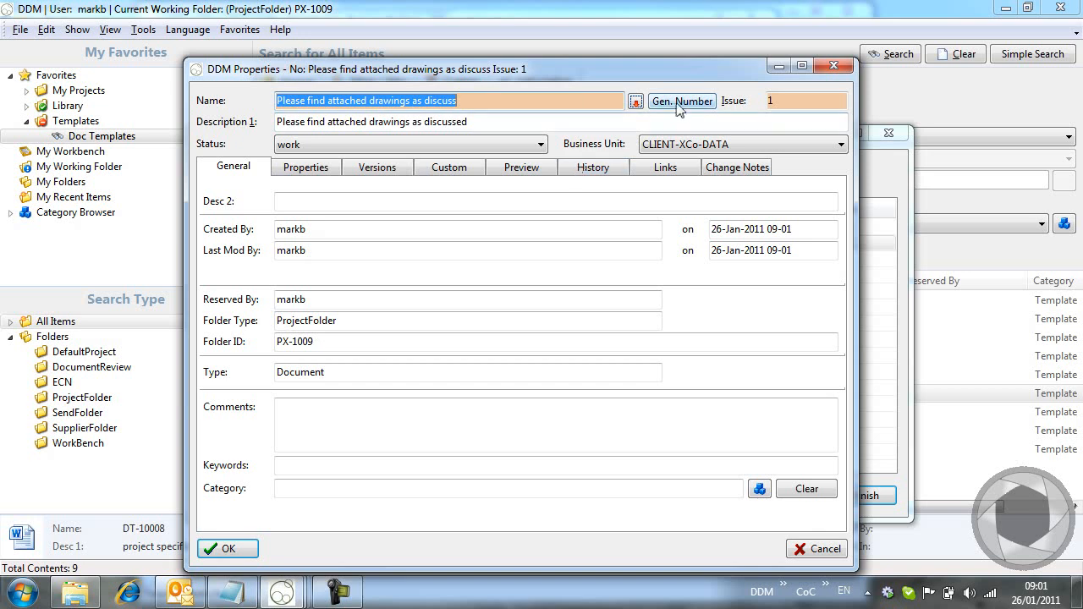
click(681, 102)
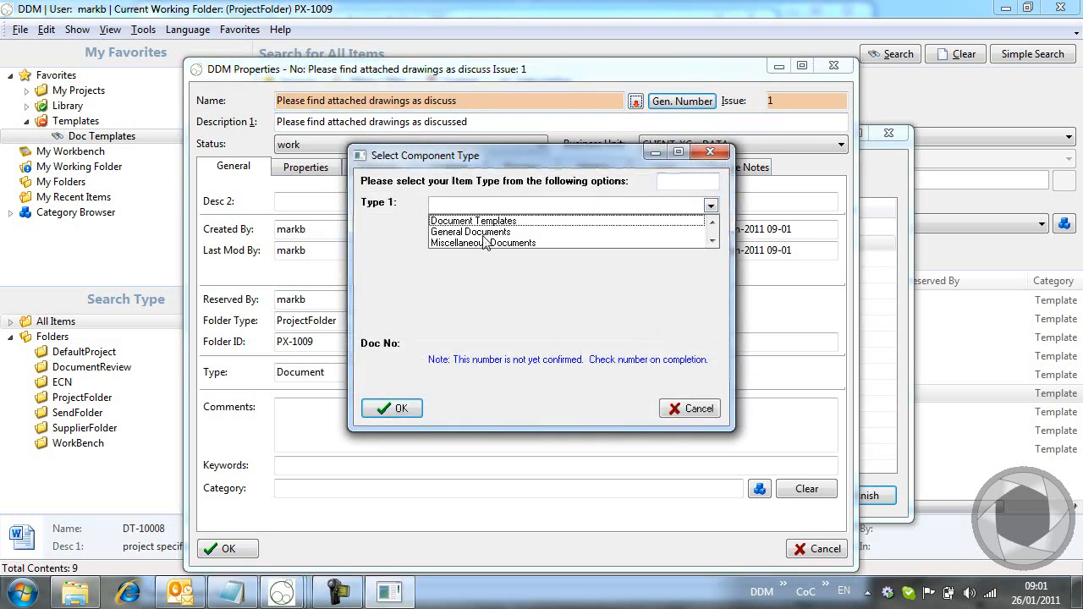
click(391, 408)
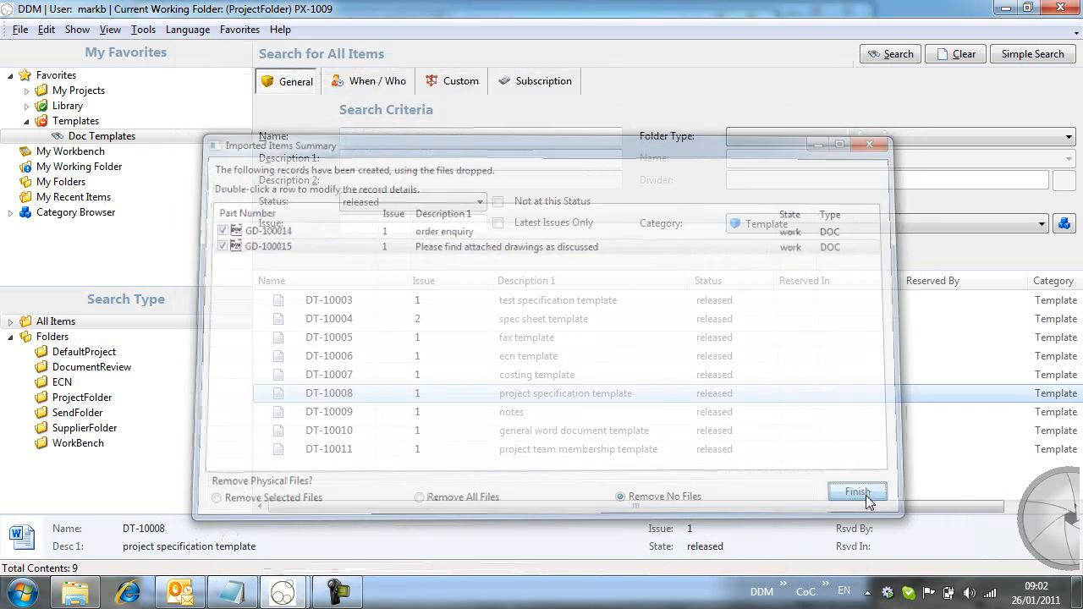
click(856, 491)
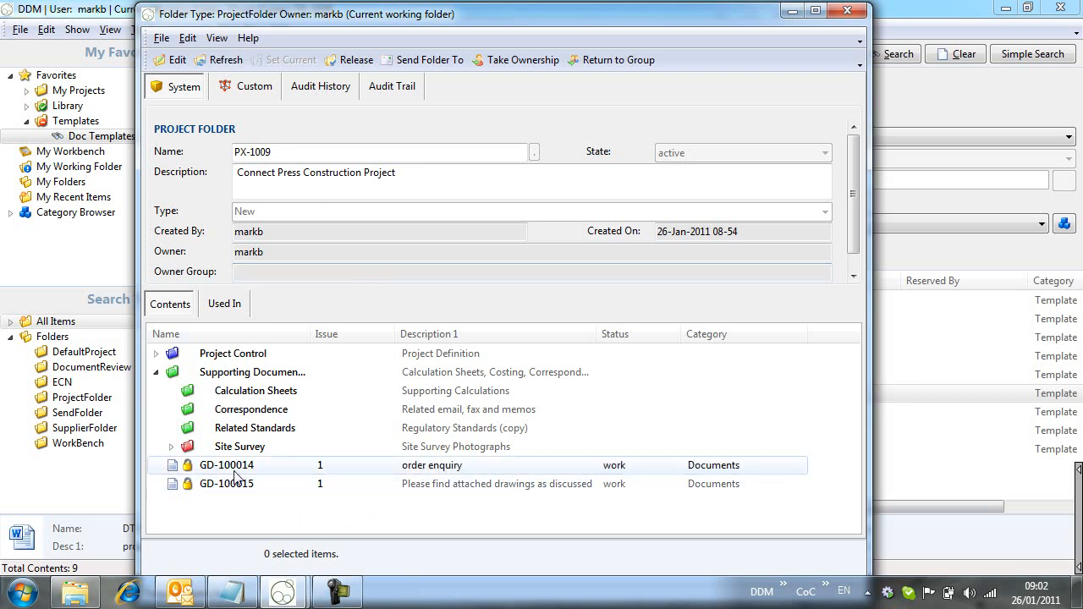
File GD-100014 and GD-100015 under the Correspondence divider of PX-1009
click(227, 464)
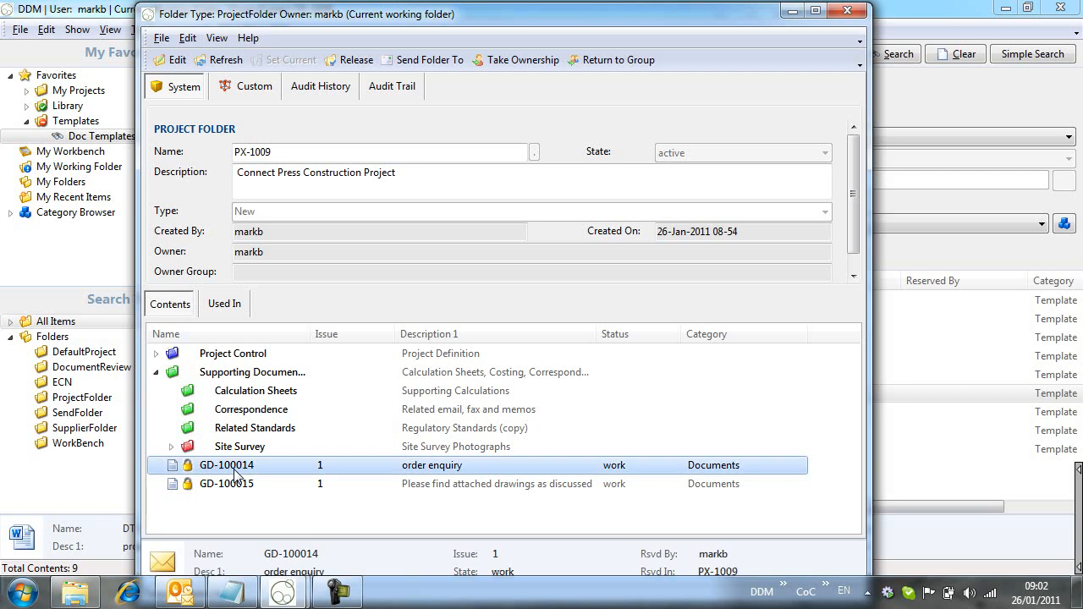
click(227, 484)
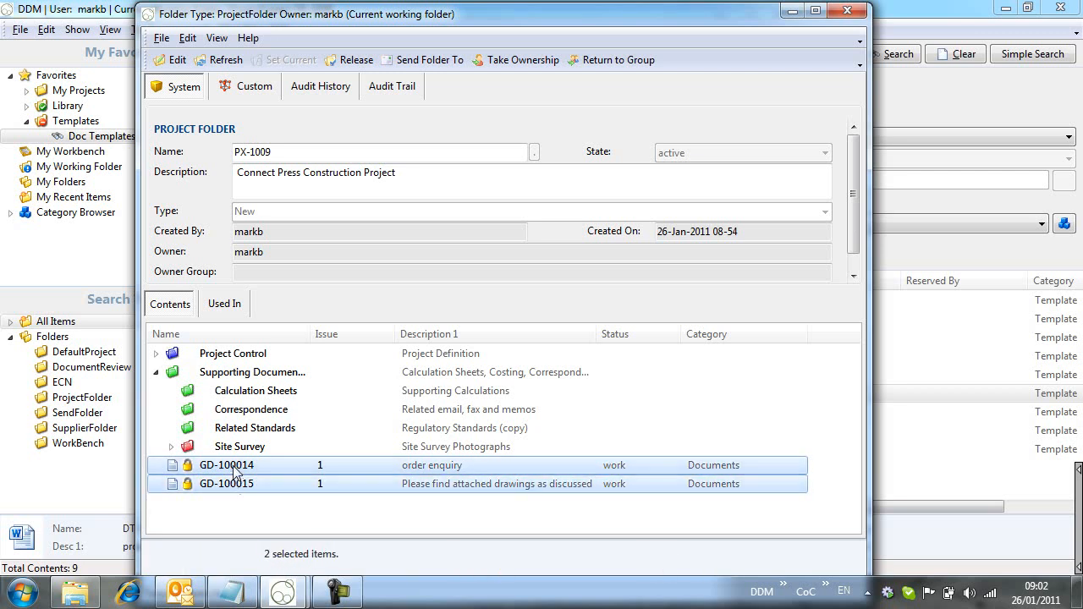
click(250, 408)
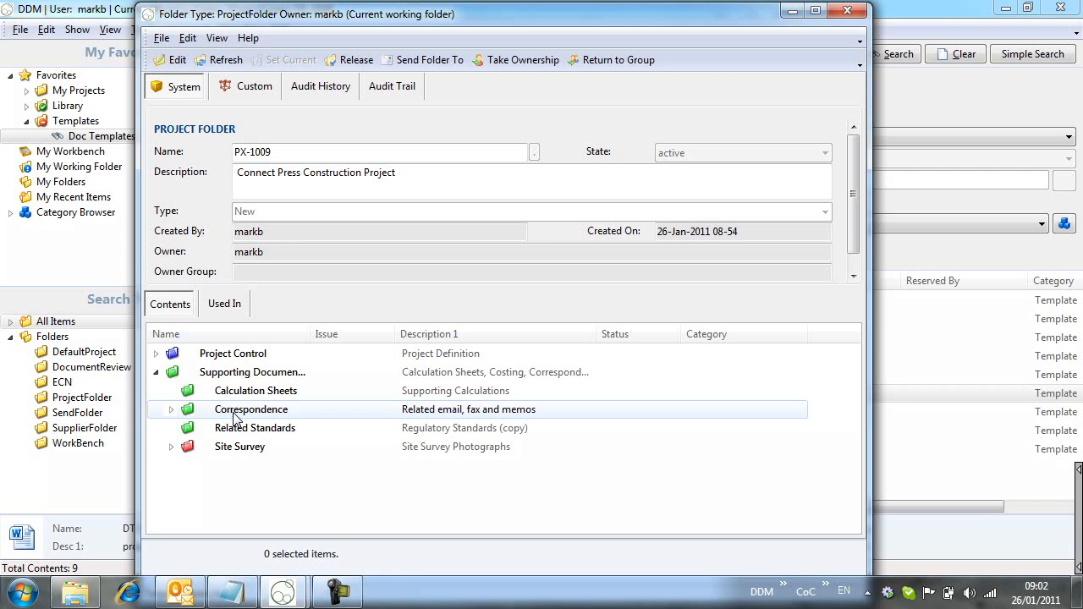
Expand Correspondence and open the GD-100015 drawings email in Outlook
click(171, 410)
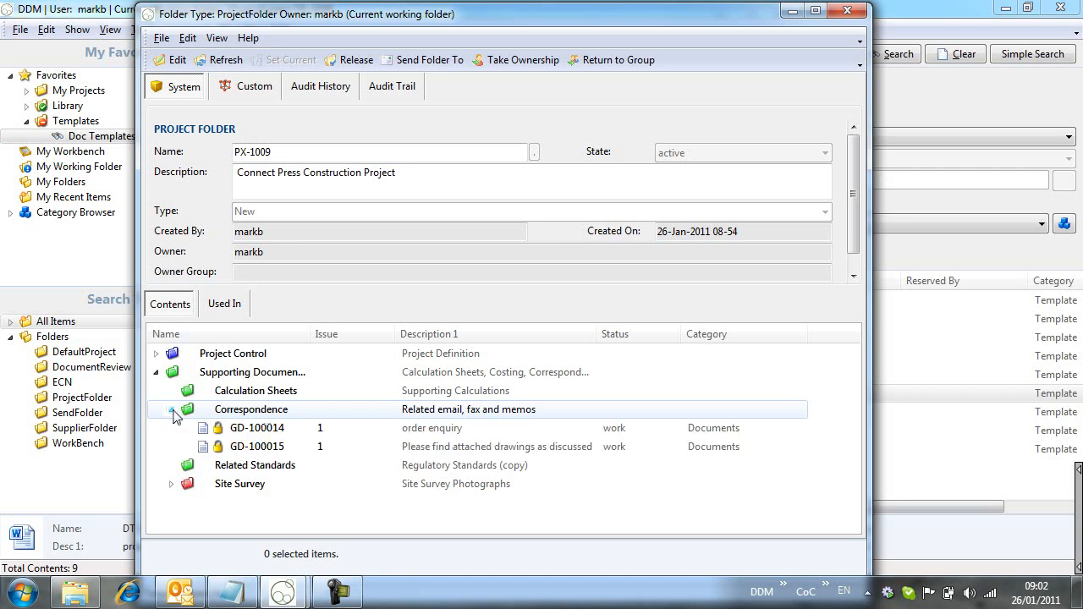
click(257, 447)
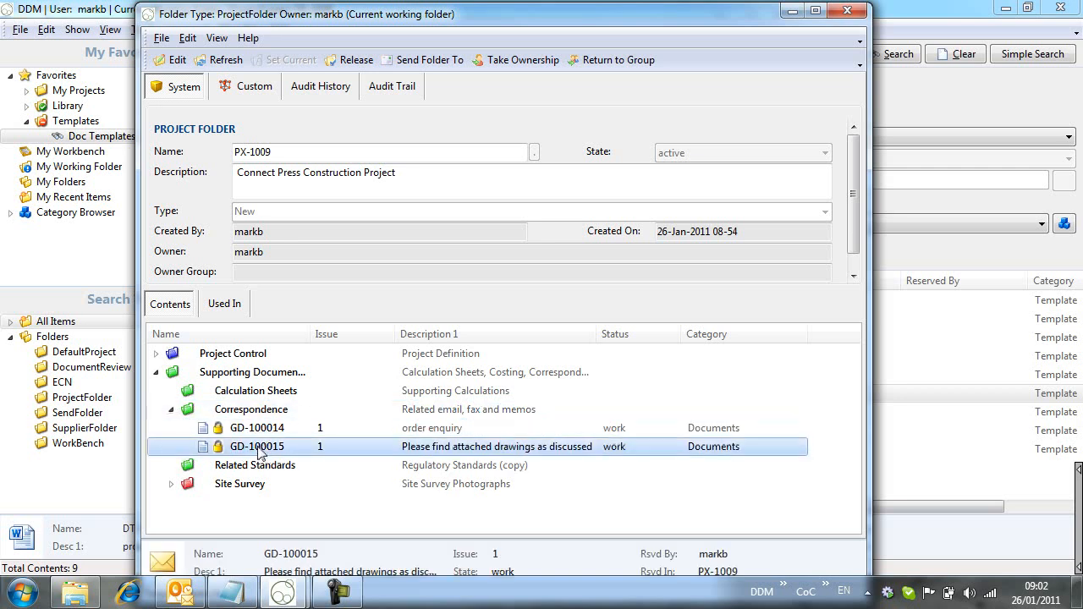
double_click(257, 447)
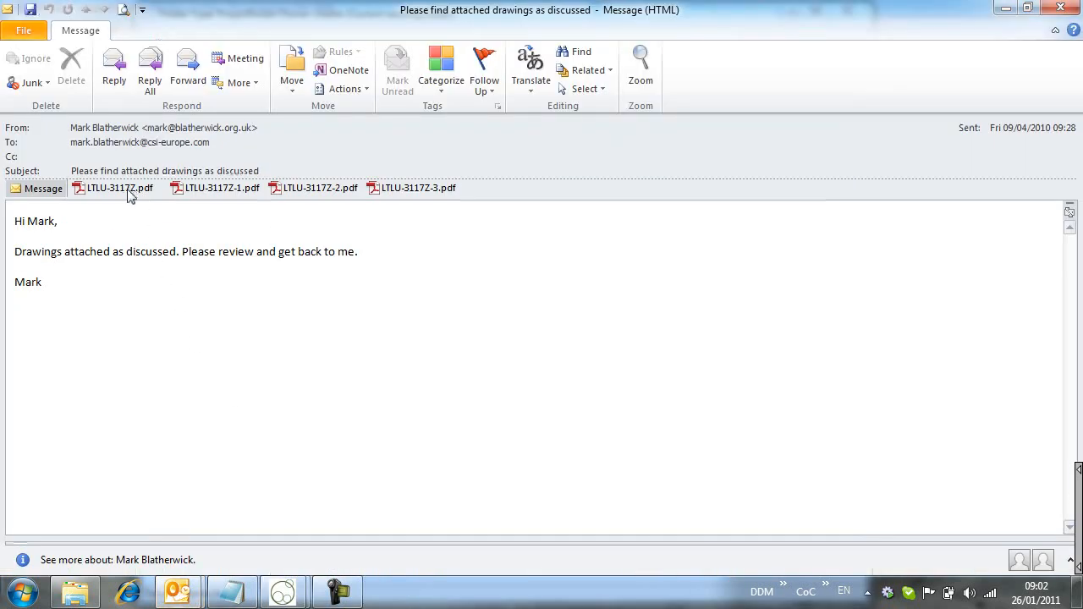
View the LTLU-3117Z.pdf attachment in Adobe Reader and close the viewer
click(119, 188)
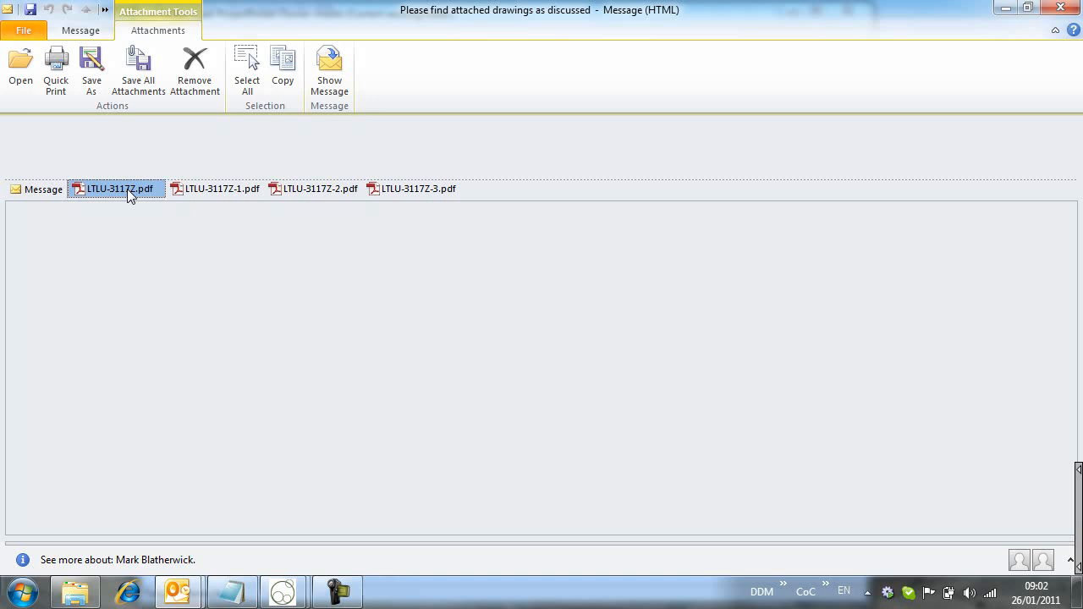
double_click(115, 190)
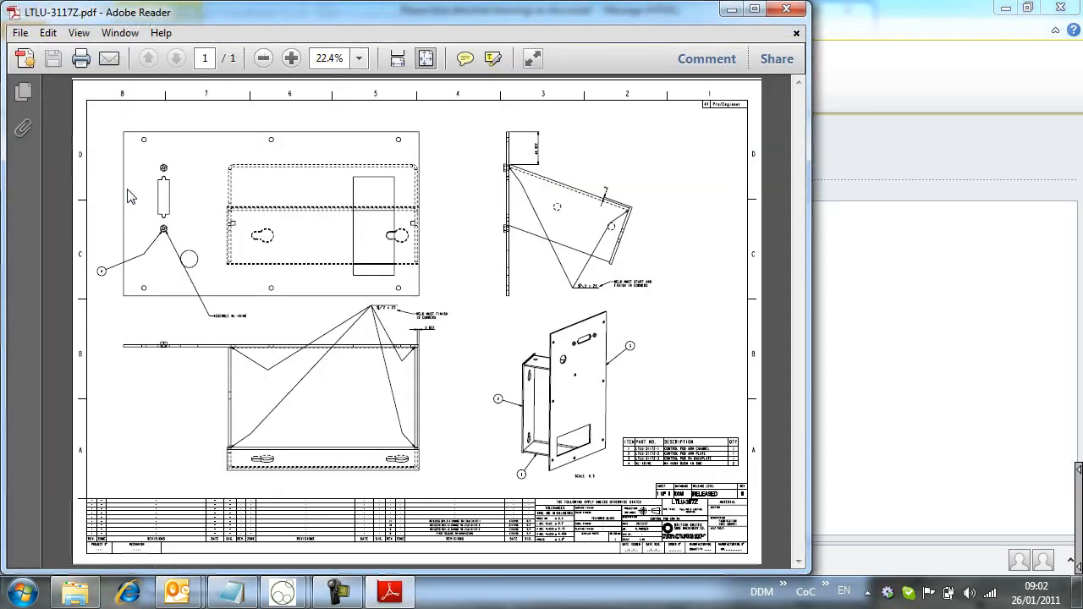
mouse_move(785, 10)
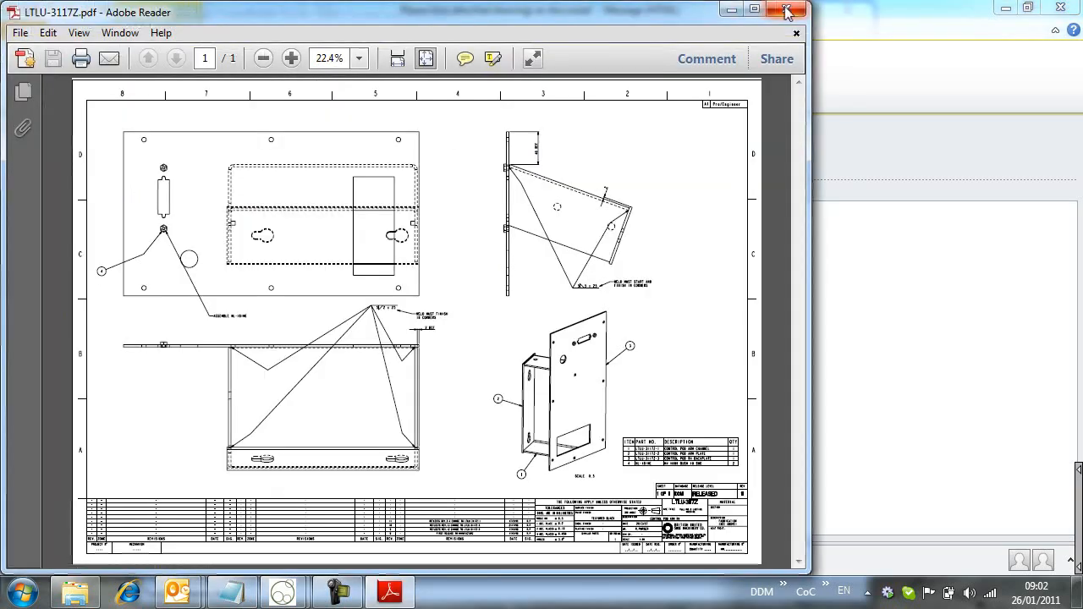
click(787, 10)
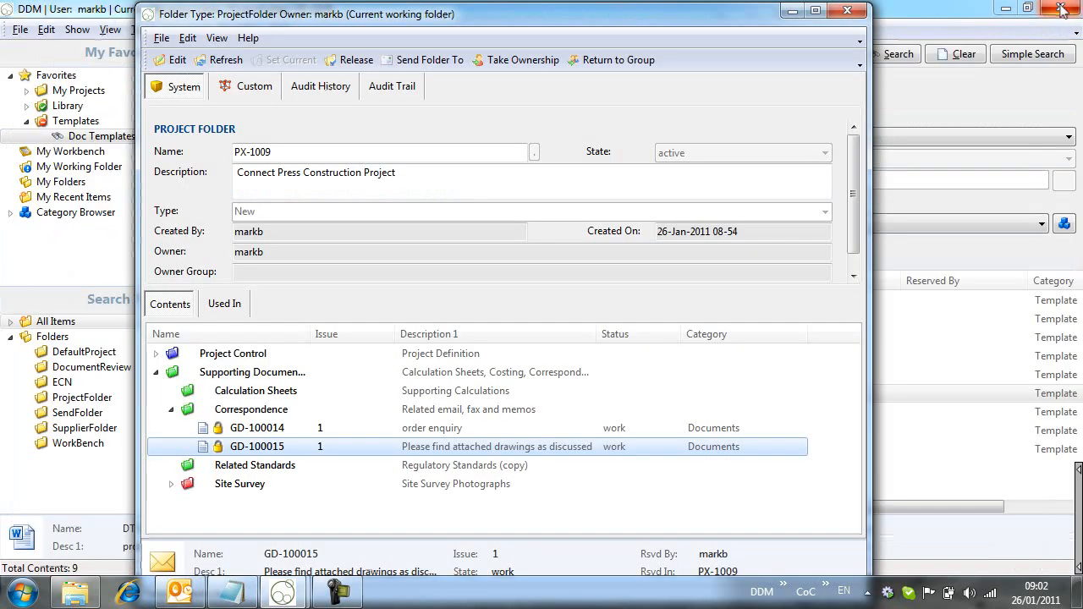
Clear the search, restrict Folder Type to ProjectFolder PX-1009, and list its seven items
click(846, 11)
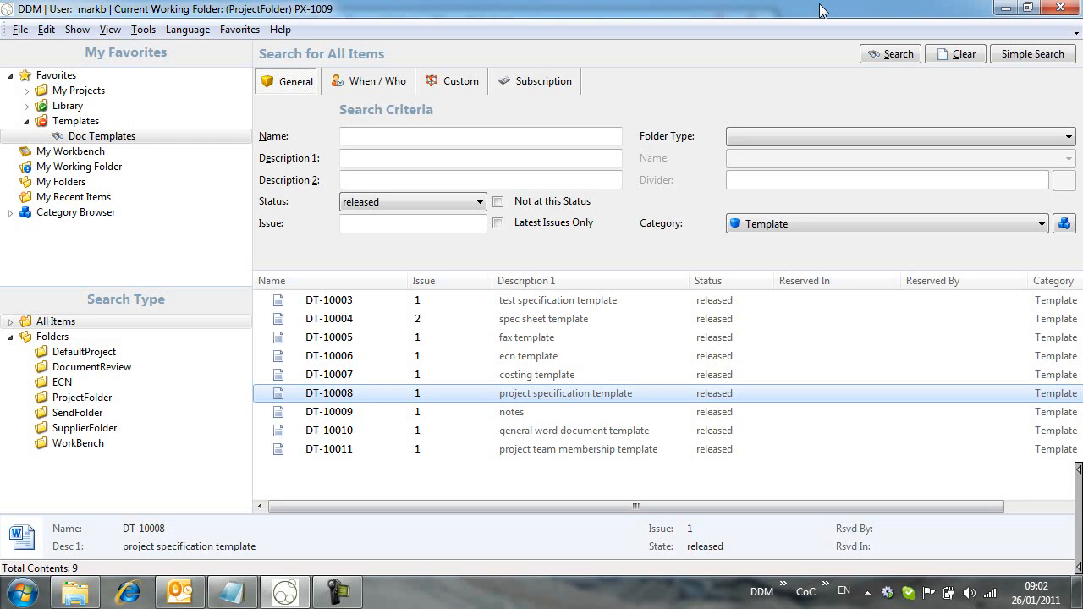
mouse_move(954, 53)
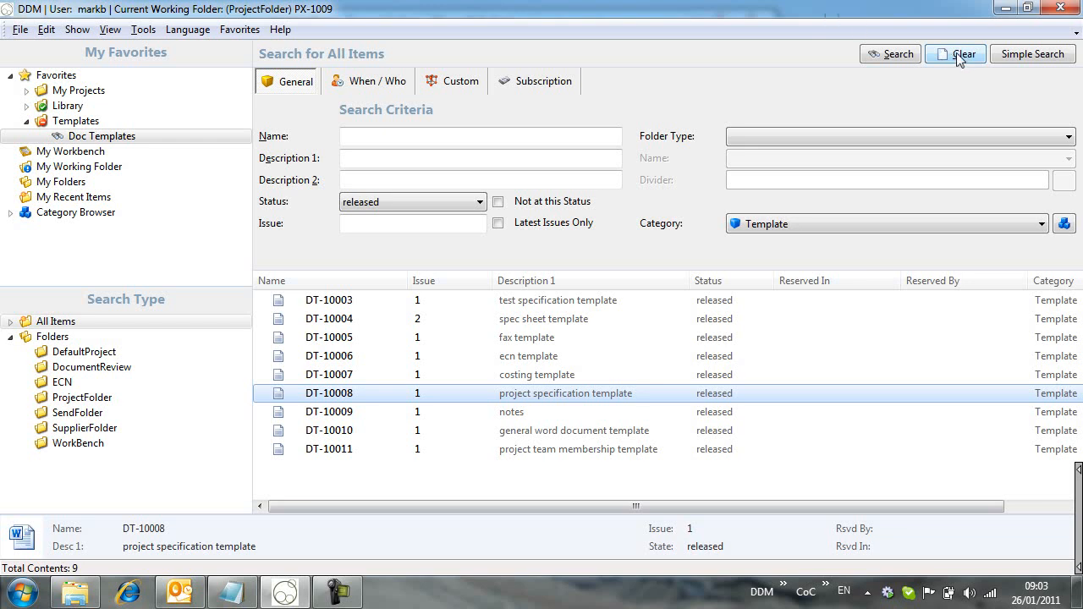
click(955, 52)
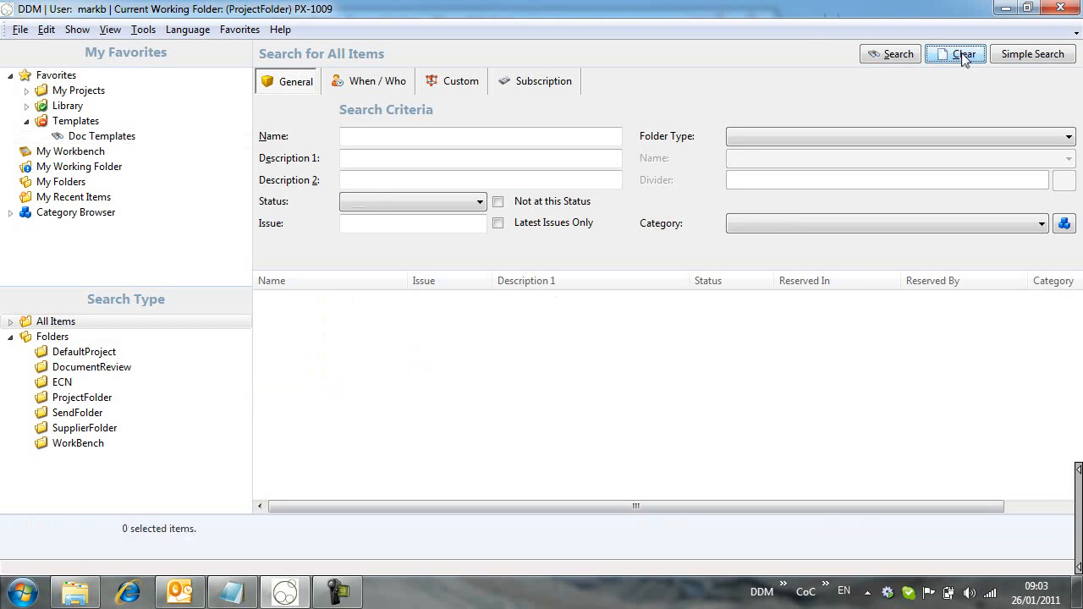
mouse_move(815, 136)
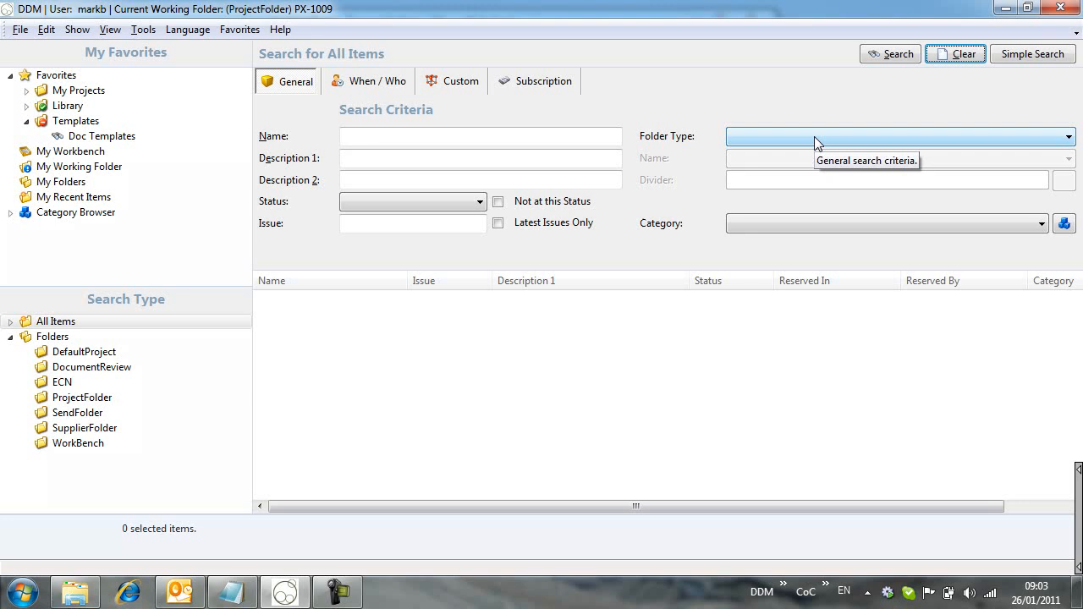
click(1068, 135)
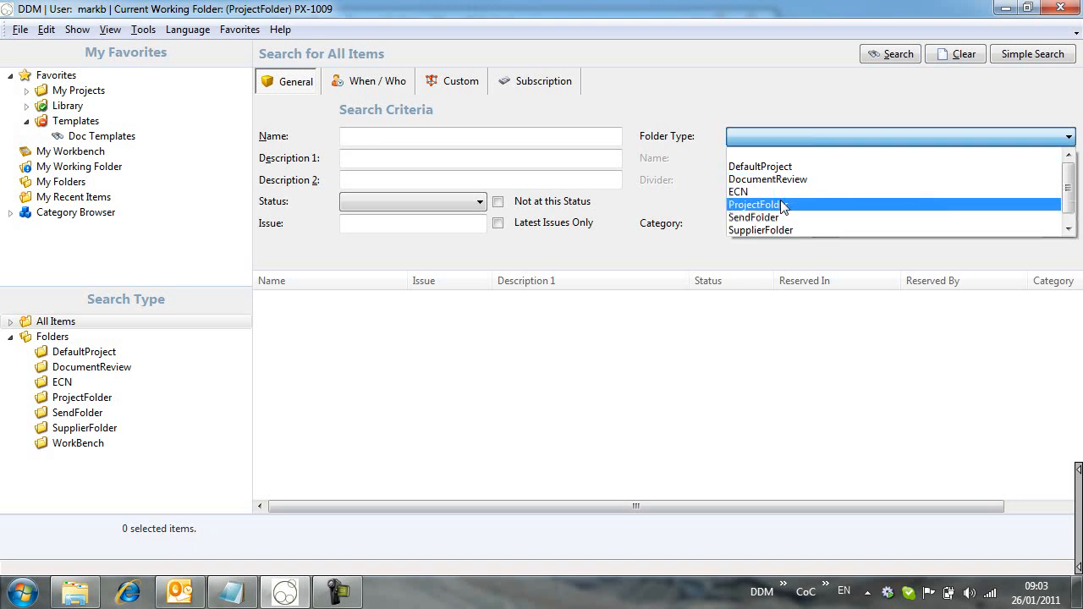
click(754, 205)
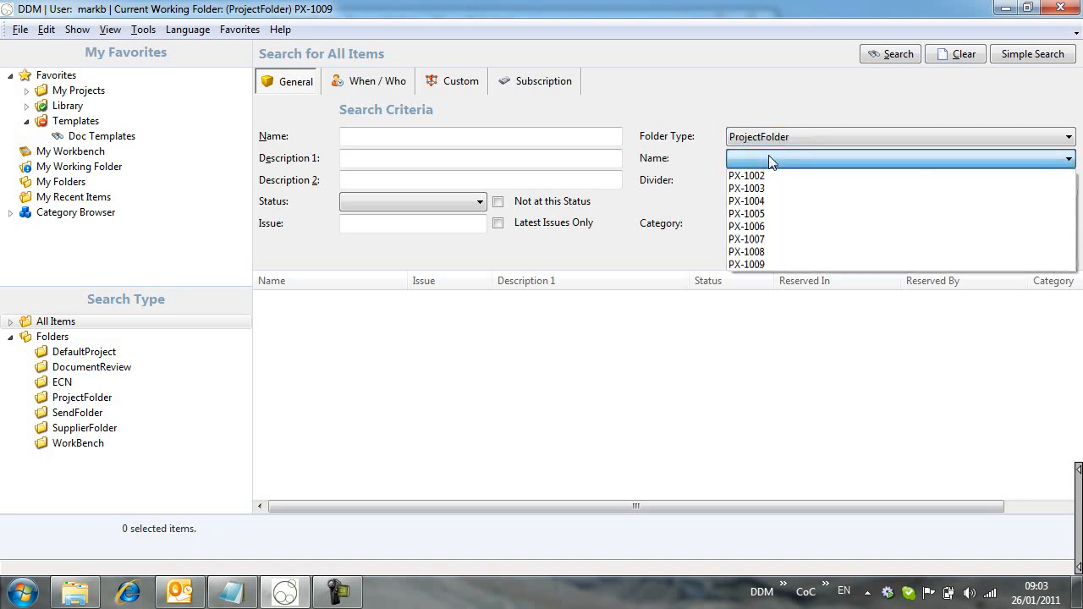
click(747, 264)
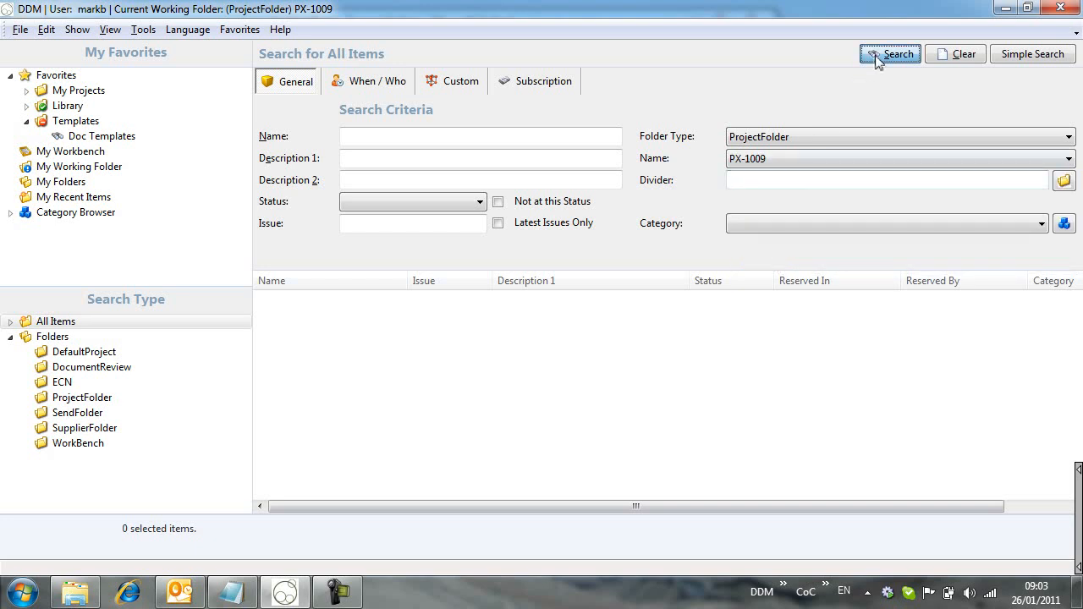
click(891, 53)
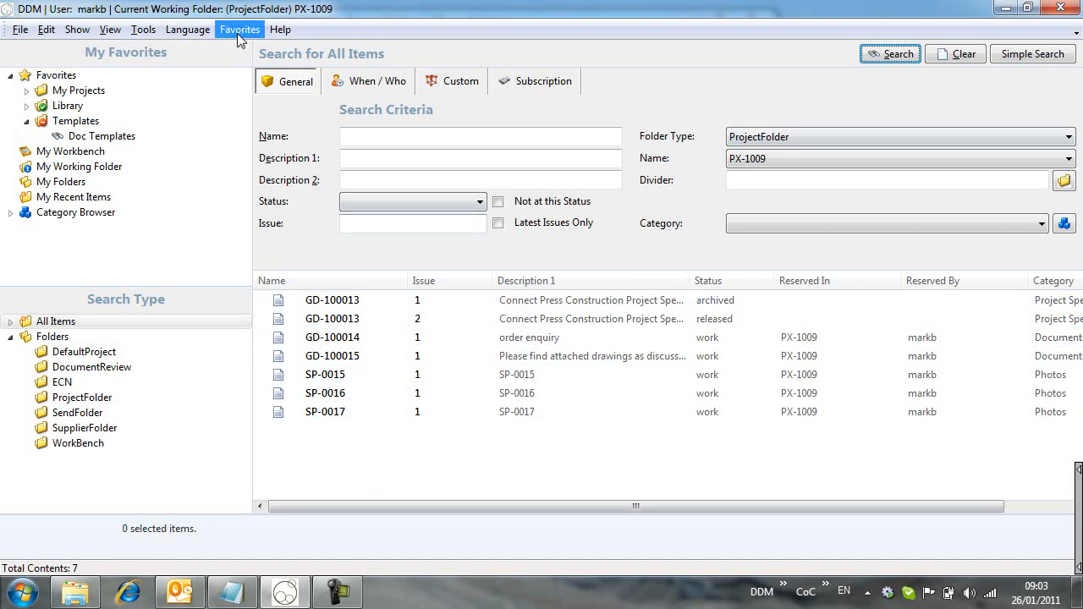
Add the search to Favorites as 'PX1009' filed under My Projects
click(240, 29)
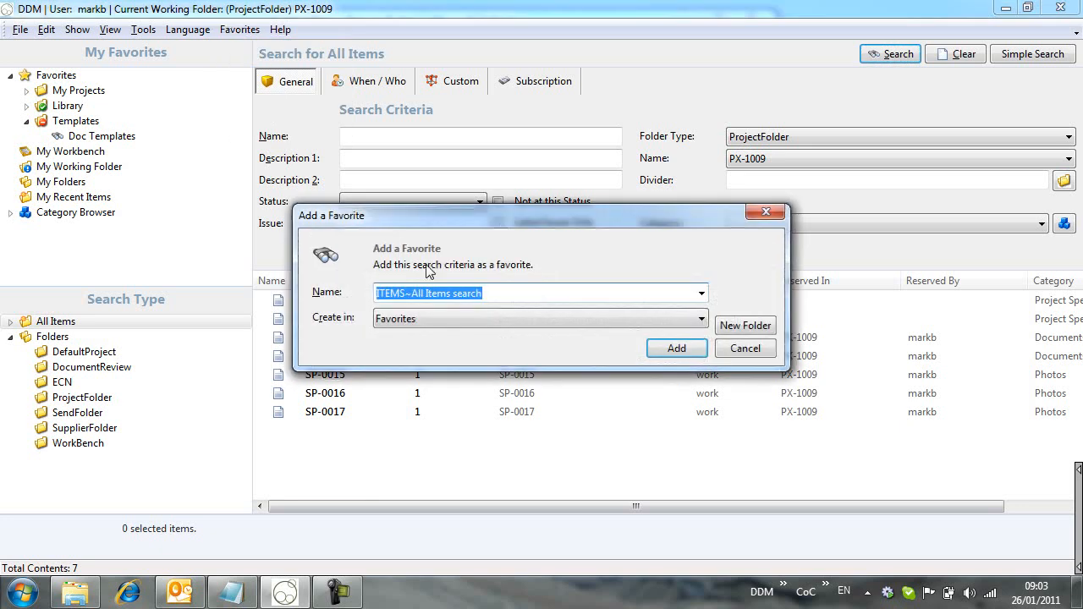
text(PX)
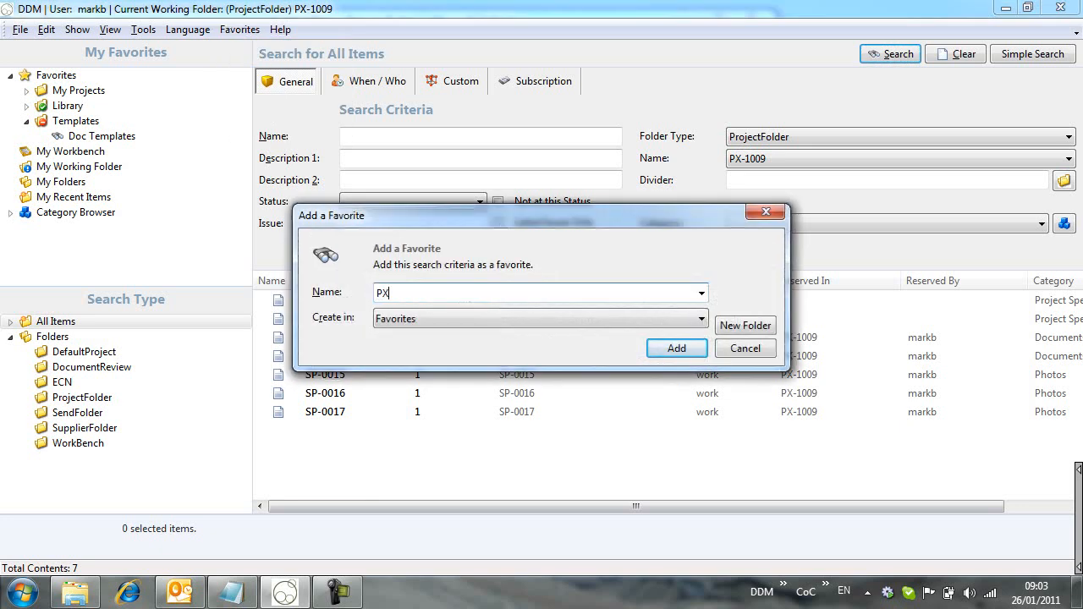
text(1009)
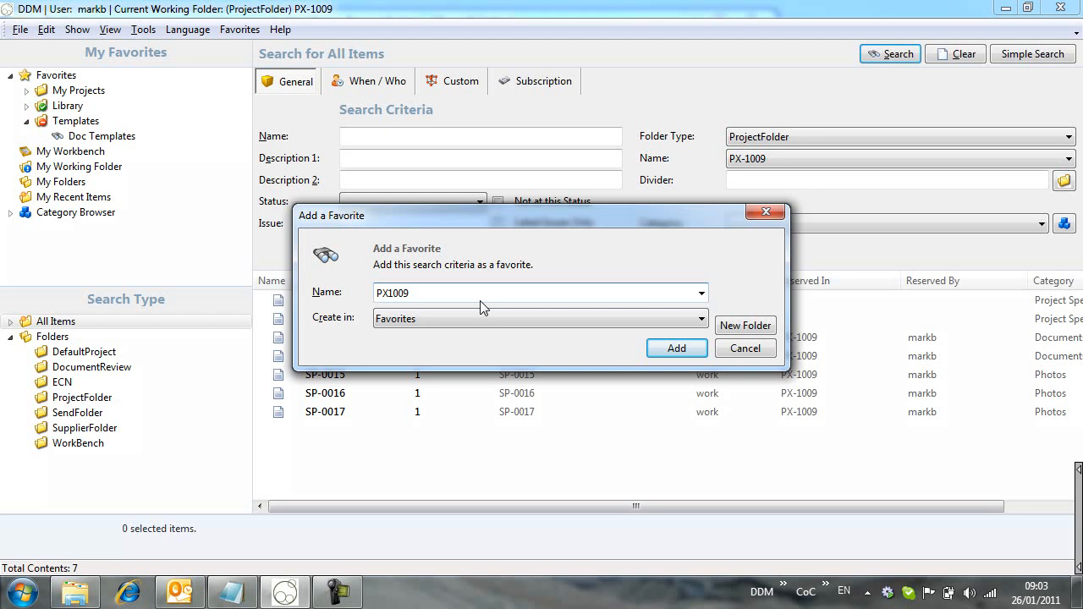
click(701, 318)
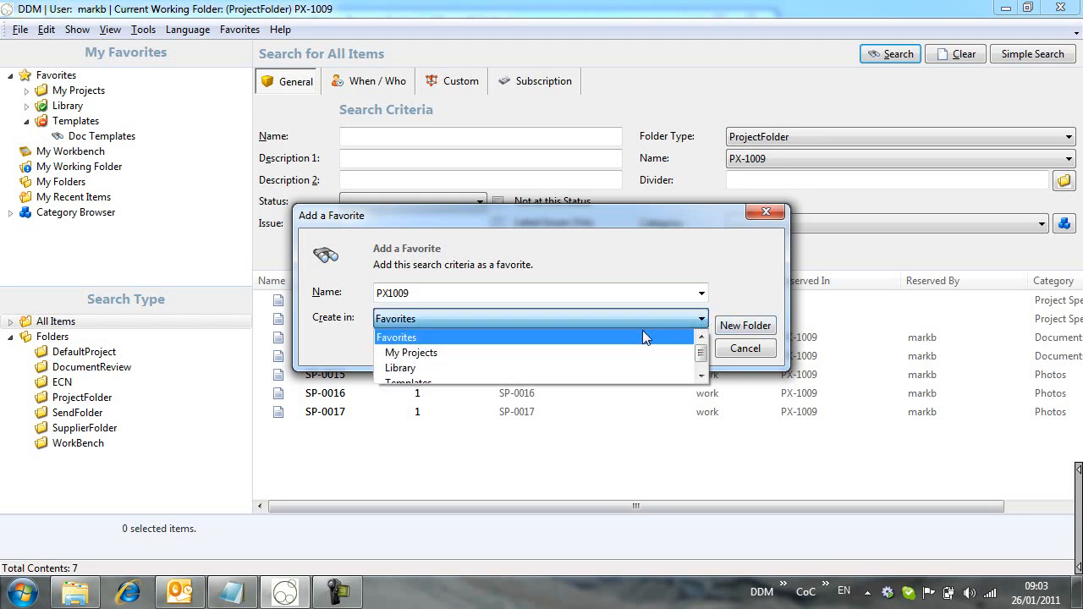
click(411, 353)
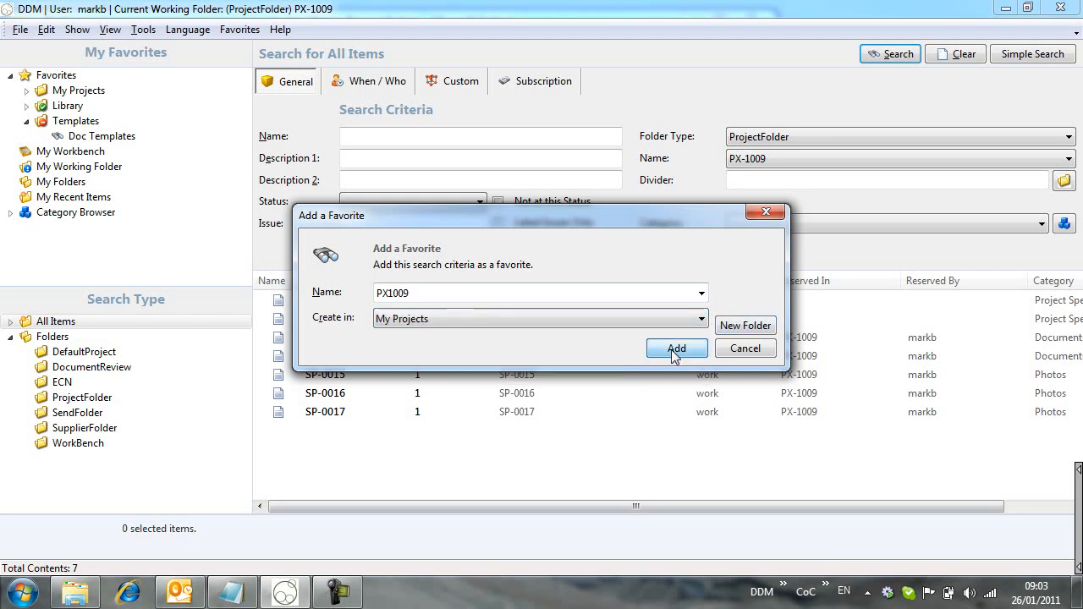
click(677, 349)
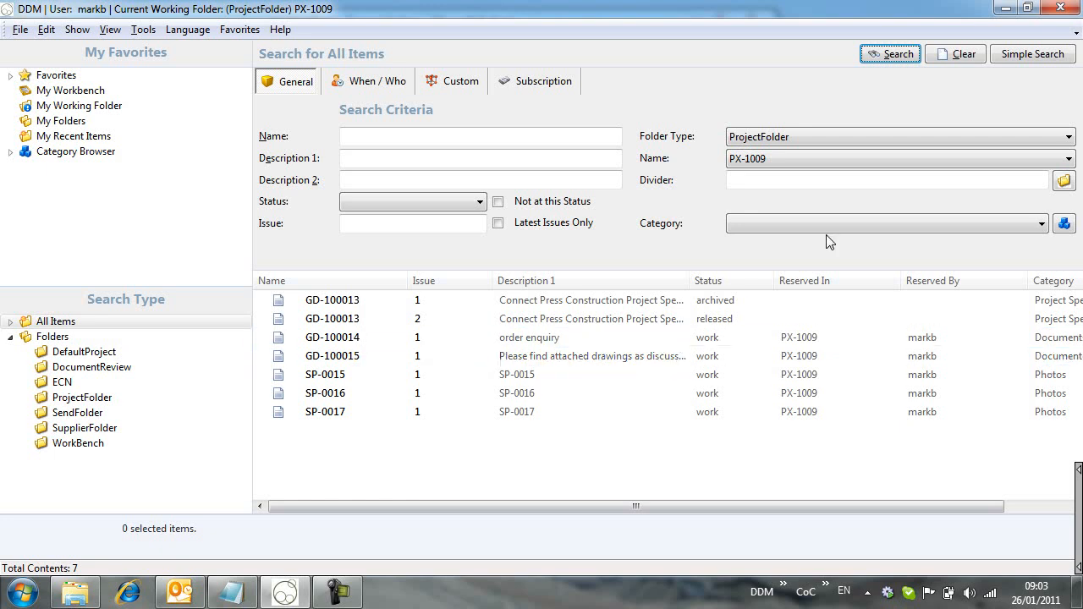
click(1063, 179)
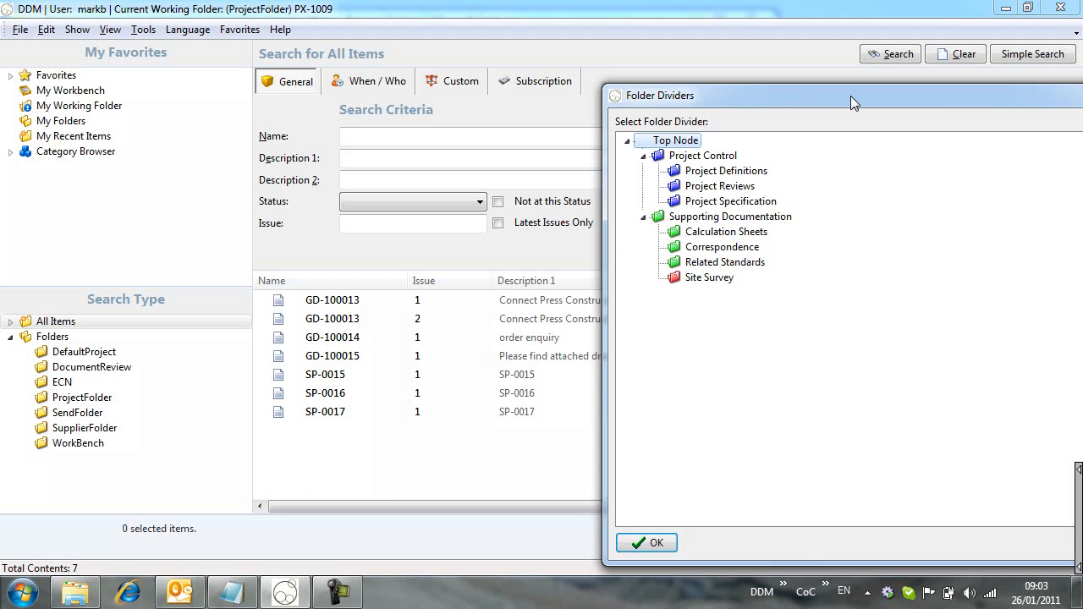
Restrict the search to the Site Survey divider, listing photos SP-0015 to SP-0017
click(709, 277)
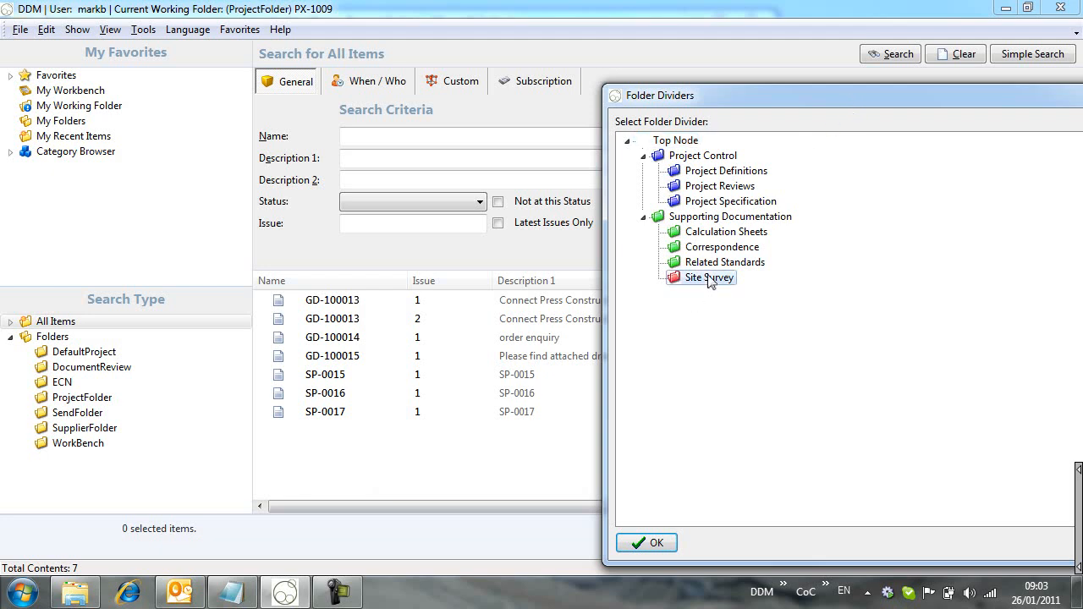
click(647, 542)
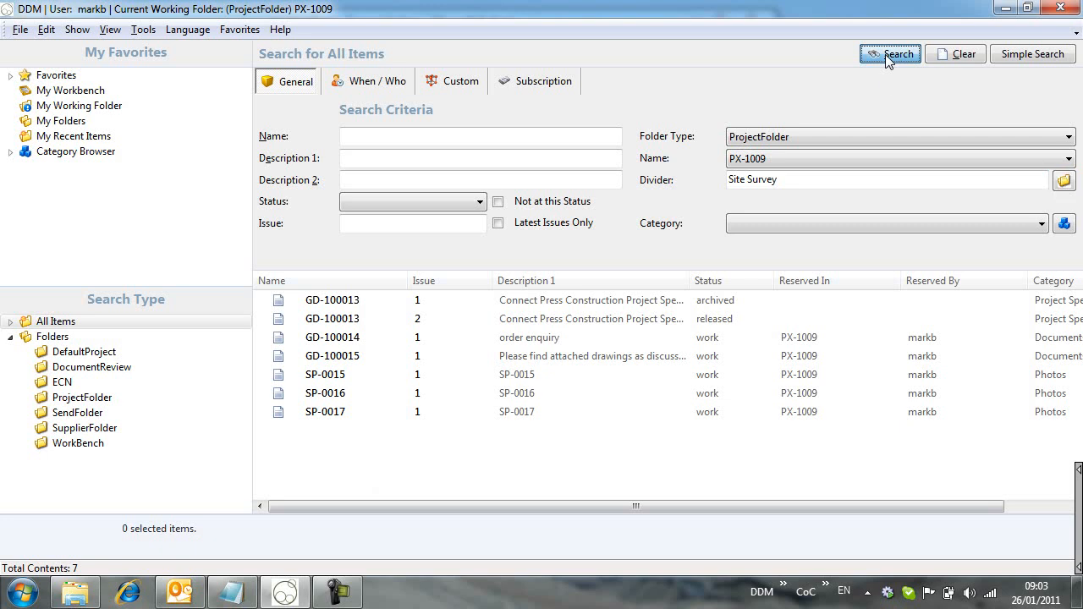
click(890, 53)
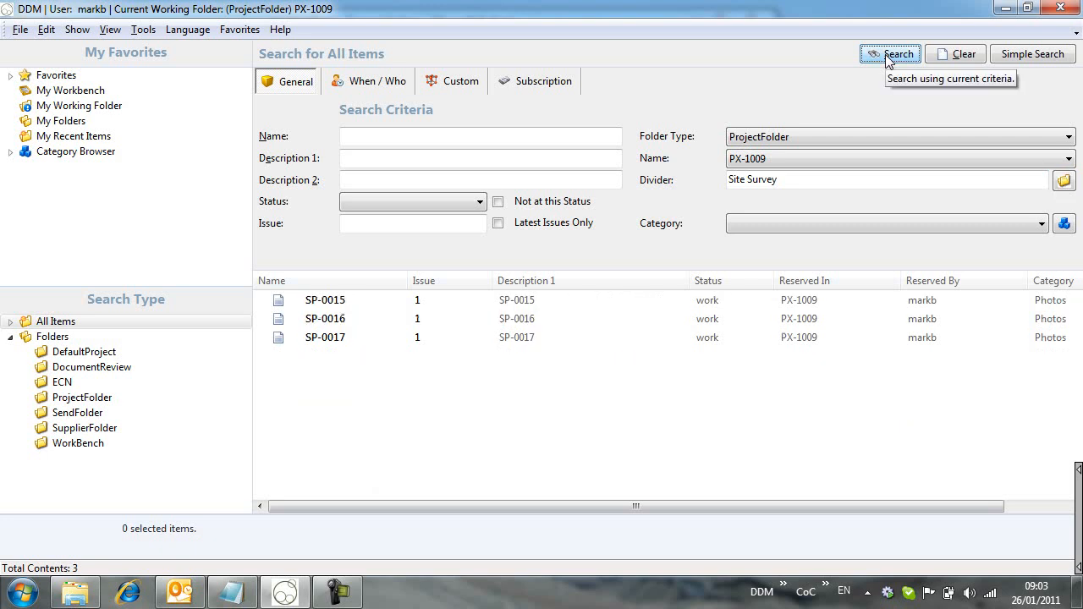
click(240, 29)
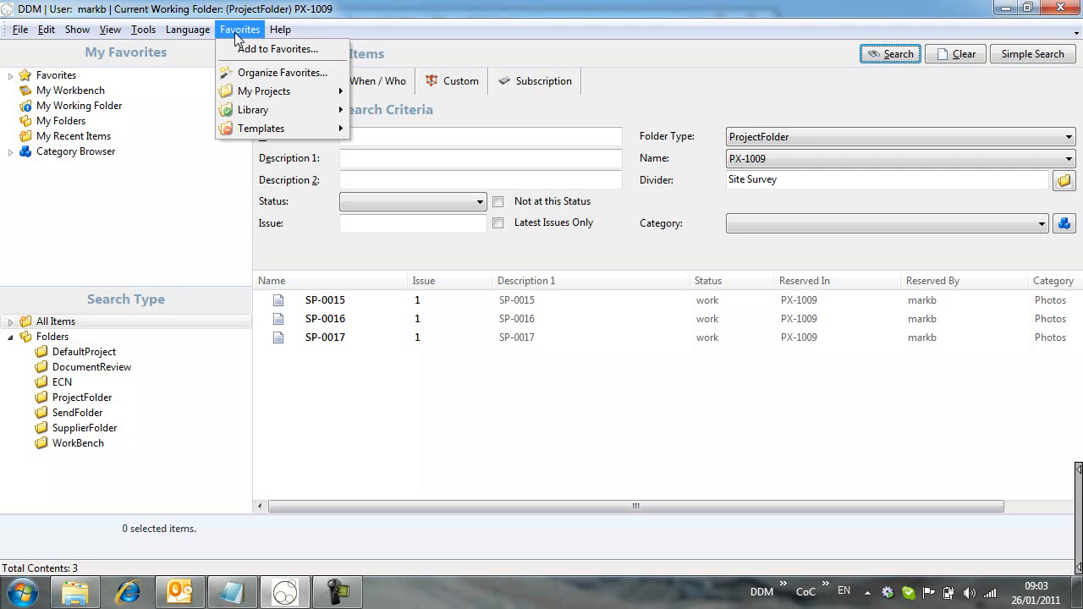
Add the Site Survey search to Favorites as 'PX1009 Site Survey' under My Projects
click(278, 47)
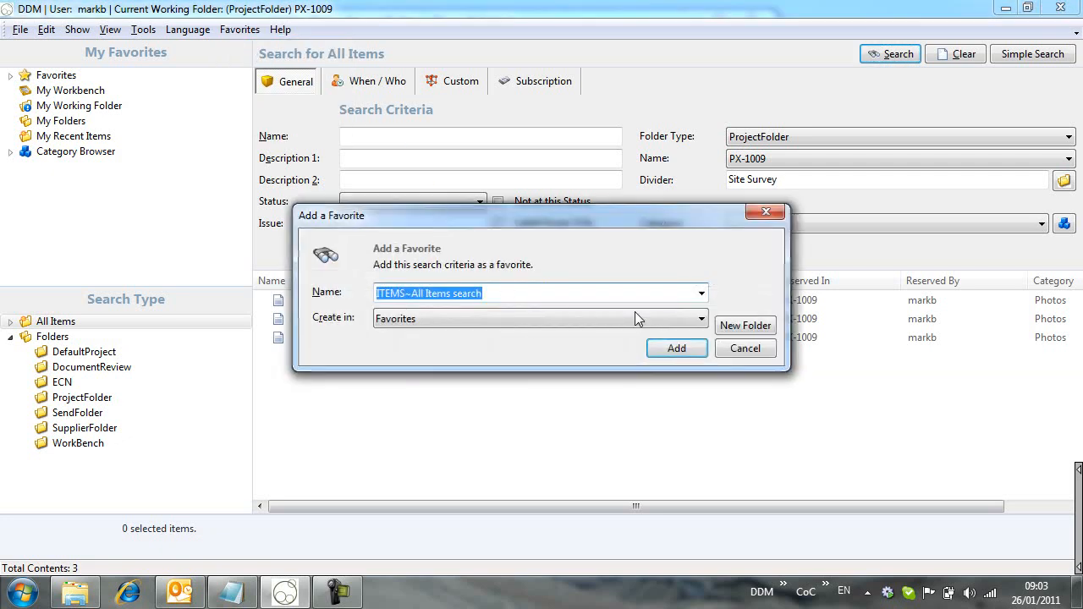
text(PX)
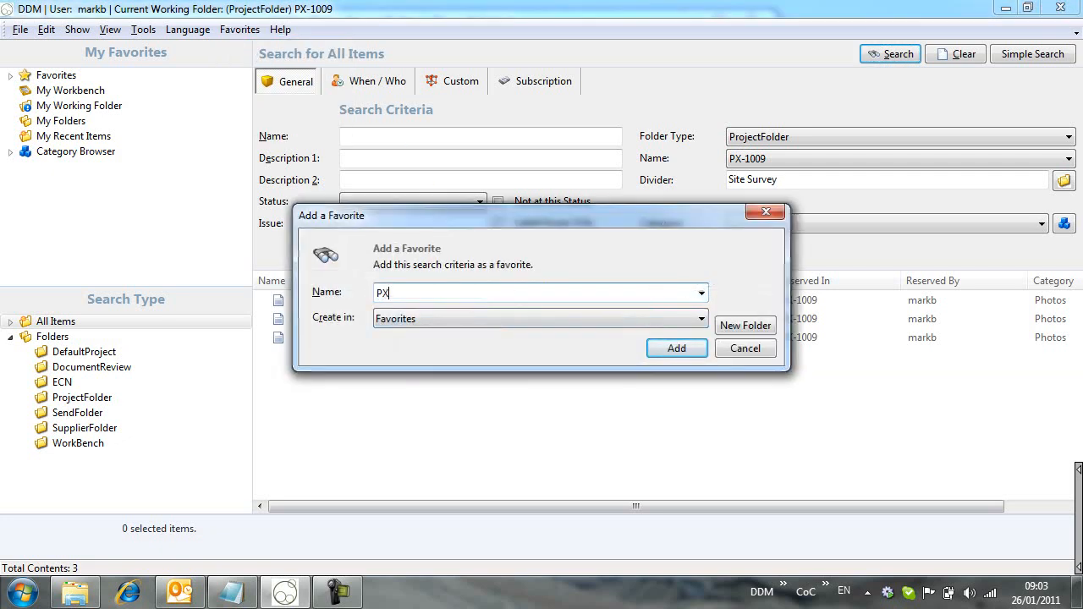
text(1009 S)
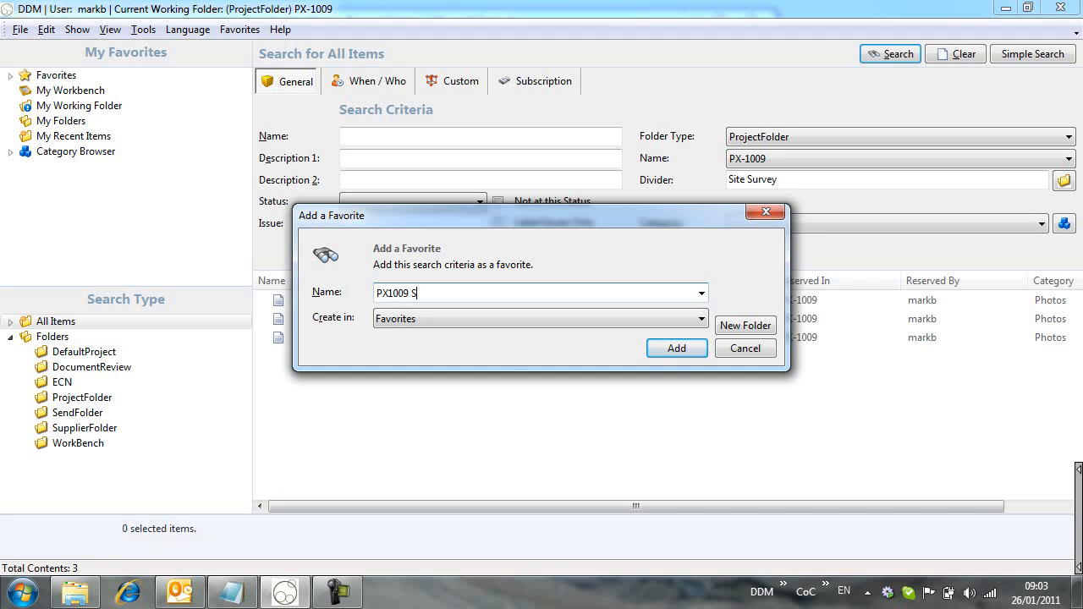
text(ite Survey)
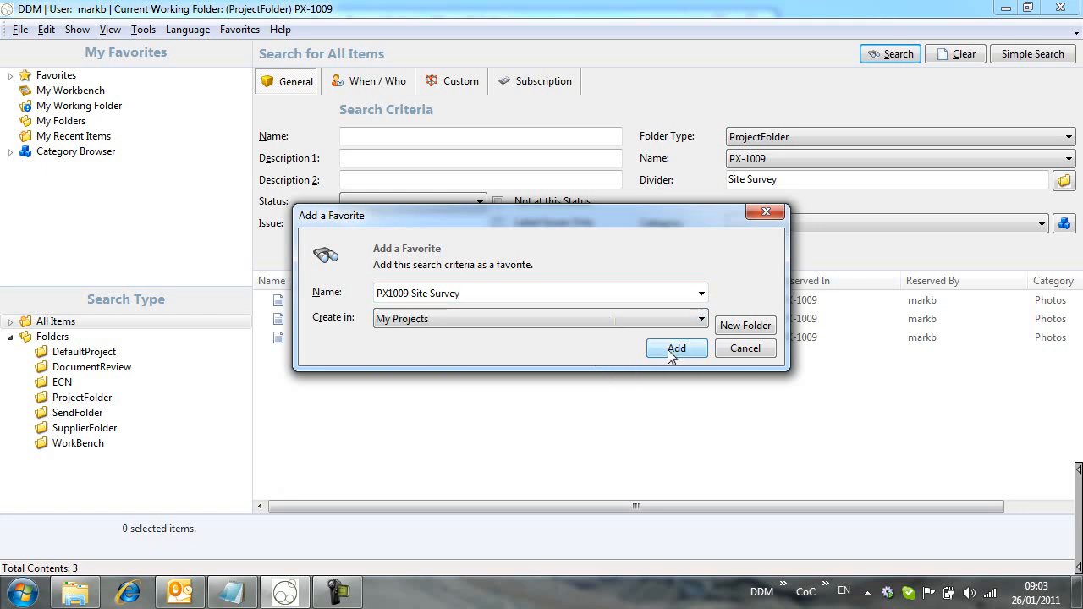
click(677, 349)
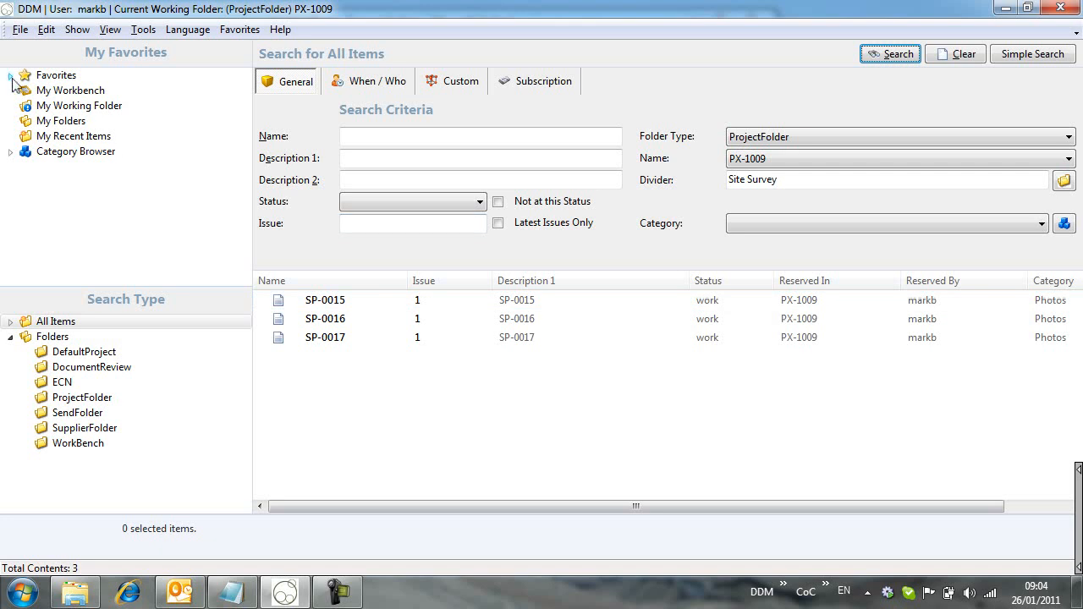
Expand My Projects favourites and run PX1008, PX1009 and PX1009 Site Survey in turn
click(10, 74)
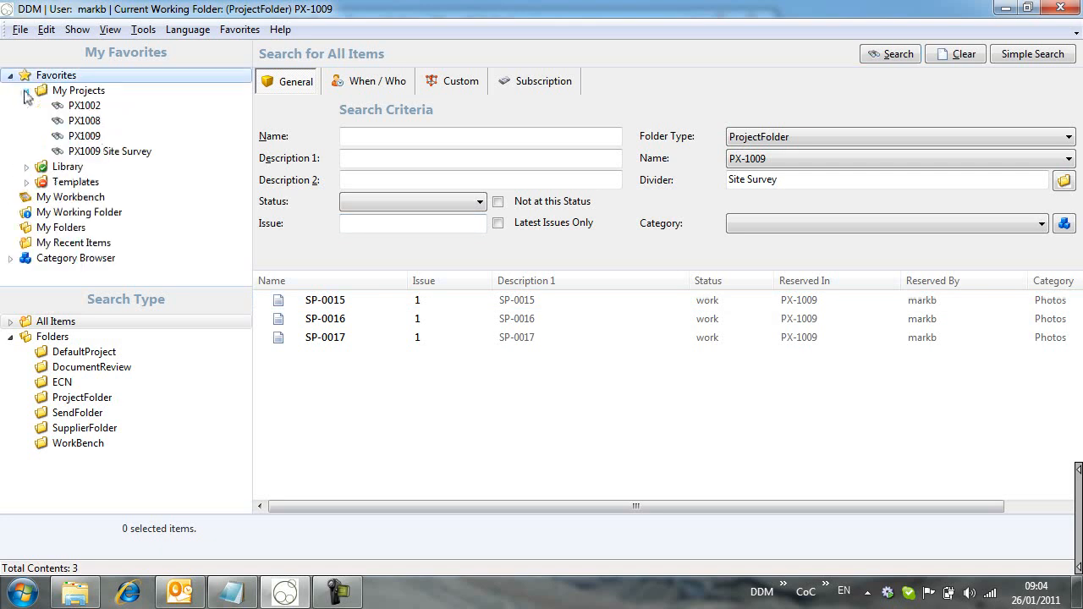
click(85, 120)
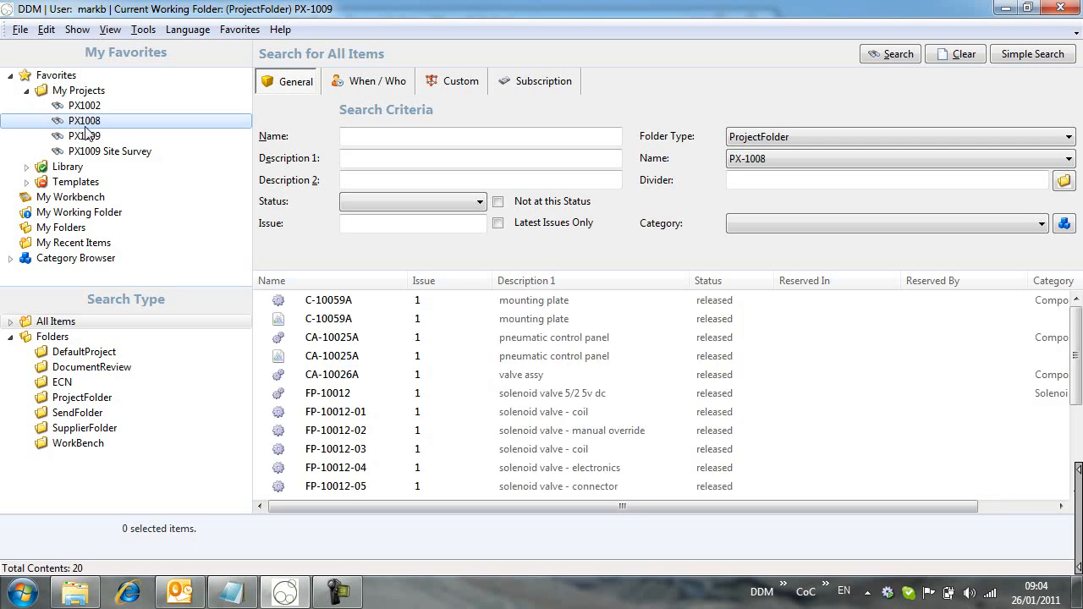
click(84, 136)
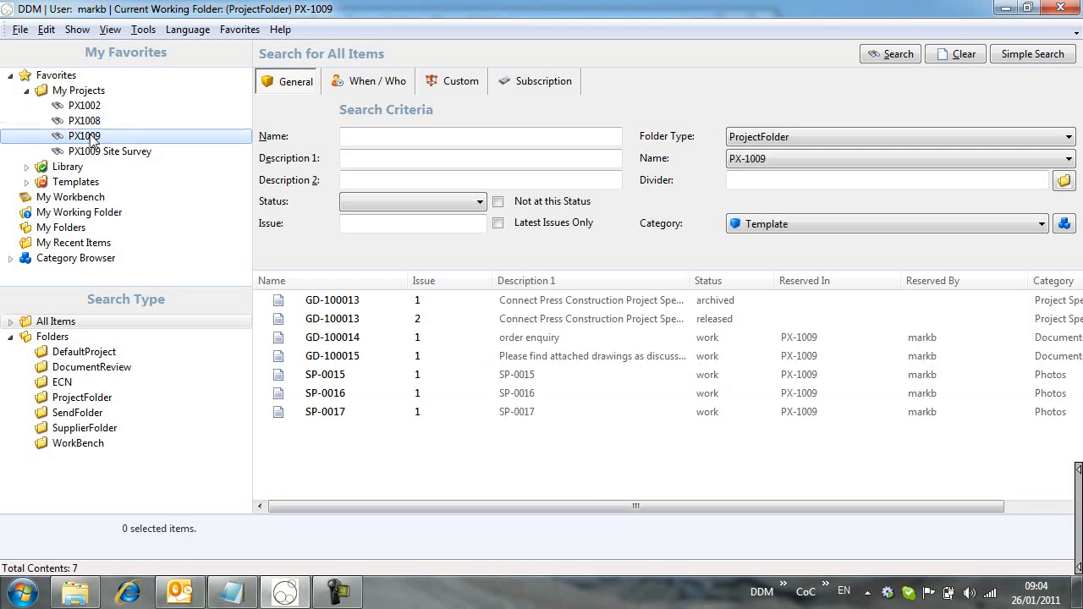
click(117, 153)
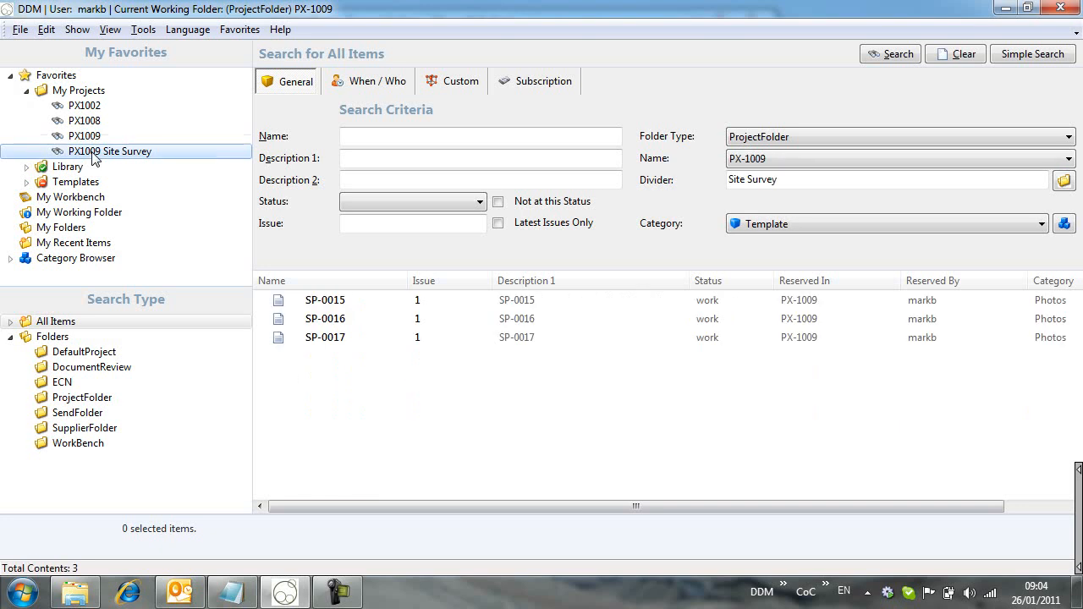